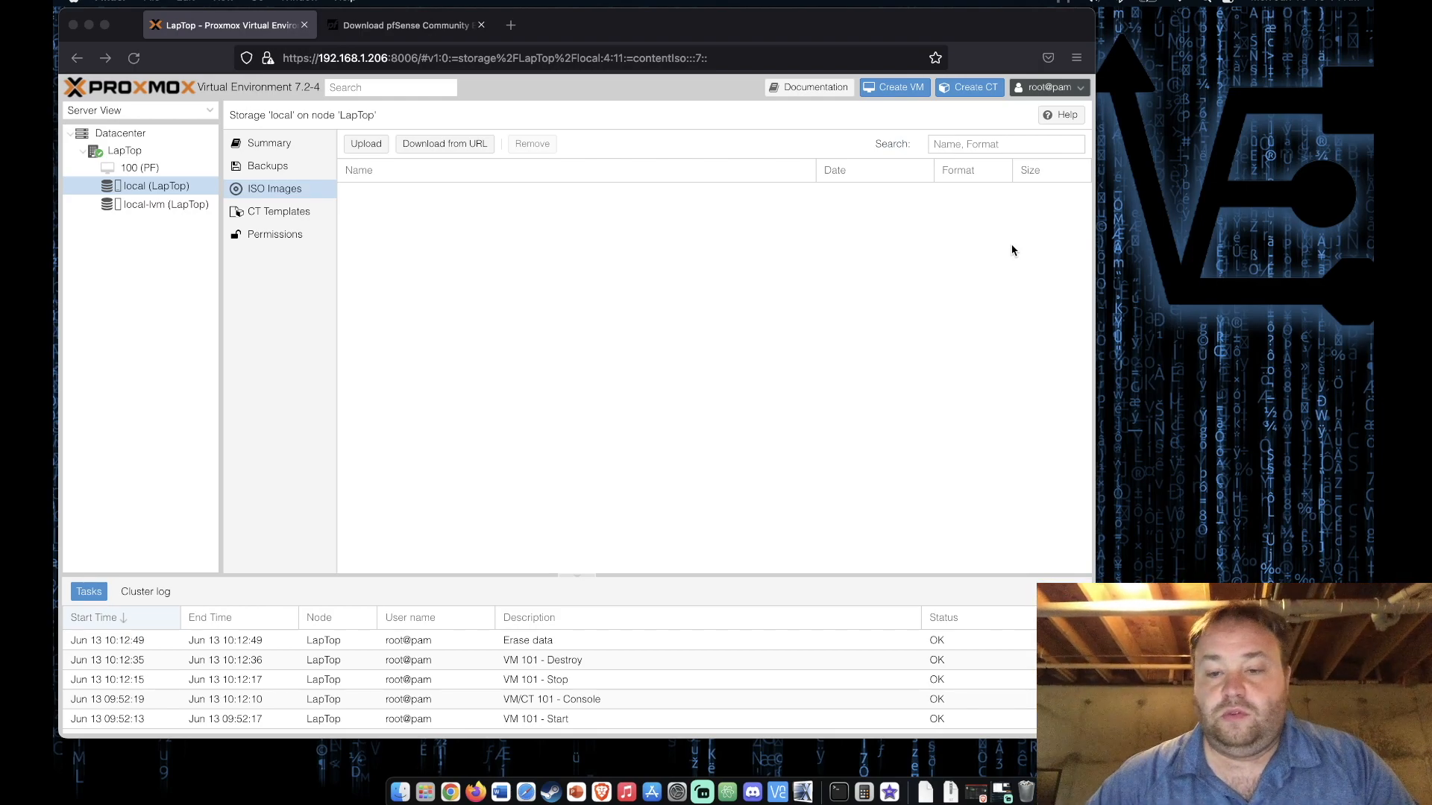
{"action": "mouse_move", "coordinate": [1004, 257]}
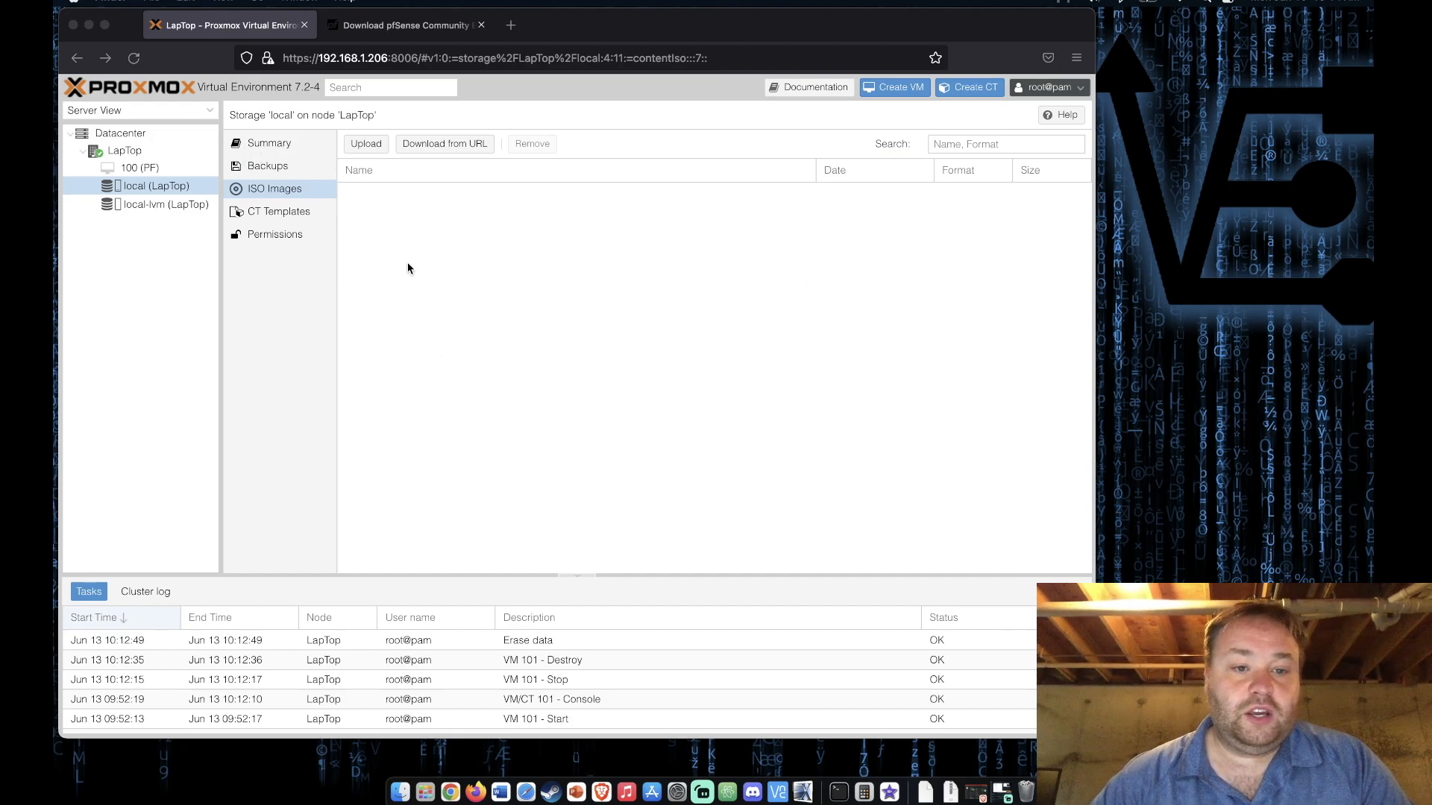
{"action": "mouse_move", "coordinate": [347, 185]}
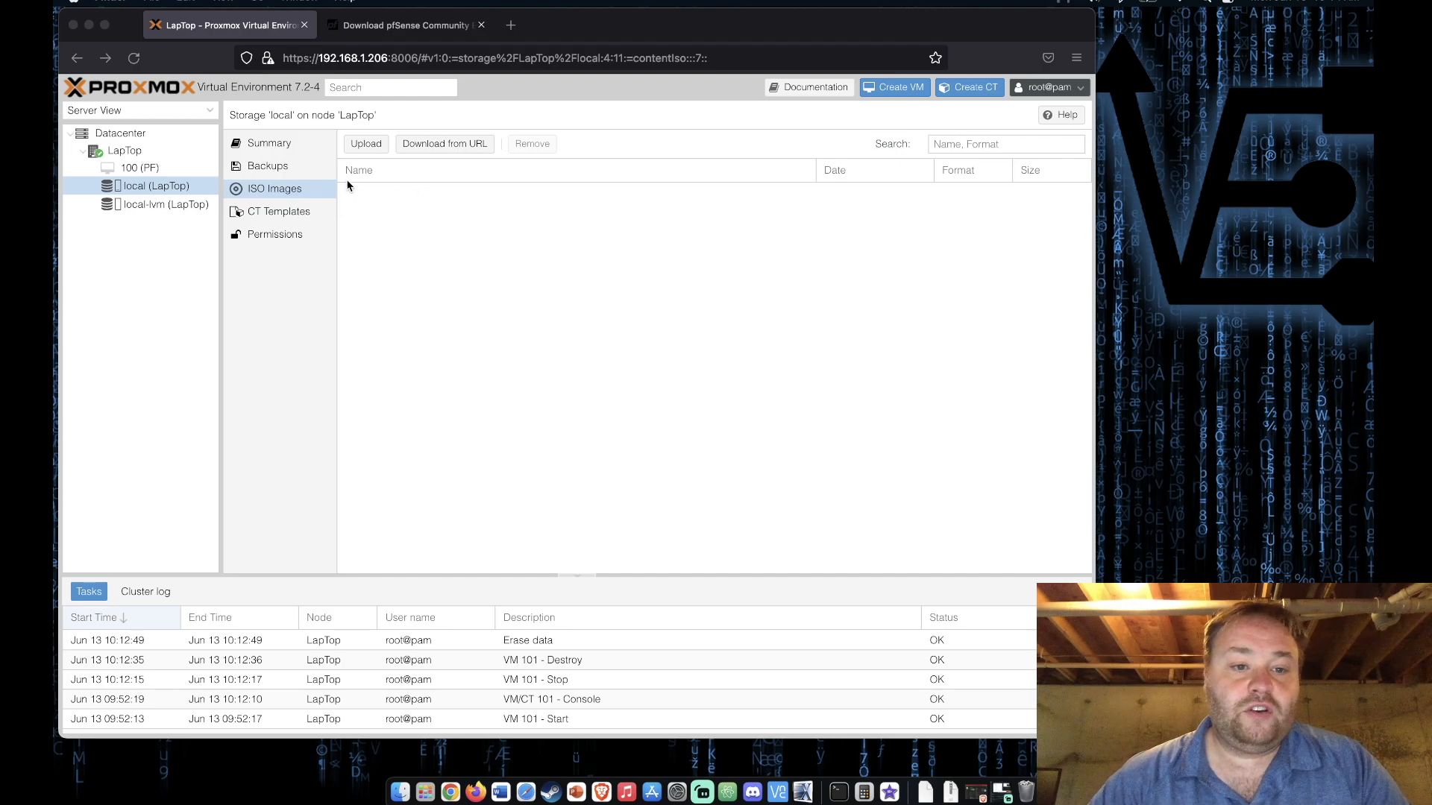
{"action": "mouse_move", "coordinate": [385, 201]}
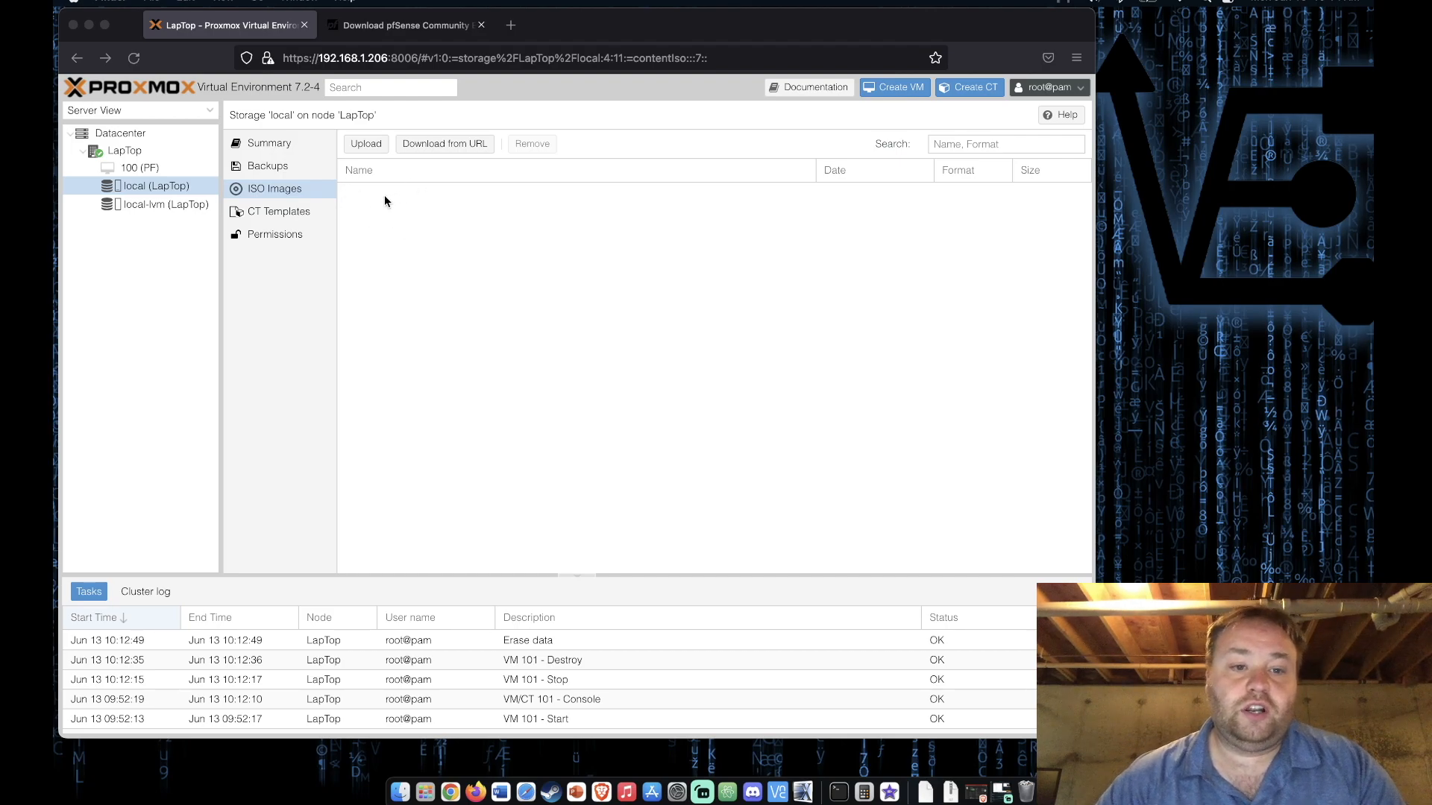
{"action": "mouse_move", "coordinate": [126, 168]}
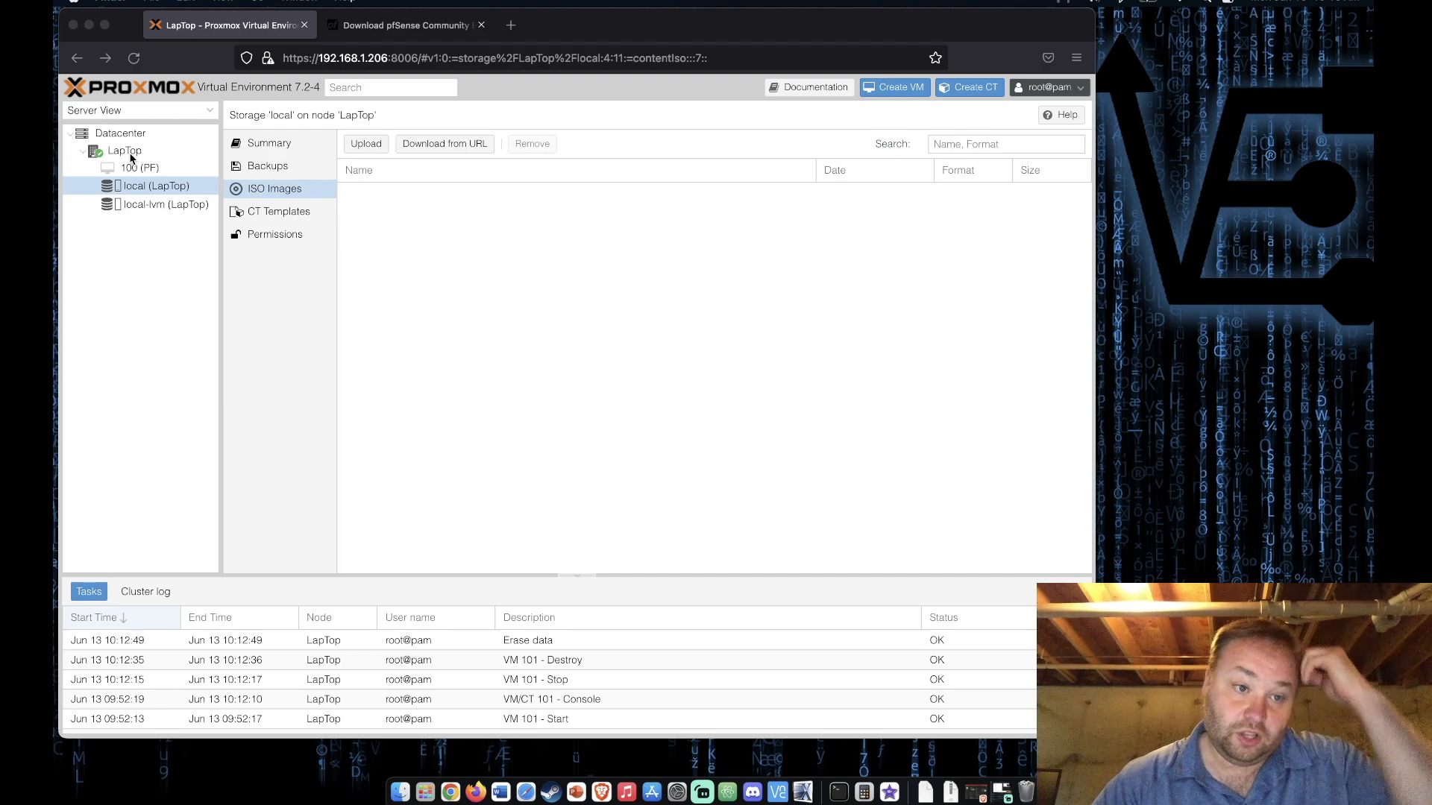
{"action": "mouse_move", "coordinate": [133, 164]}
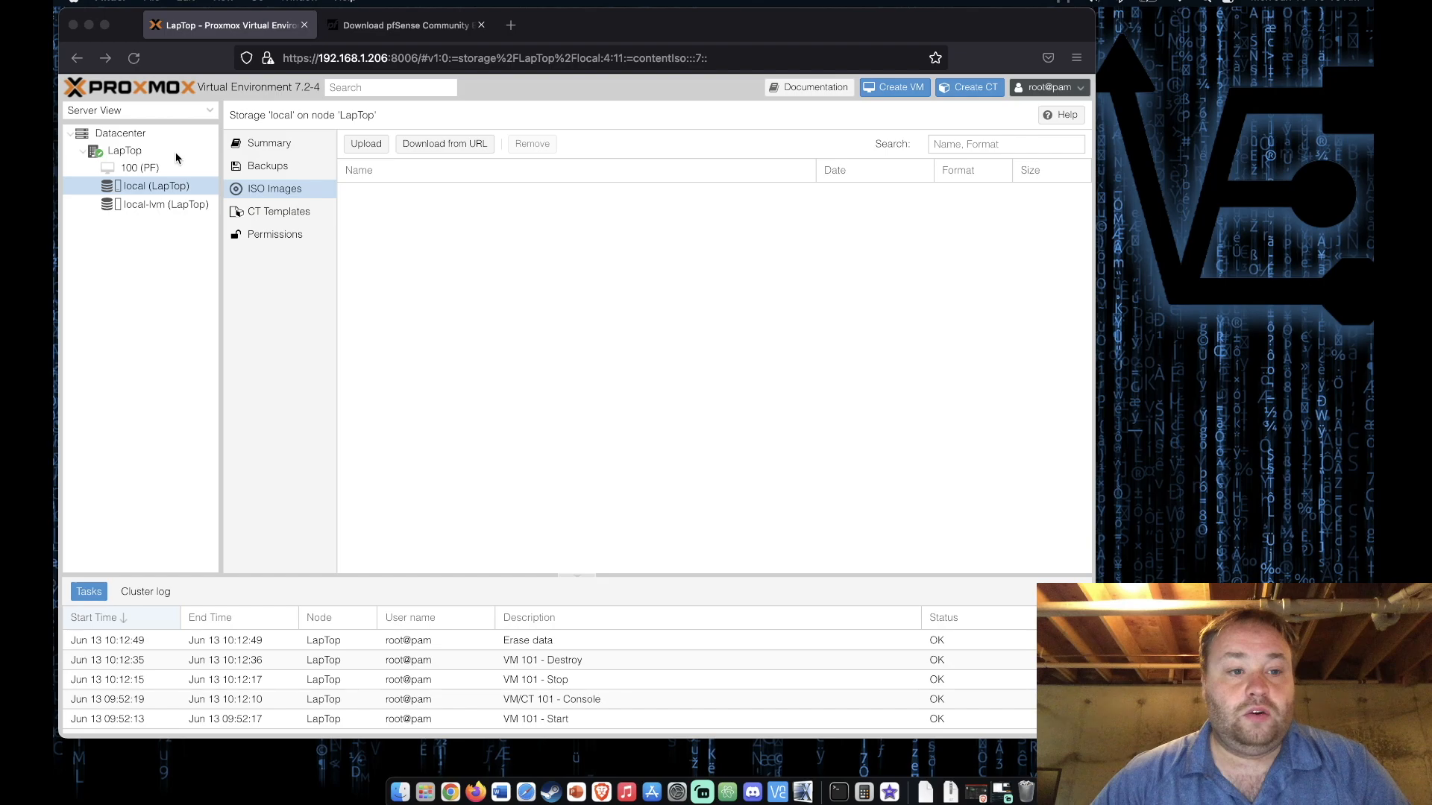
{"action": "mouse_move", "coordinate": [340, 228]}
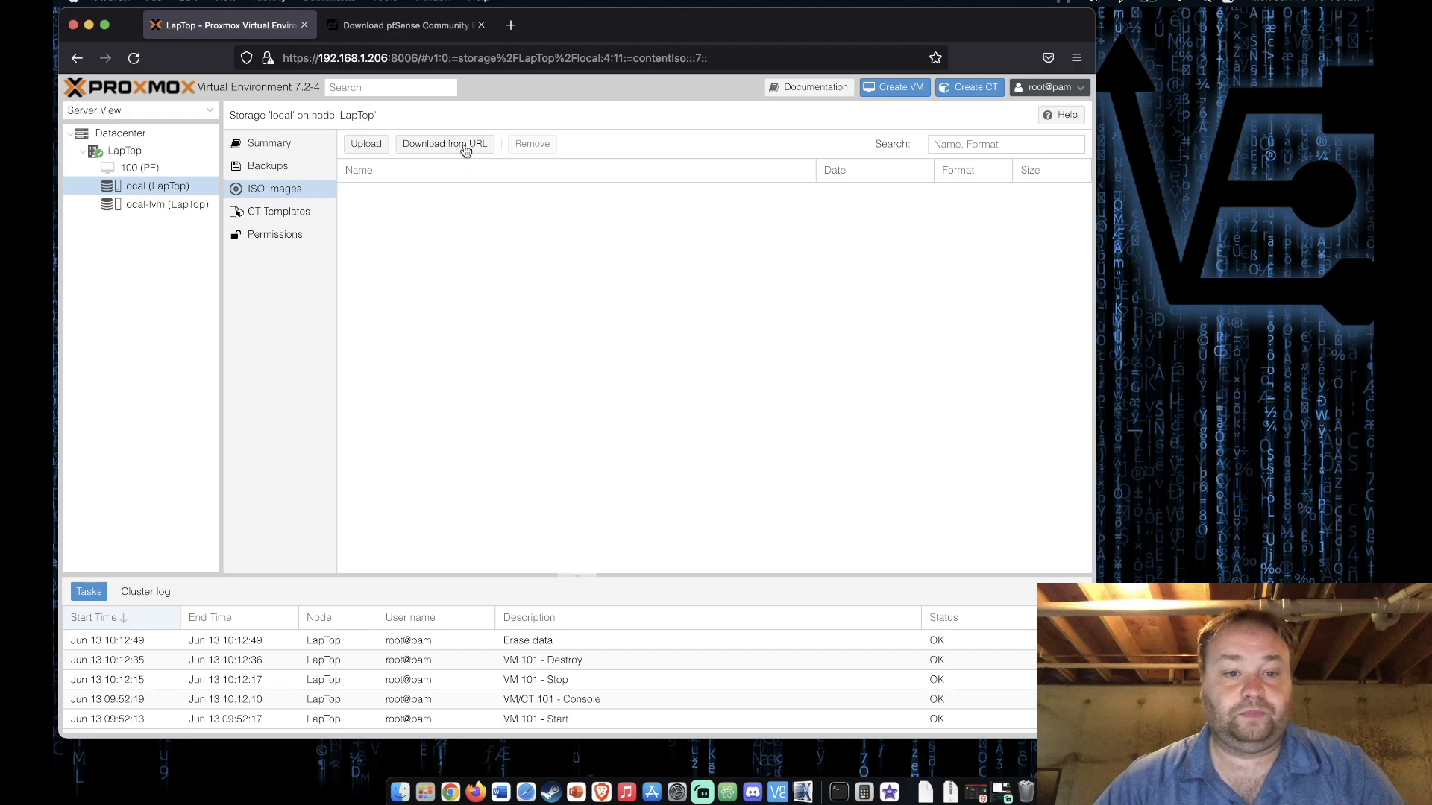
Start a download-from-URL in local ISO storage and copy the pfSense 2.6.0 image link.
{"action": "left_click", "coordinate": [444, 143]}
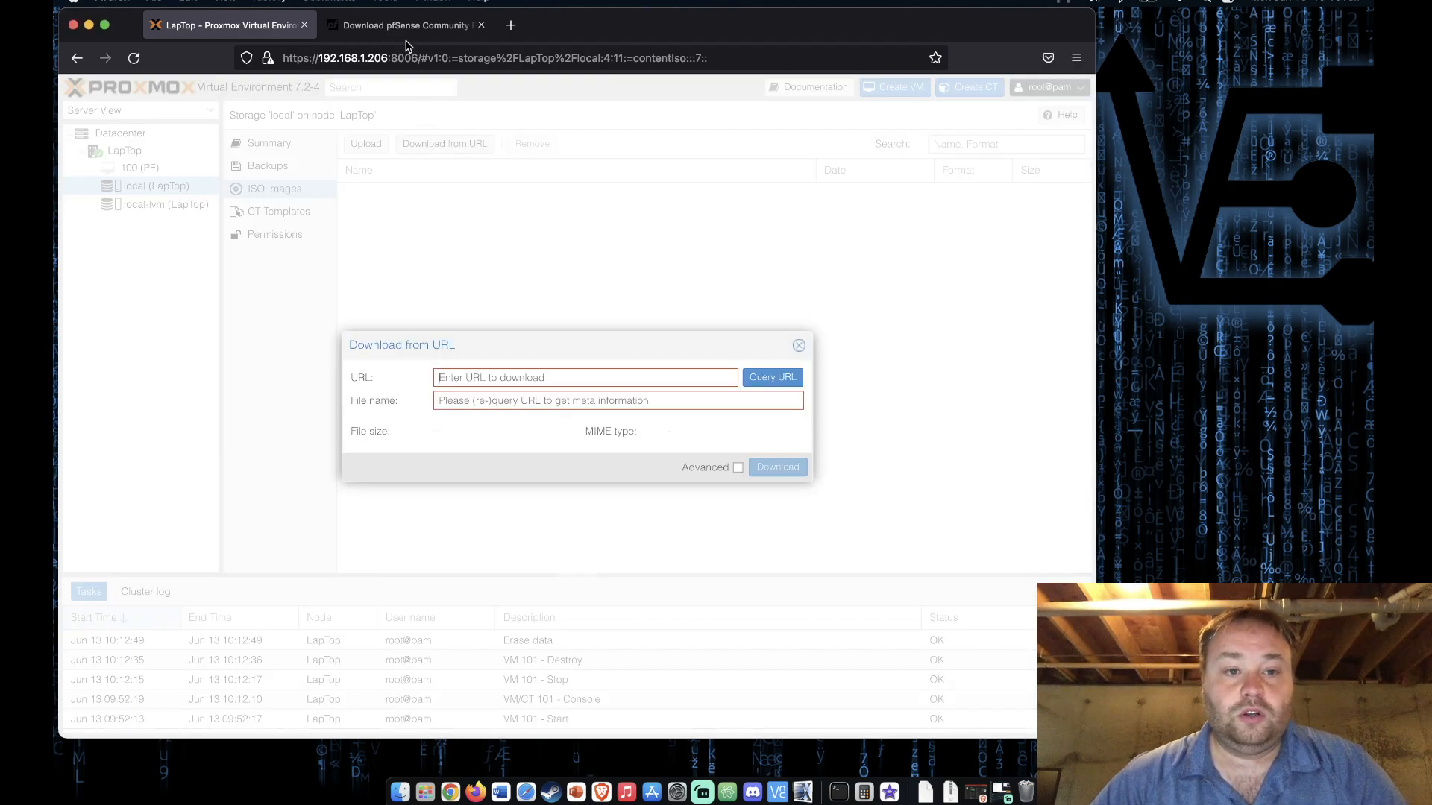
{"action": "left_click", "coordinate": [406, 25]}
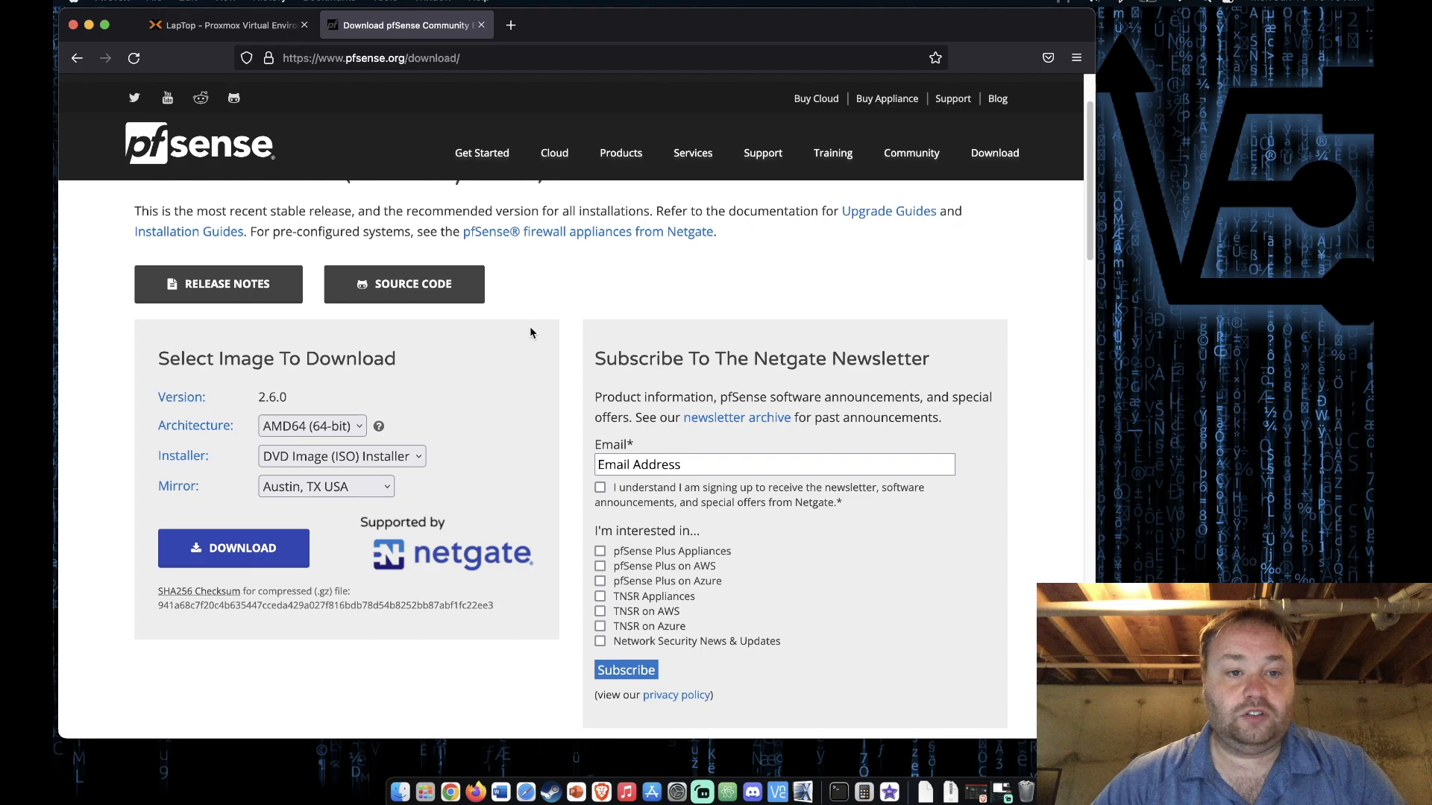
{"action": "mouse_move", "coordinate": [407, 105]}
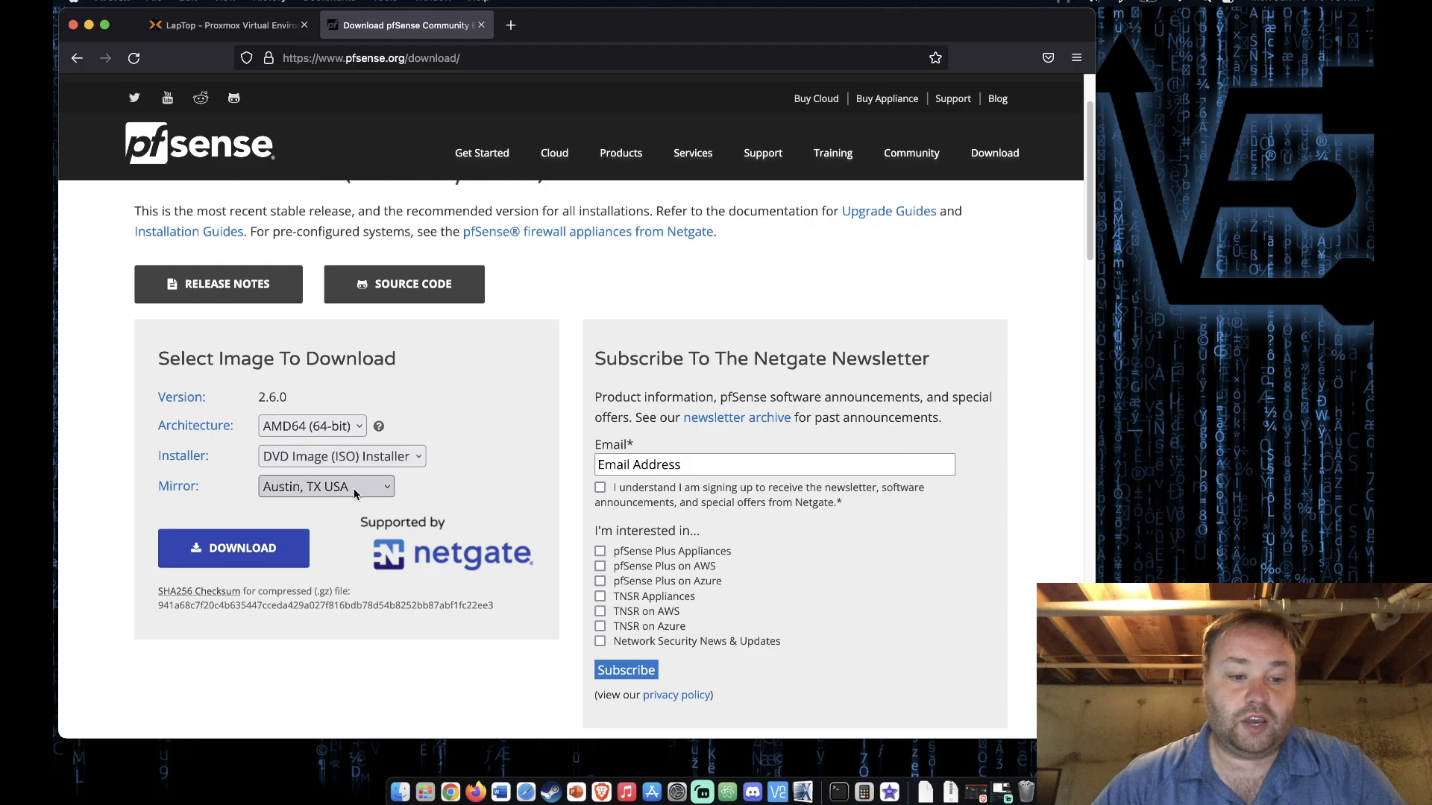
{"action": "right_click", "coordinate": [234, 547]}
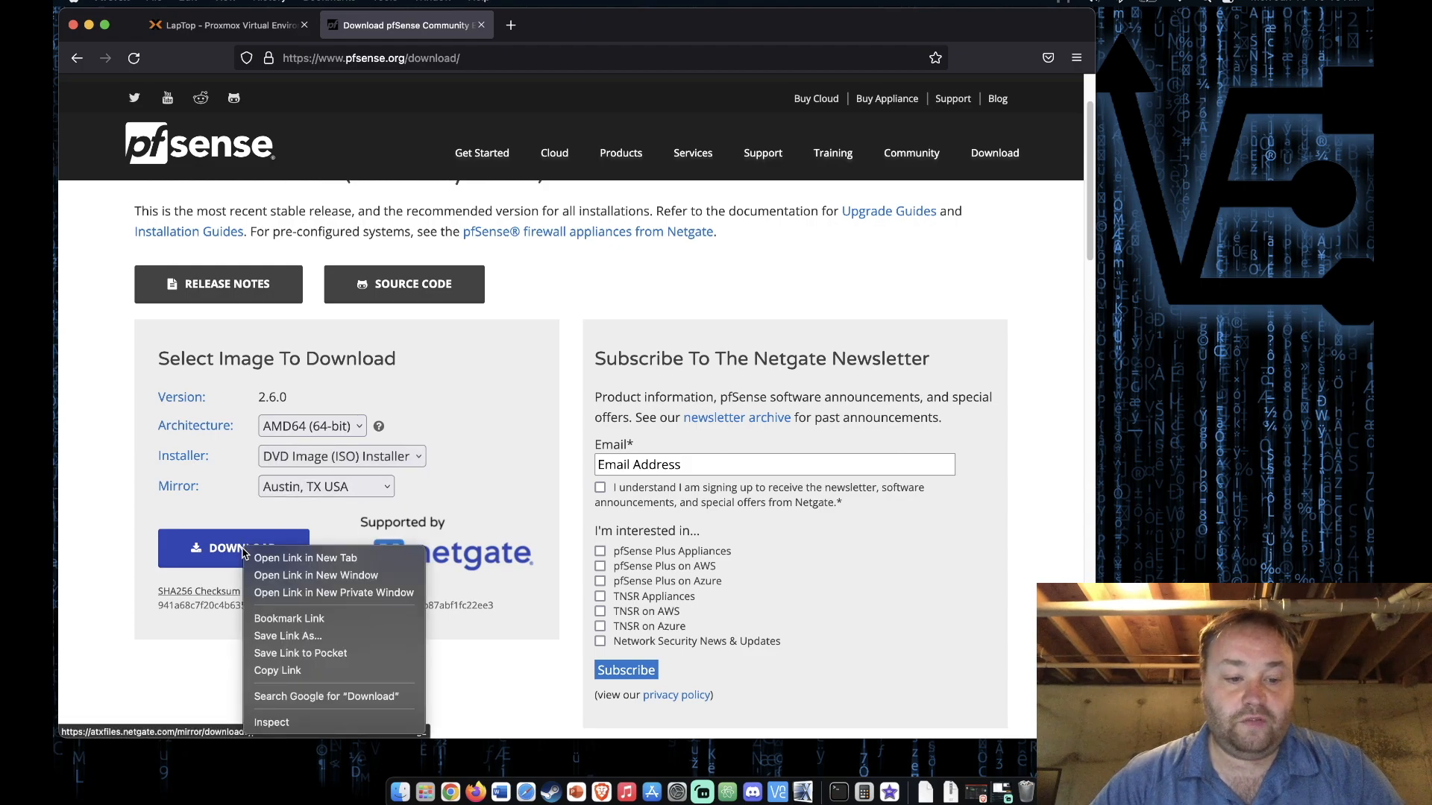
{"action": "left_click", "coordinate": [312, 677]}
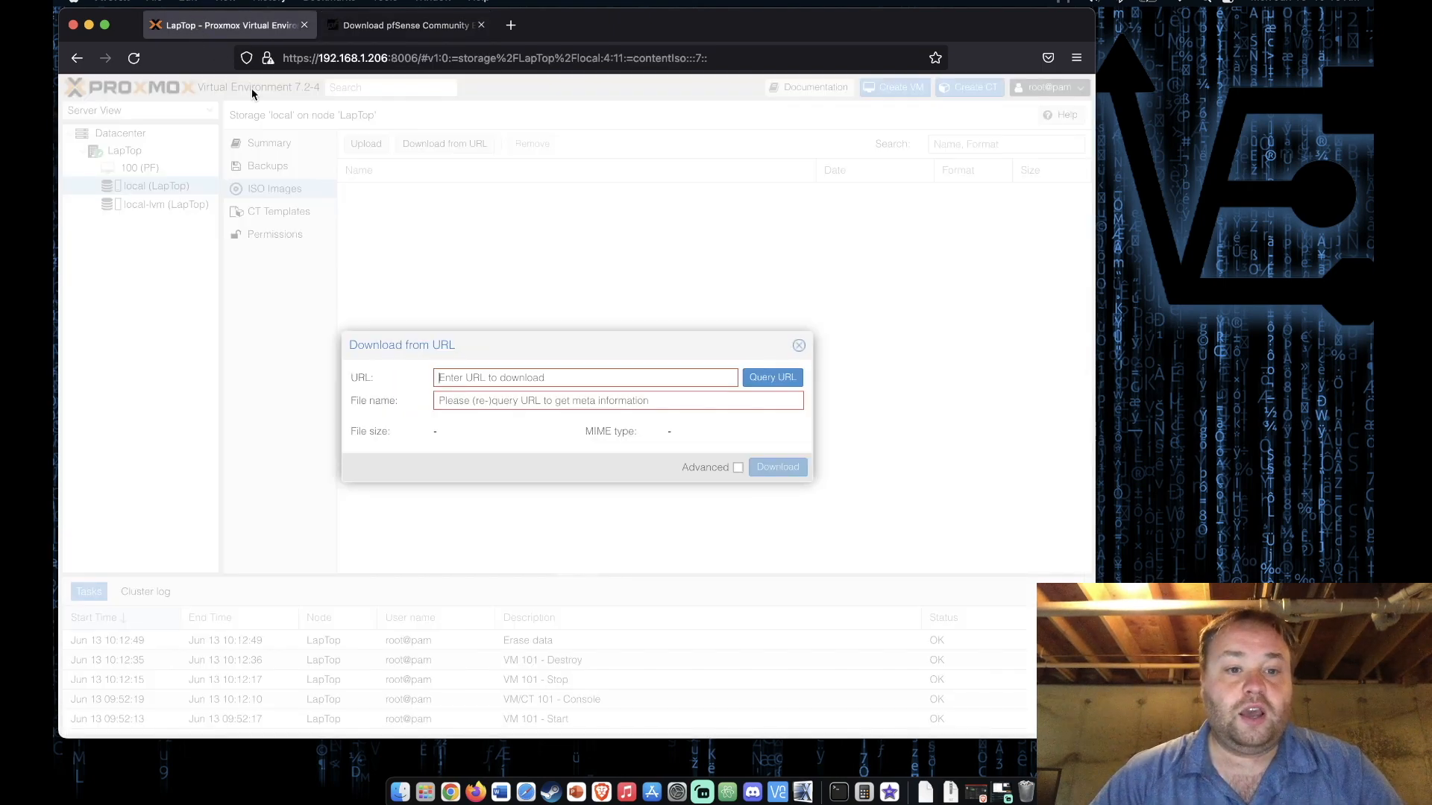
Paste the link, query it and attempt the download, hitting the .iso.gz wrong-extension error.
{"action": "right_click", "coordinate": [584, 378]}
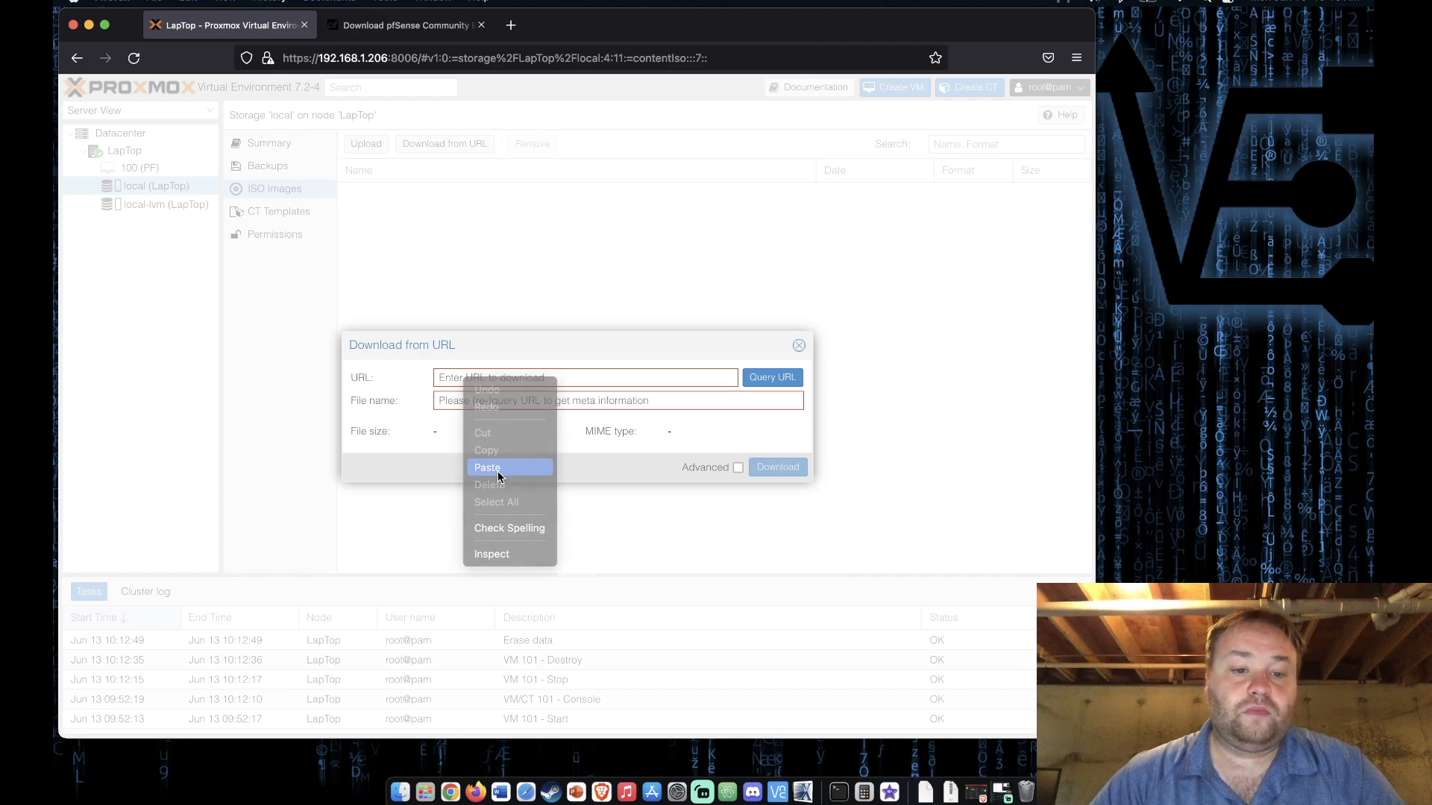
{"action": "left_click", "coordinate": [488, 467]}
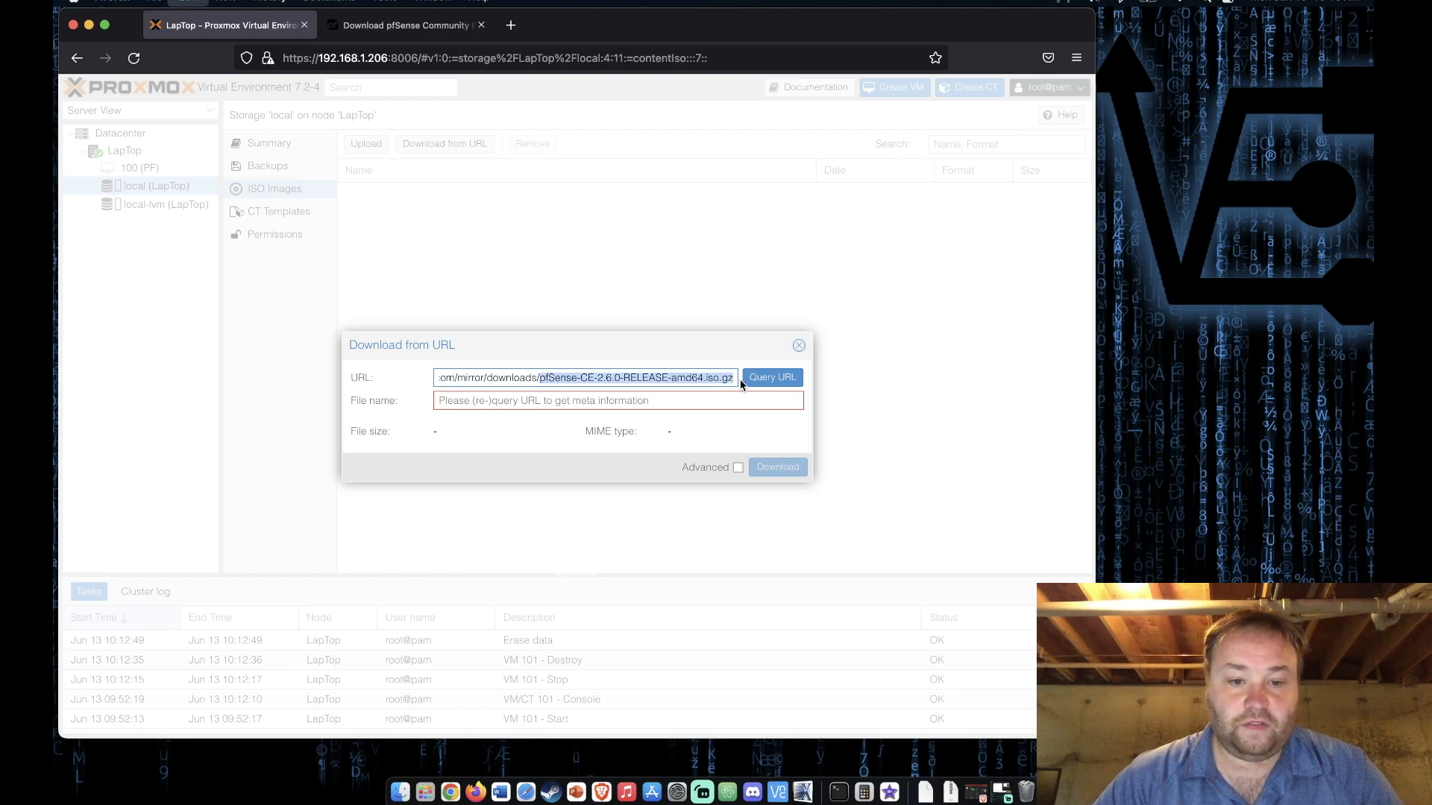
{"action": "left_click", "coordinate": [771, 378]}
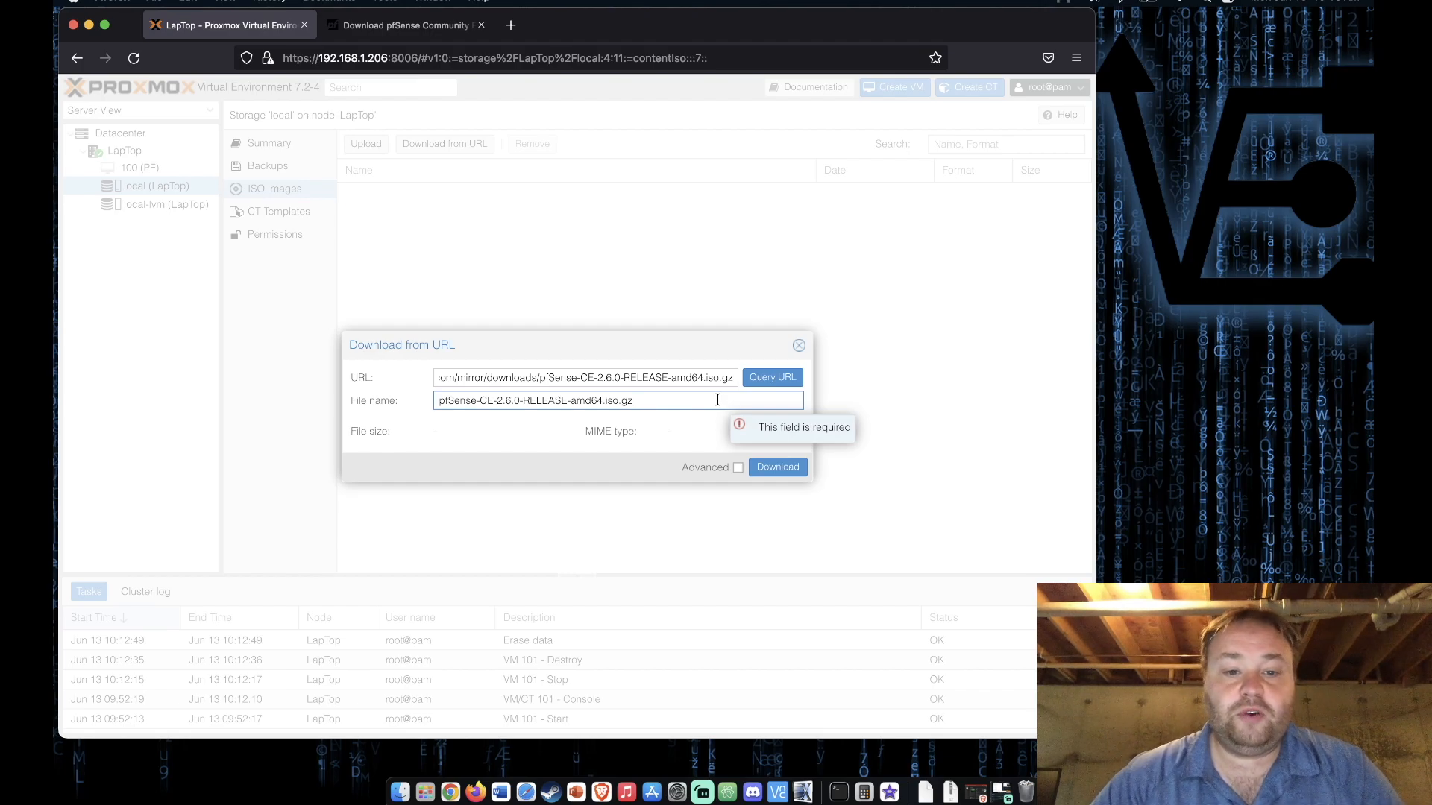
{"action": "left_click", "coordinate": [618, 399]}
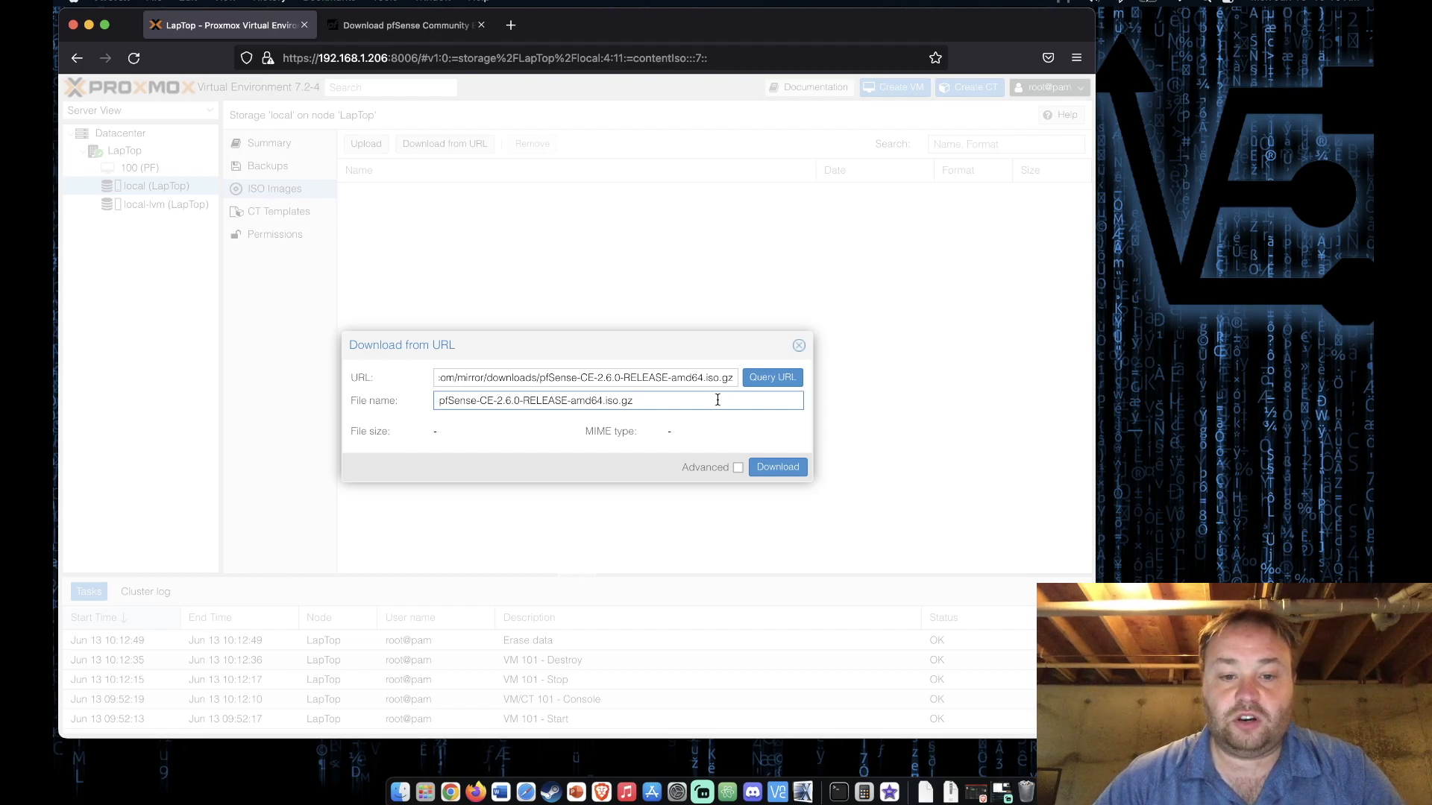
{"action": "left_click", "coordinate": [777, 467]}
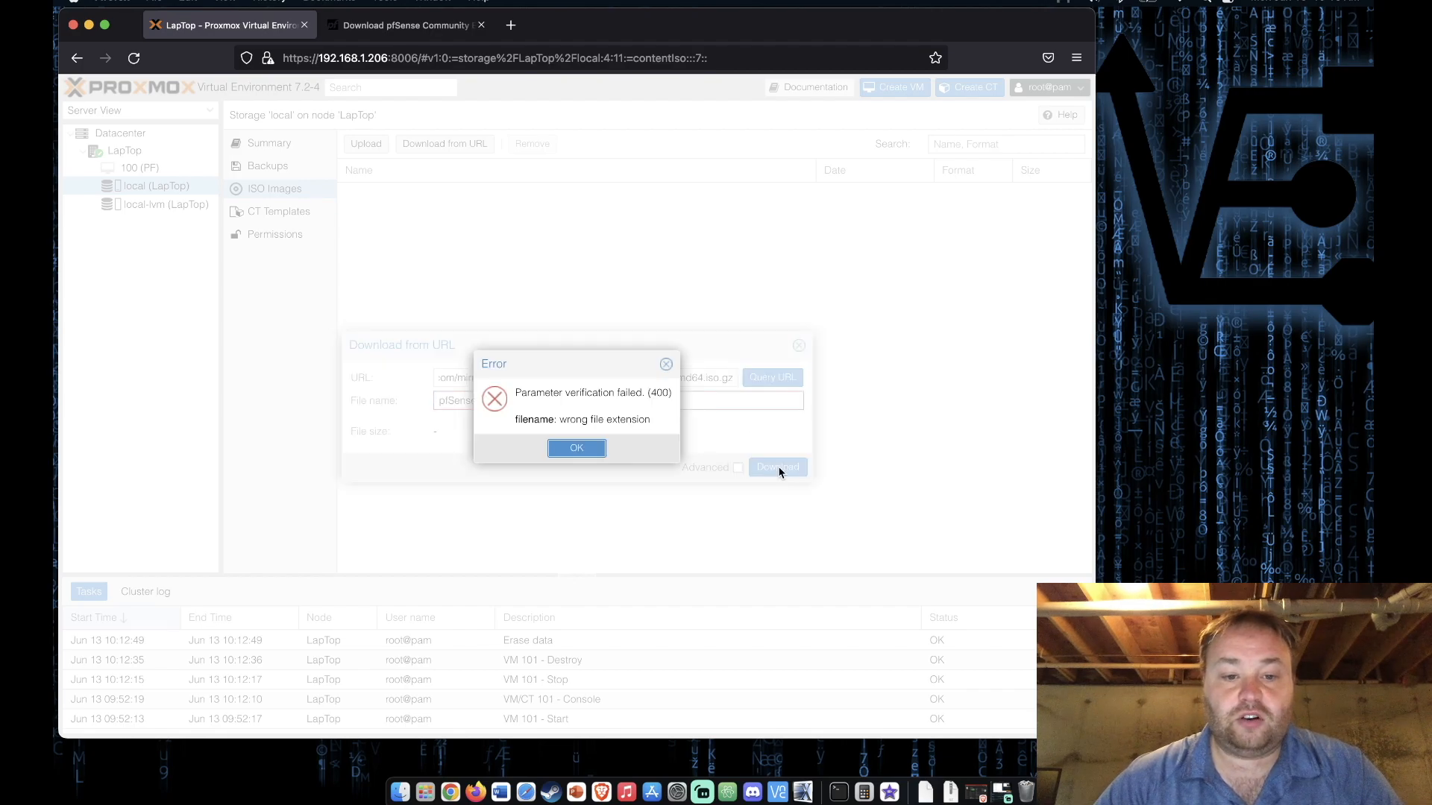
{"action": "left_click", "coordinate": [576, 448]}
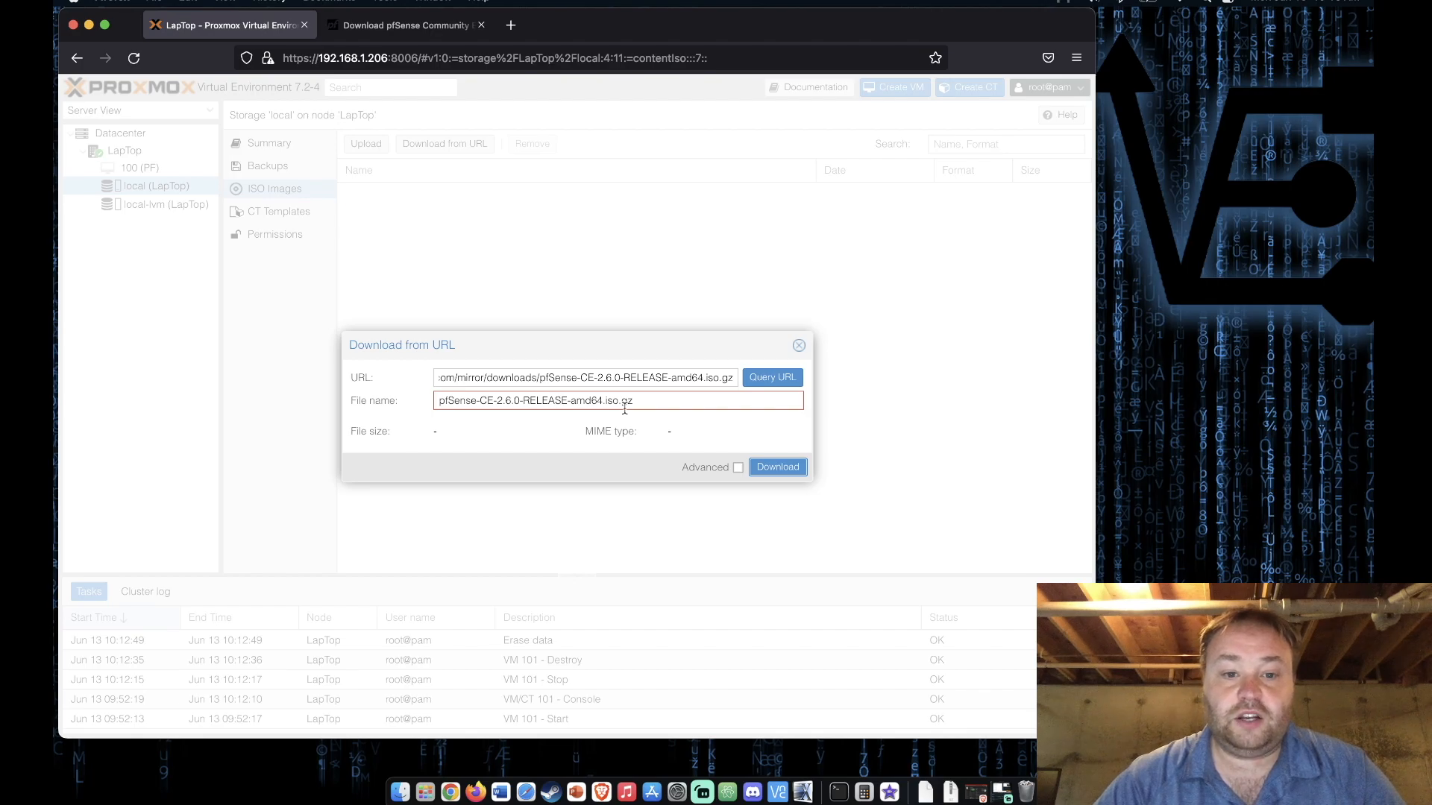
Abandon the URL download and the ISO upload form, leaving local storage empty.
{"action": "left_click", "coordinate": [798, 345]}
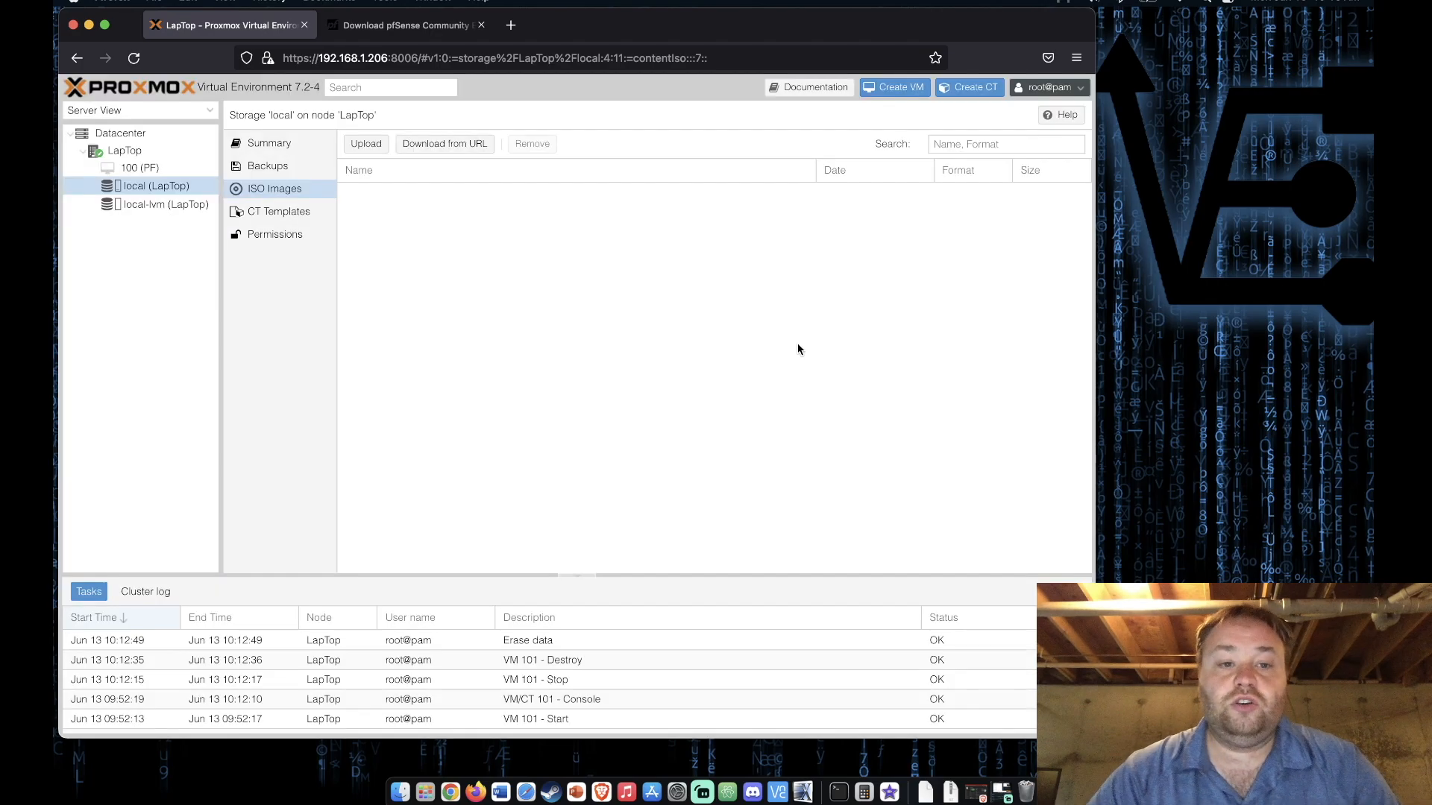
{"action": "left_click", "coordinate": [364, 143]}
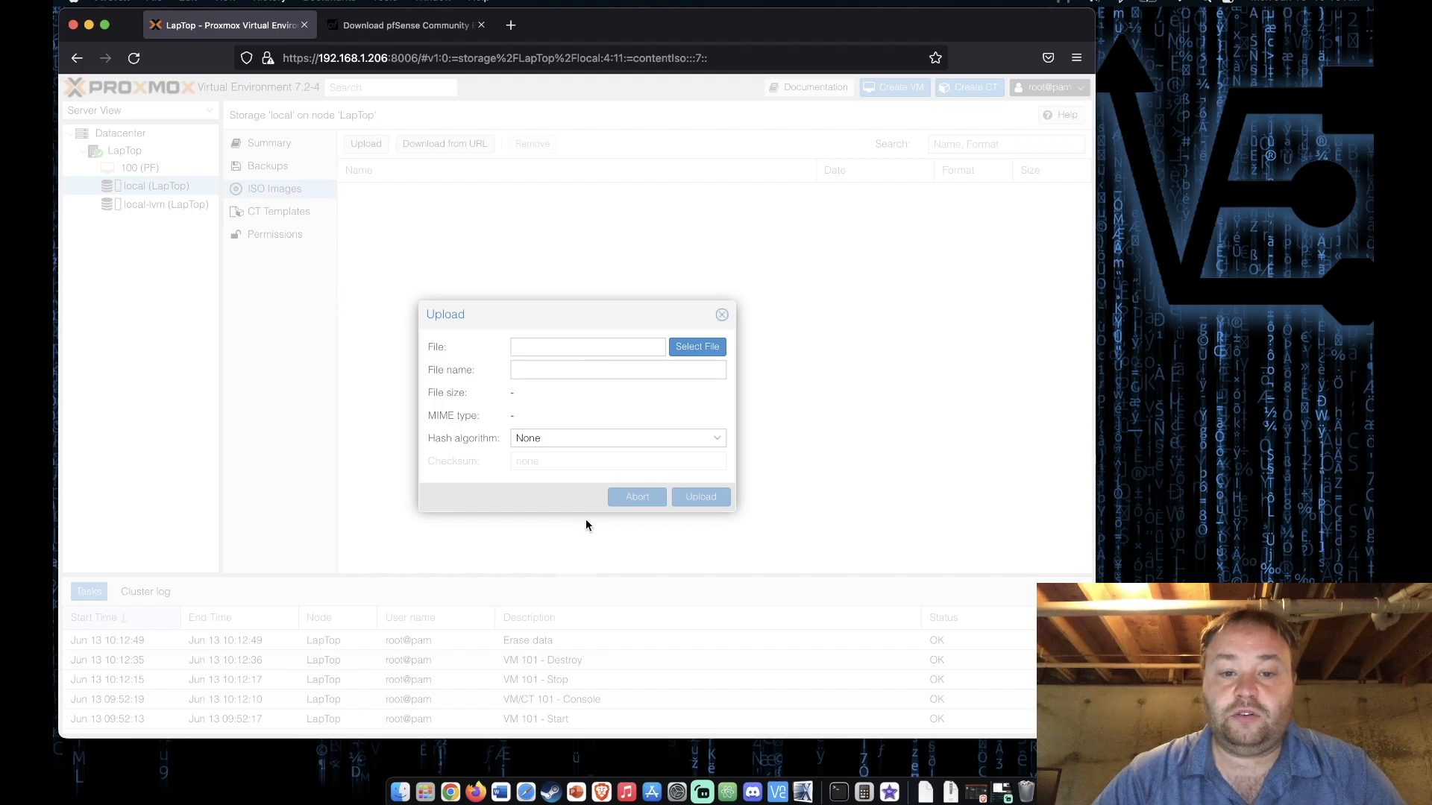
{"action": "left_click", "coordinate": [722, 315]}
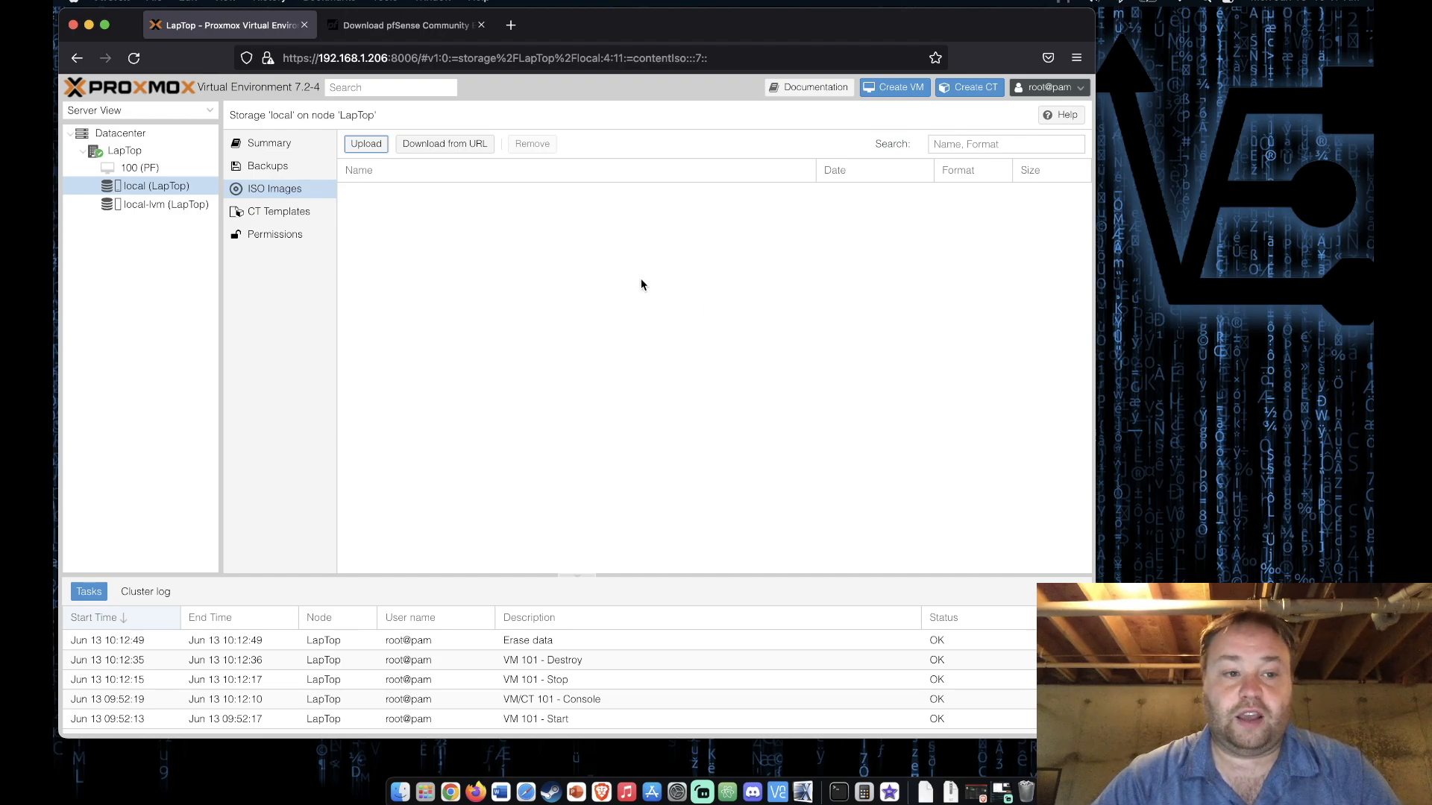
In the LapTop node shell, list files and begin a wget with the copied pfSense image link.
{"action": "left_click", "coordinate": [124, 150]}
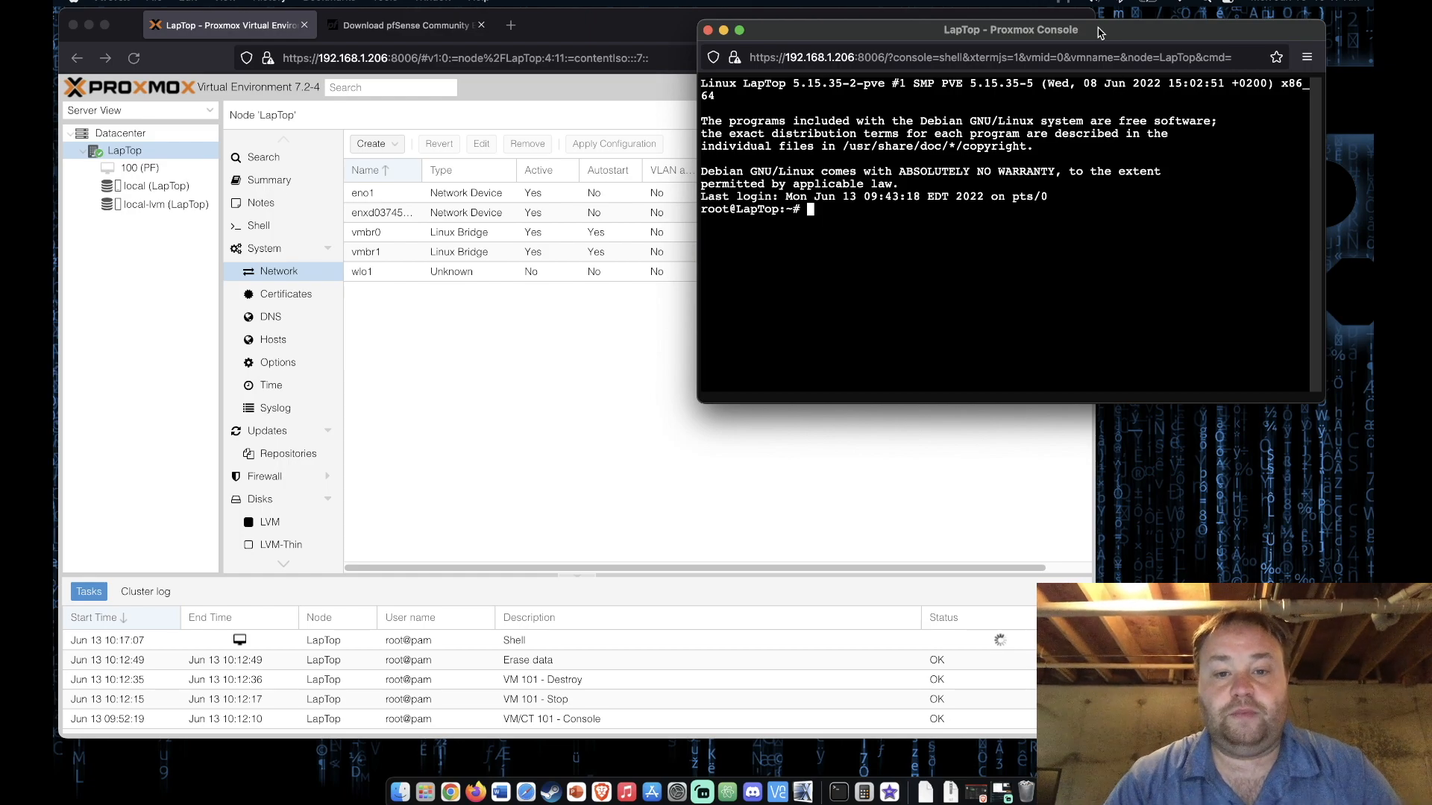
{"action": "type", "text": "ls"}
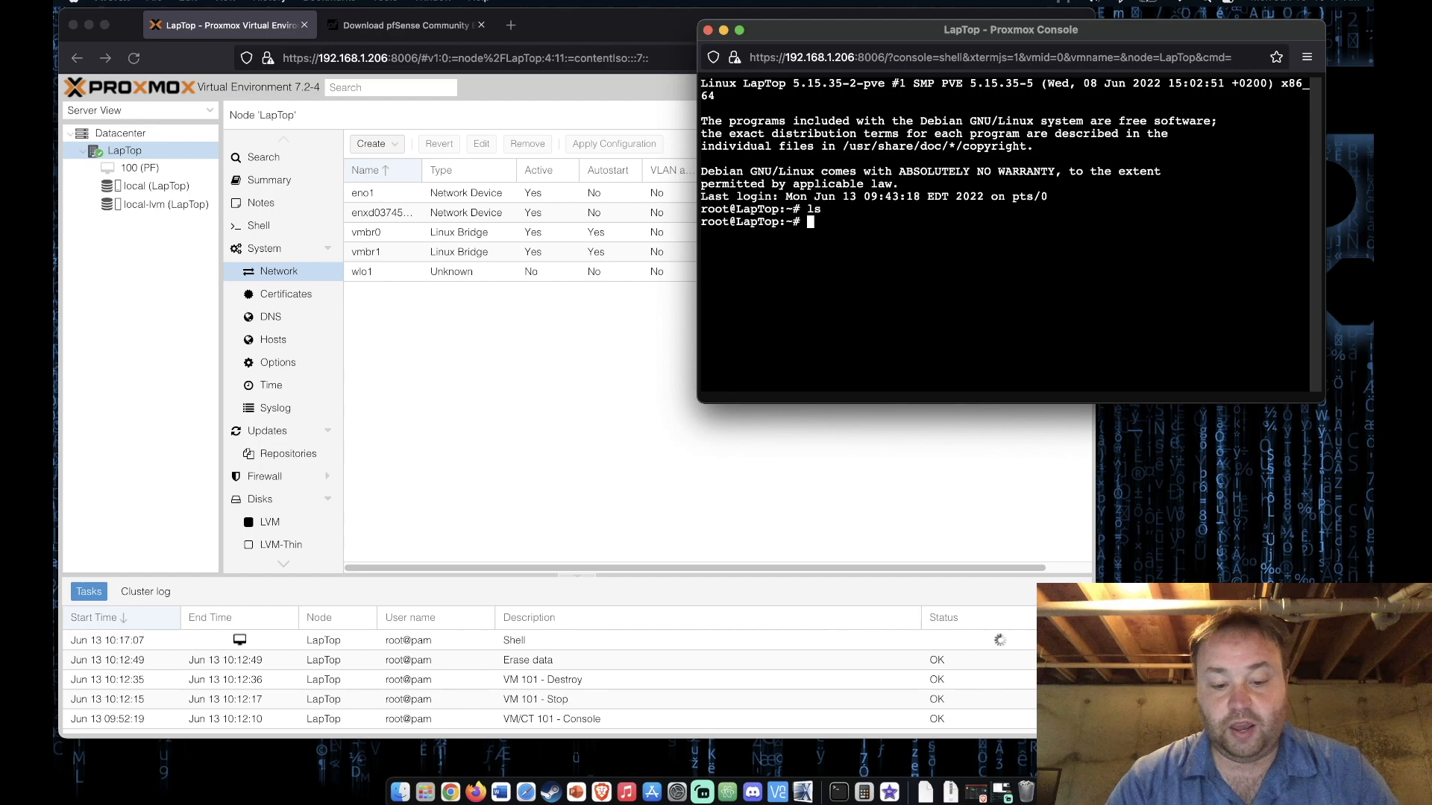
{"action": "type", "text": "wget"}
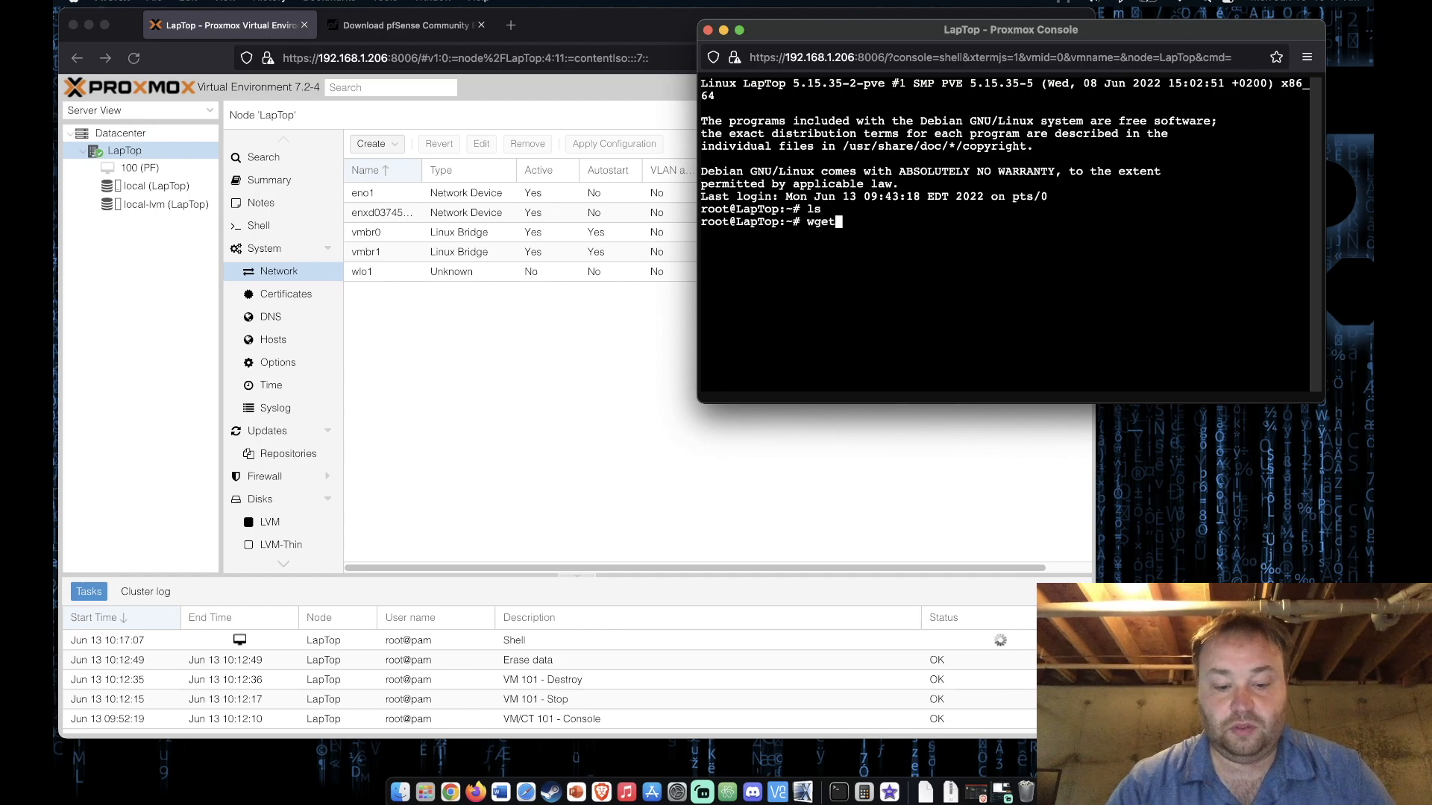
{"action": "left_click", "coordinate": [405, 26]}
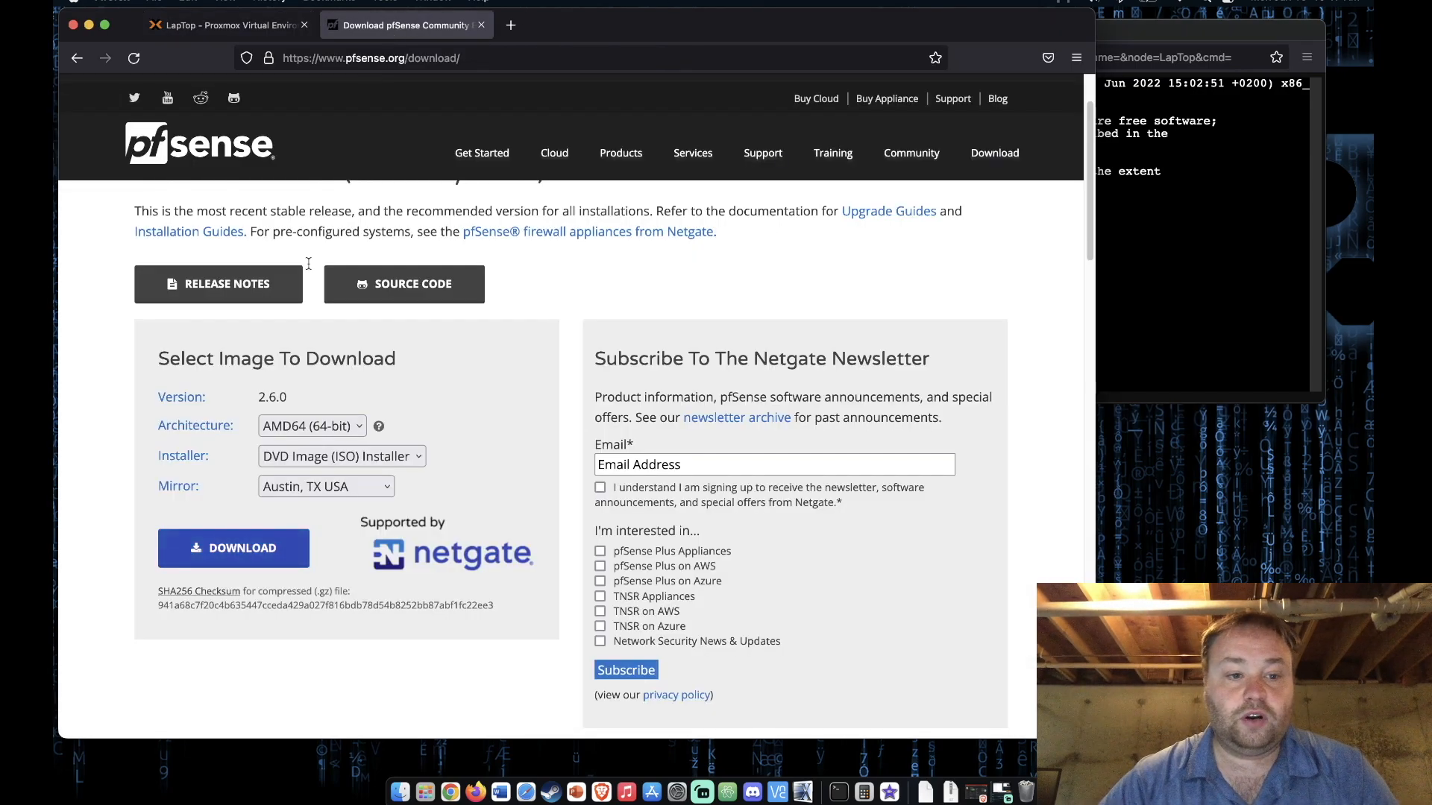
{"action": "right_click", "coordinate": [235, 547]}
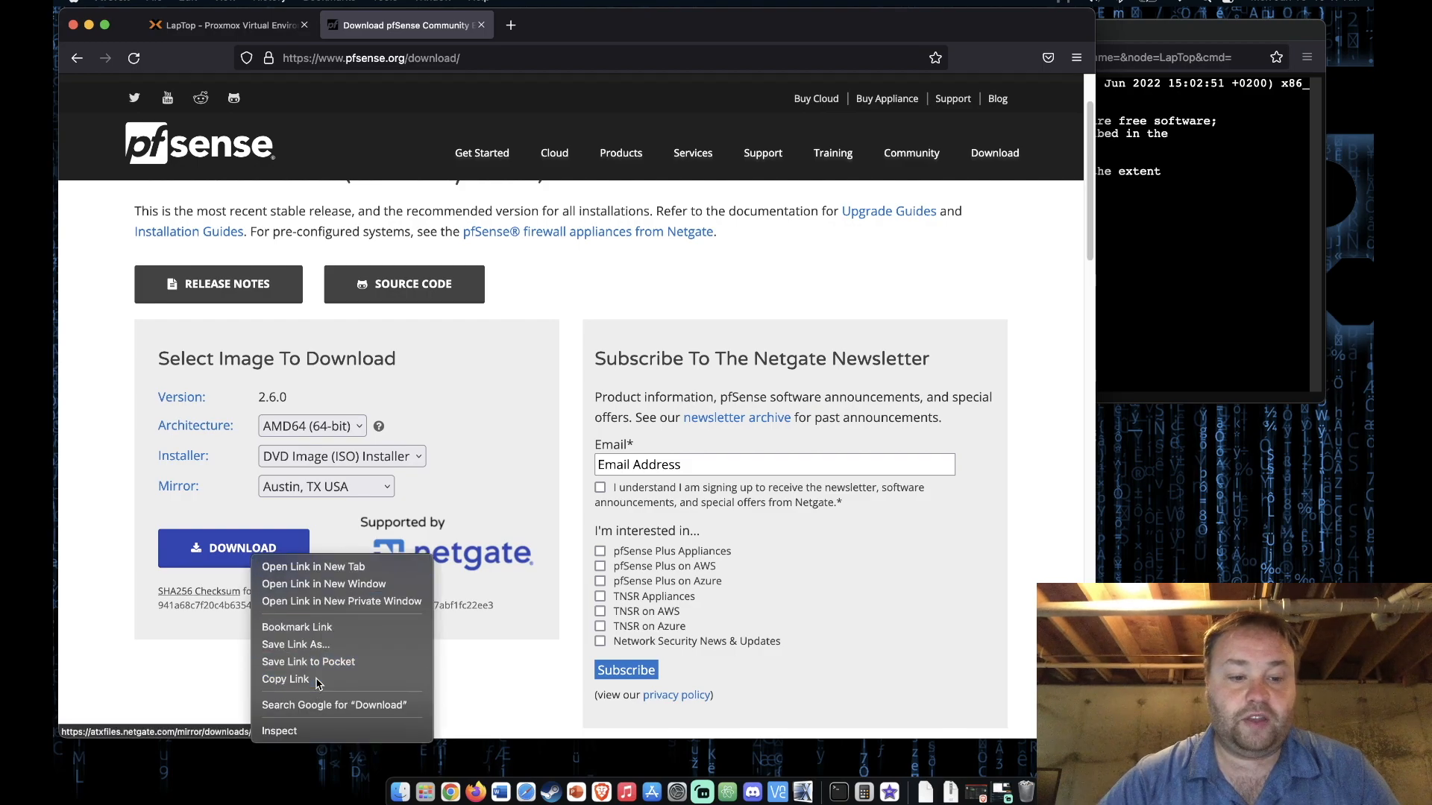
{"action": "left_click", "coordinate": [223, 25]}
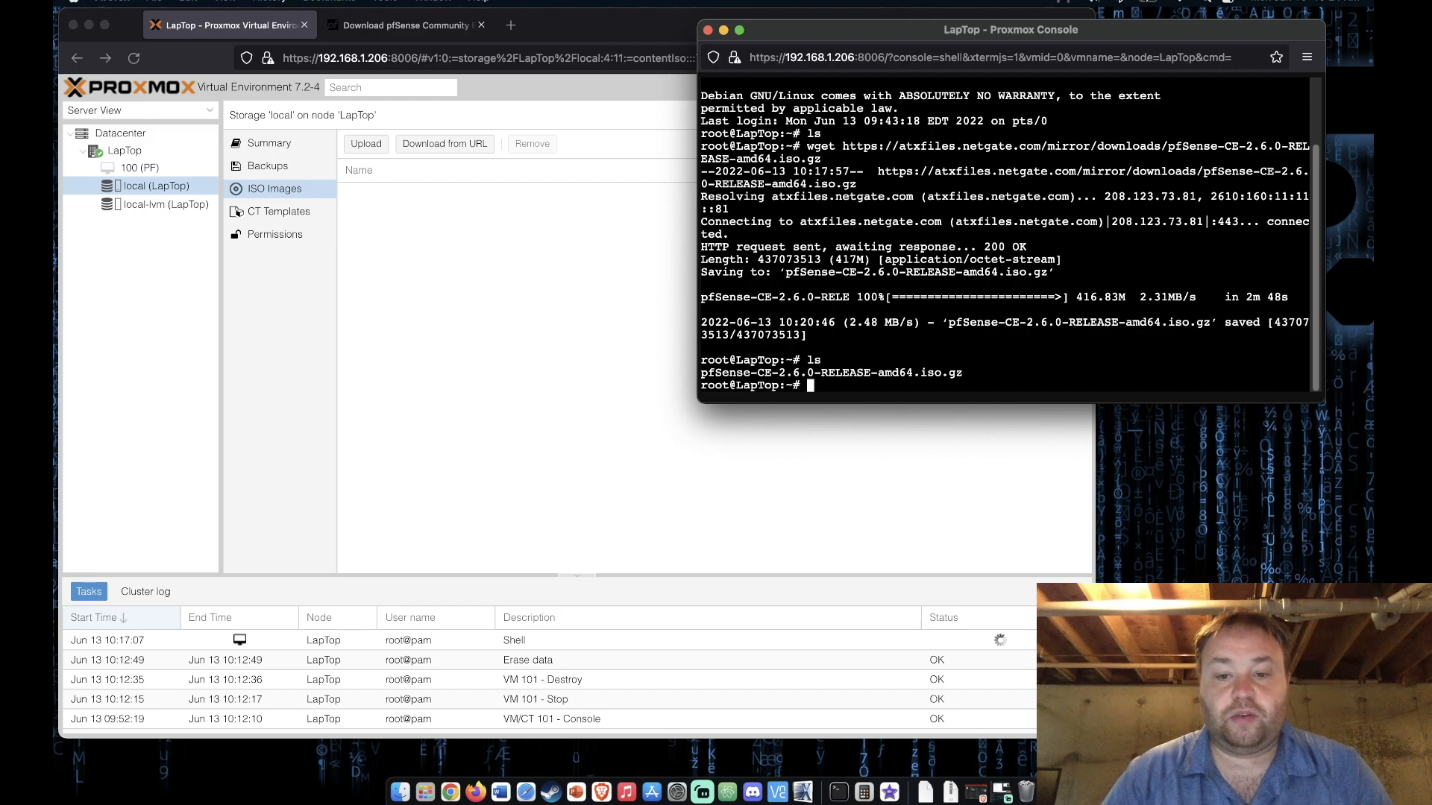
{"action": "mouse_move", "coordinate": [964, 312]}
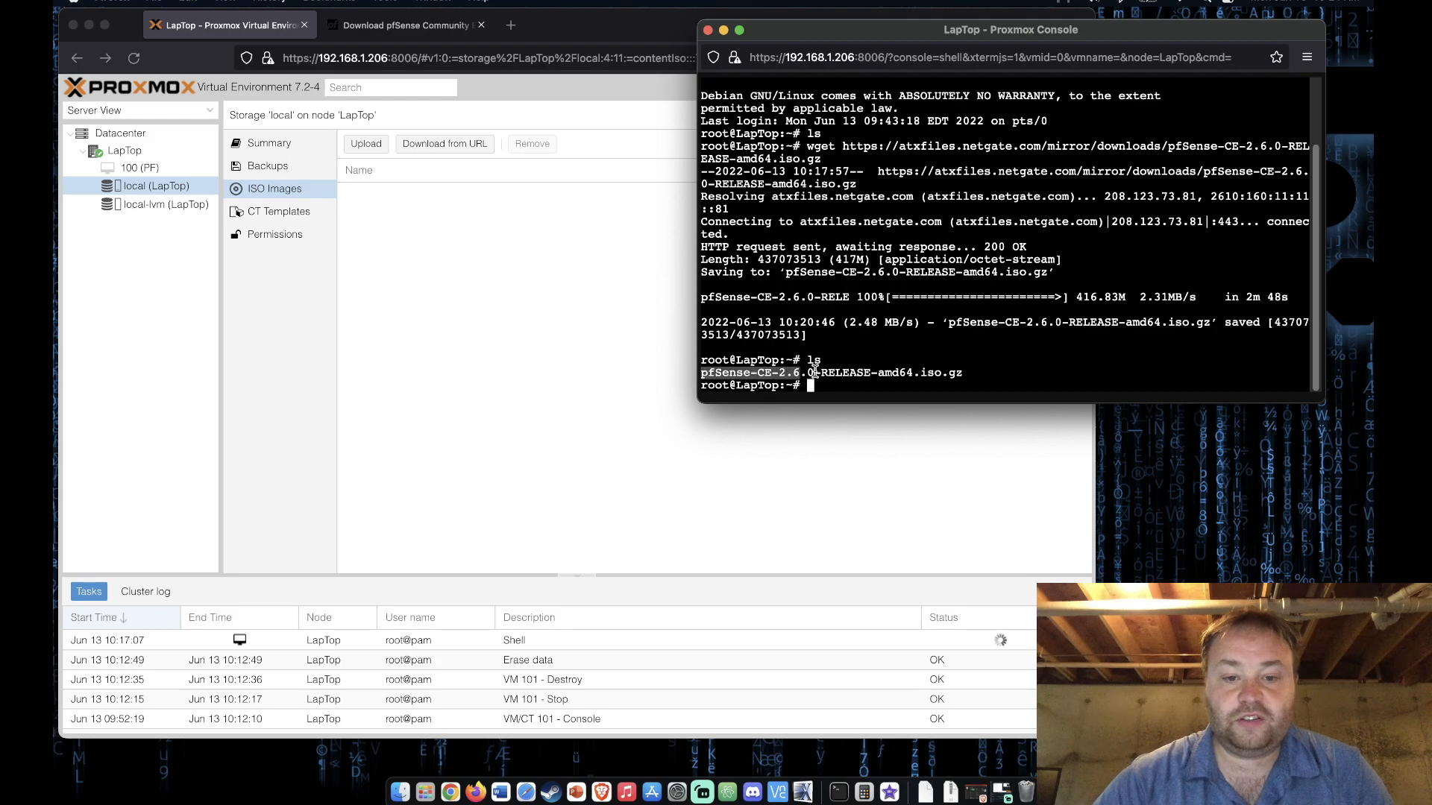
Compute sha256sum of pfSense-CE-2.6.0-RELEASE-amd64.iso.gz and compare with the published checksum.
{"action": "right_click", "coordinate": [930, 373]}
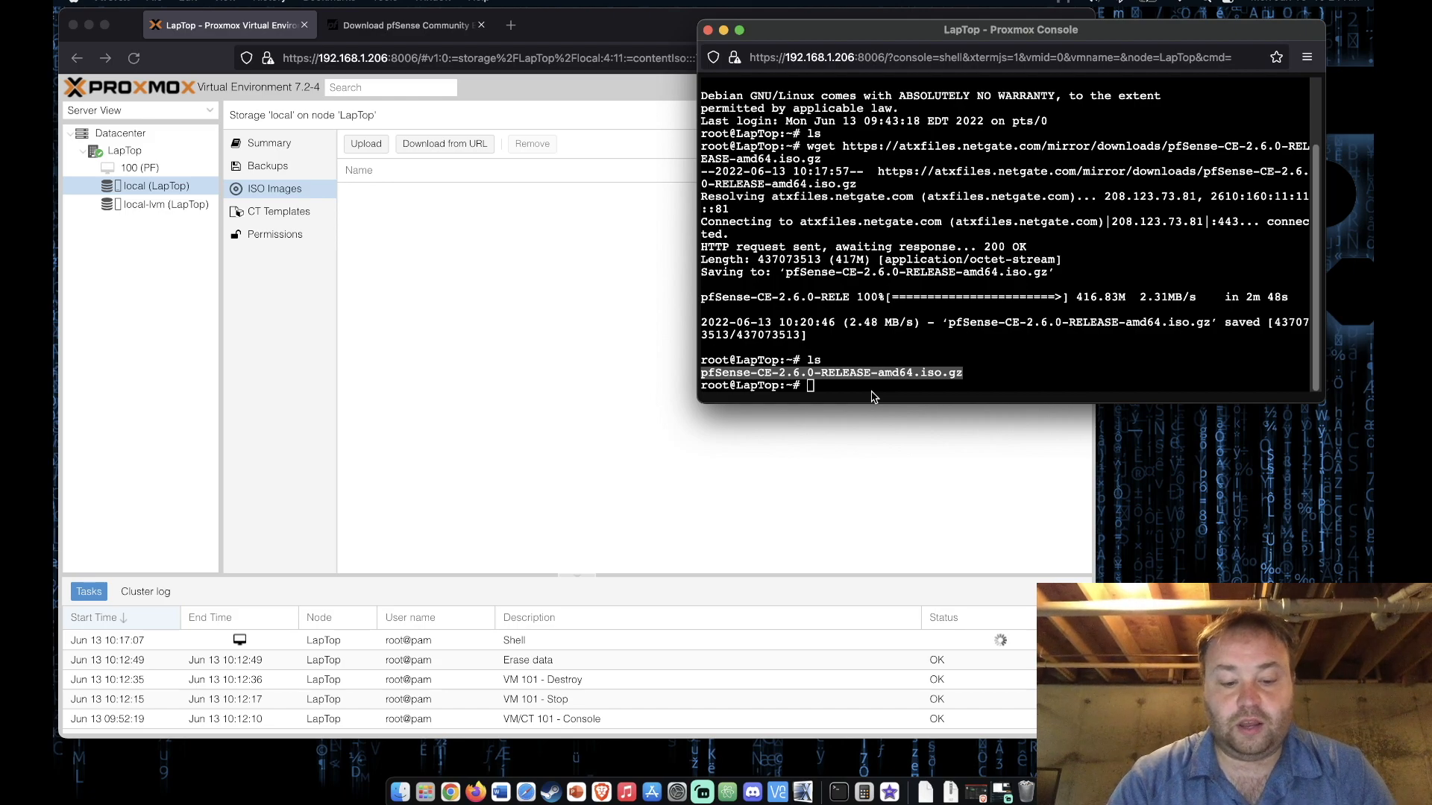
{"action": "mouse_move", "coordinate": [969, 374]}
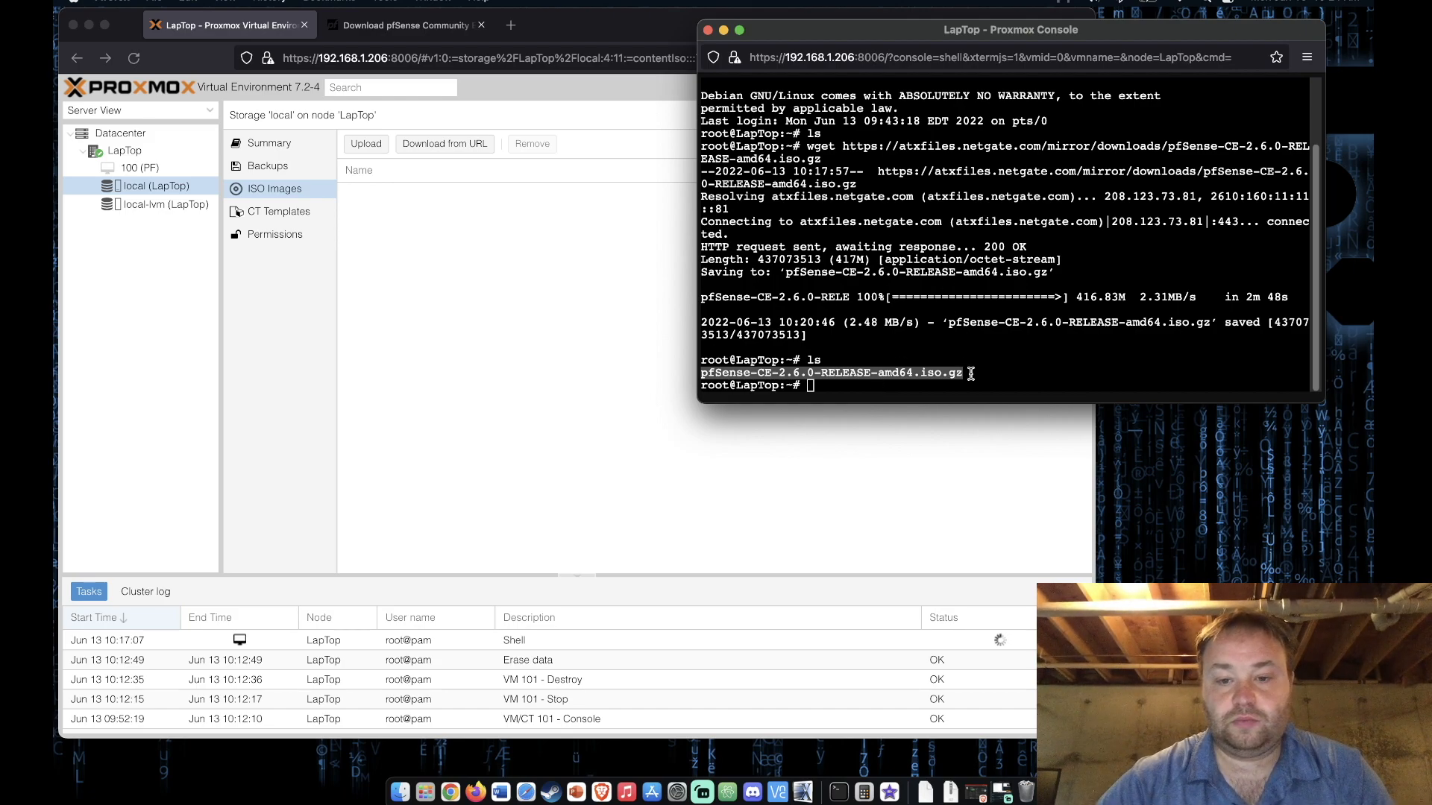
{"action": "type", "text": "sha256"}
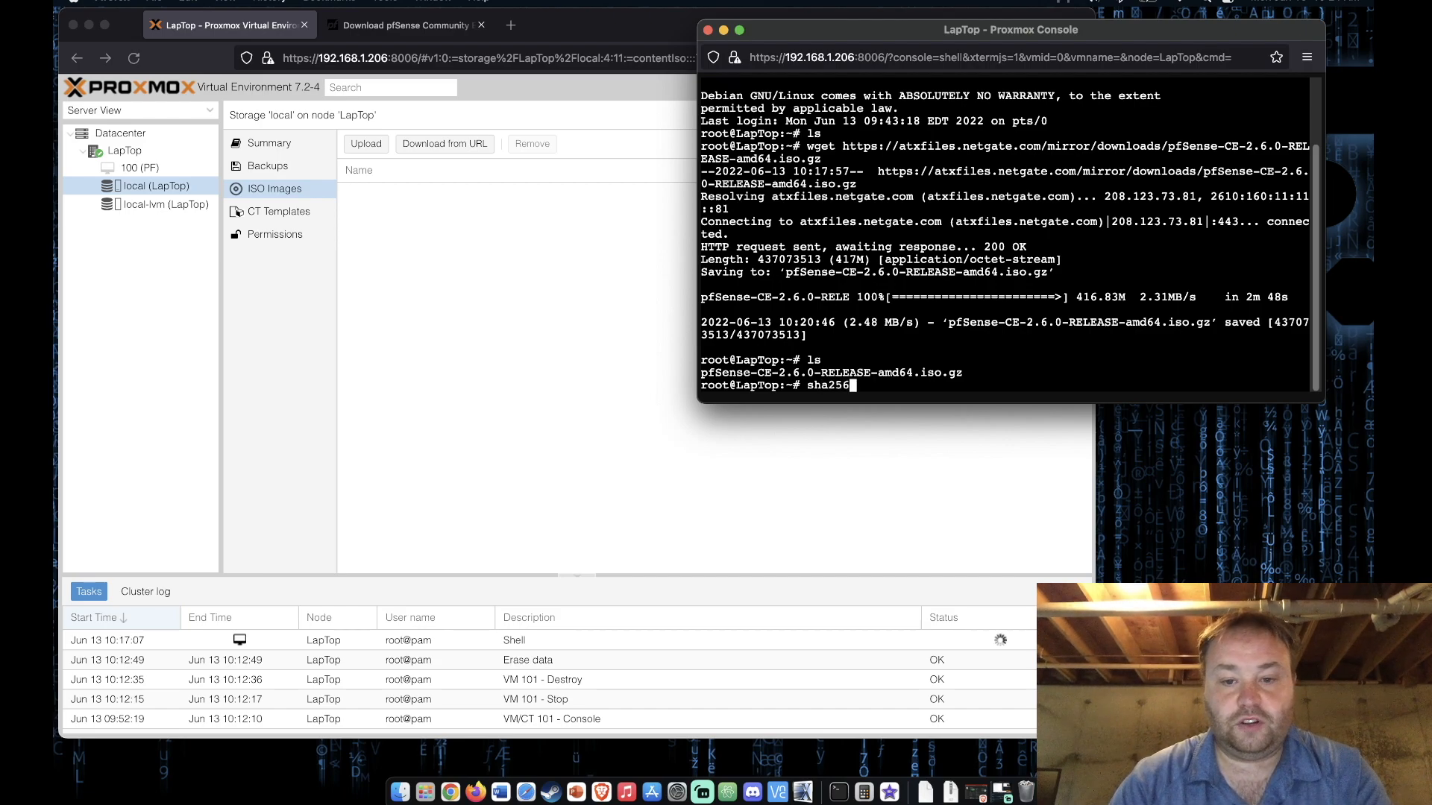
{"action": "type", "text": "sum"}
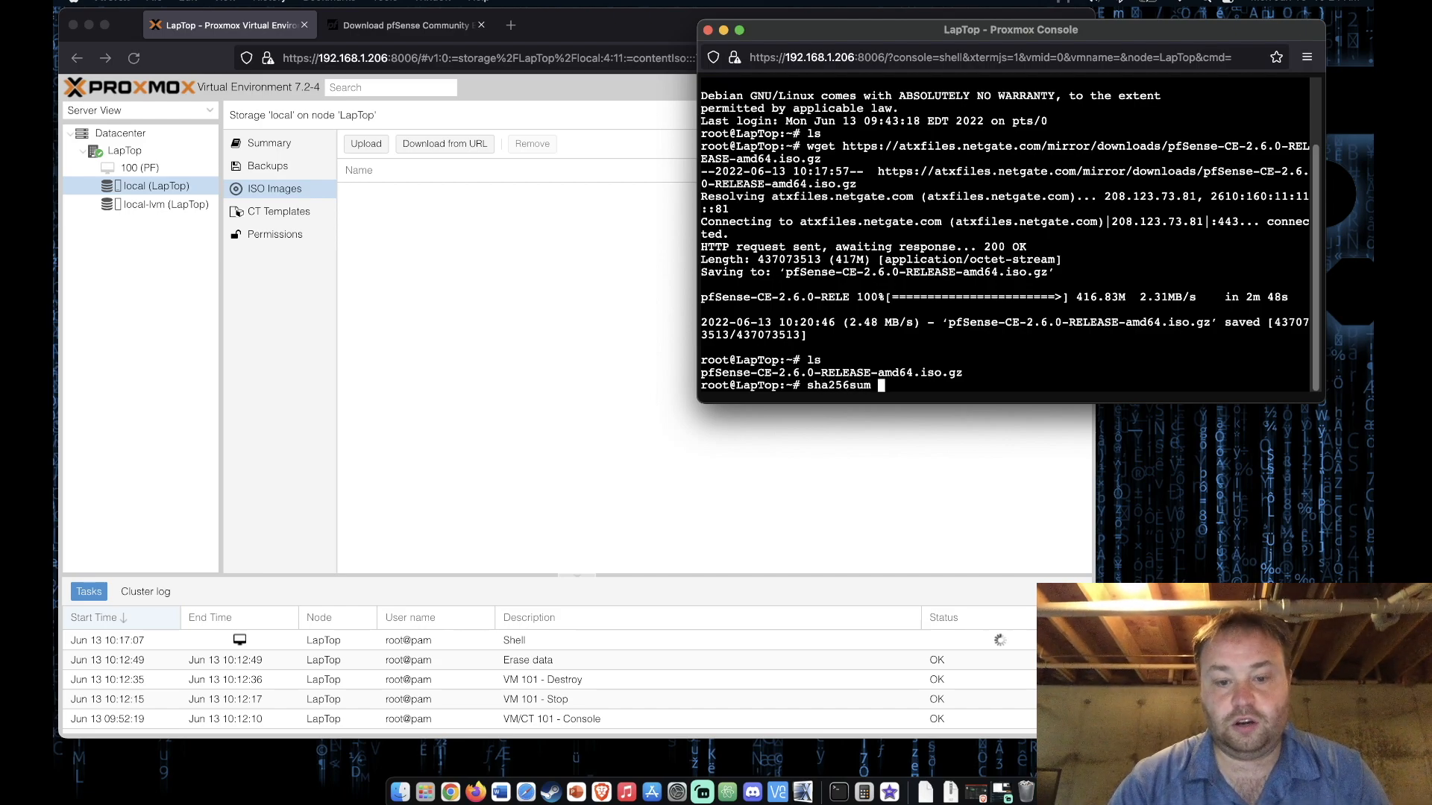
{"action": "type", "text": "pfSense-CE-2.6.0-RELEASE-amd64.iso.gz"}
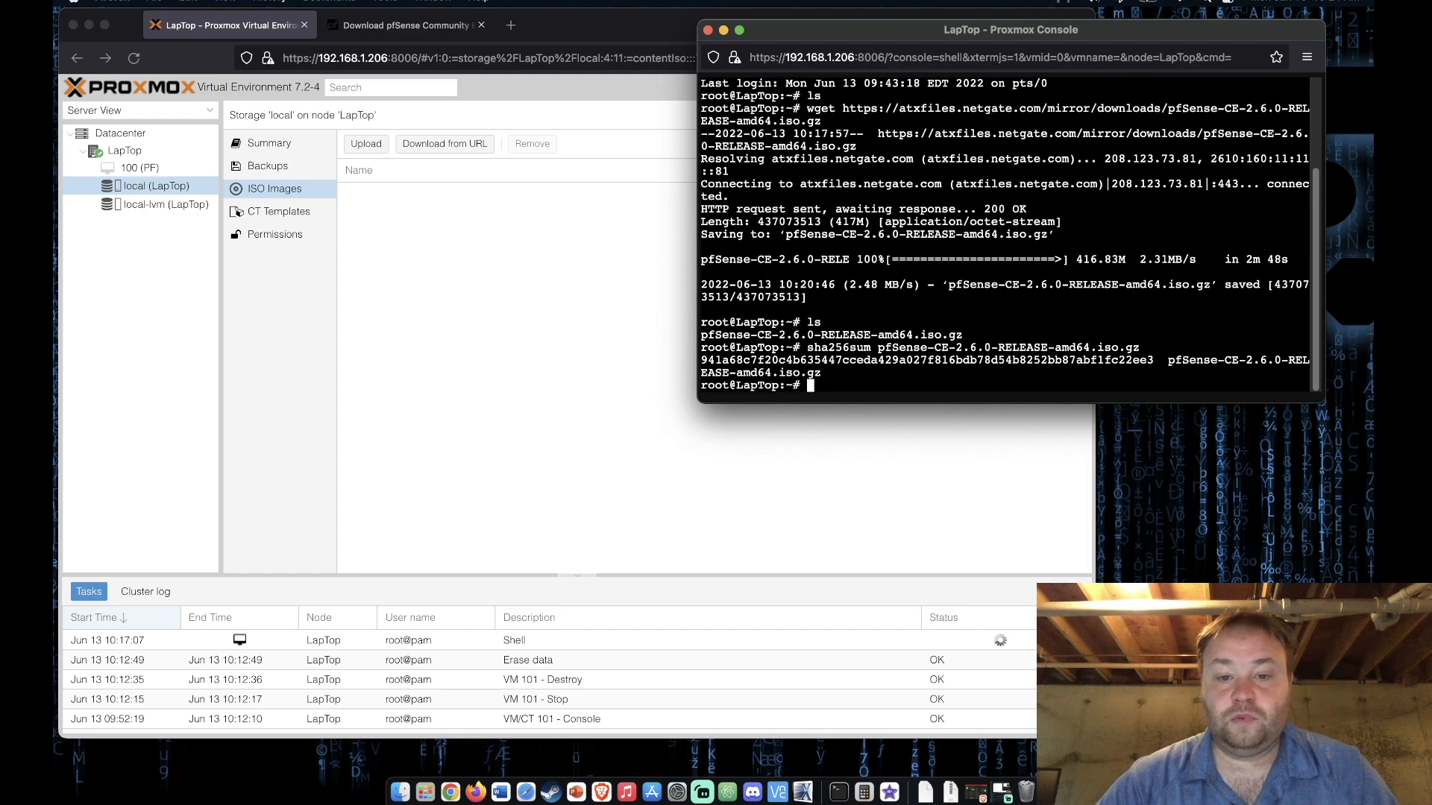
{"action": "left_click", "coordinate": [401, 25]}
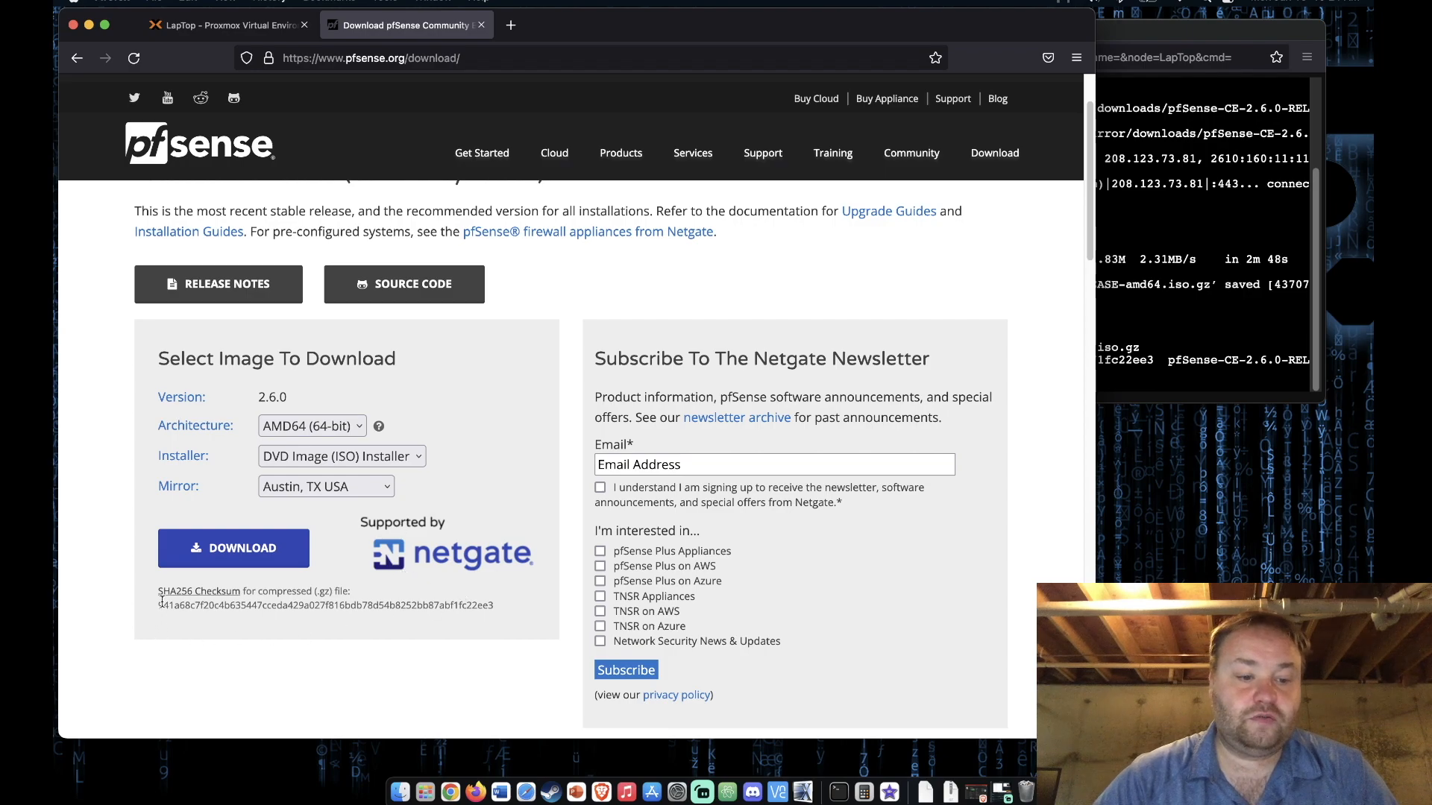
{"action": "triple_click", "coordinate": [326, 605]}
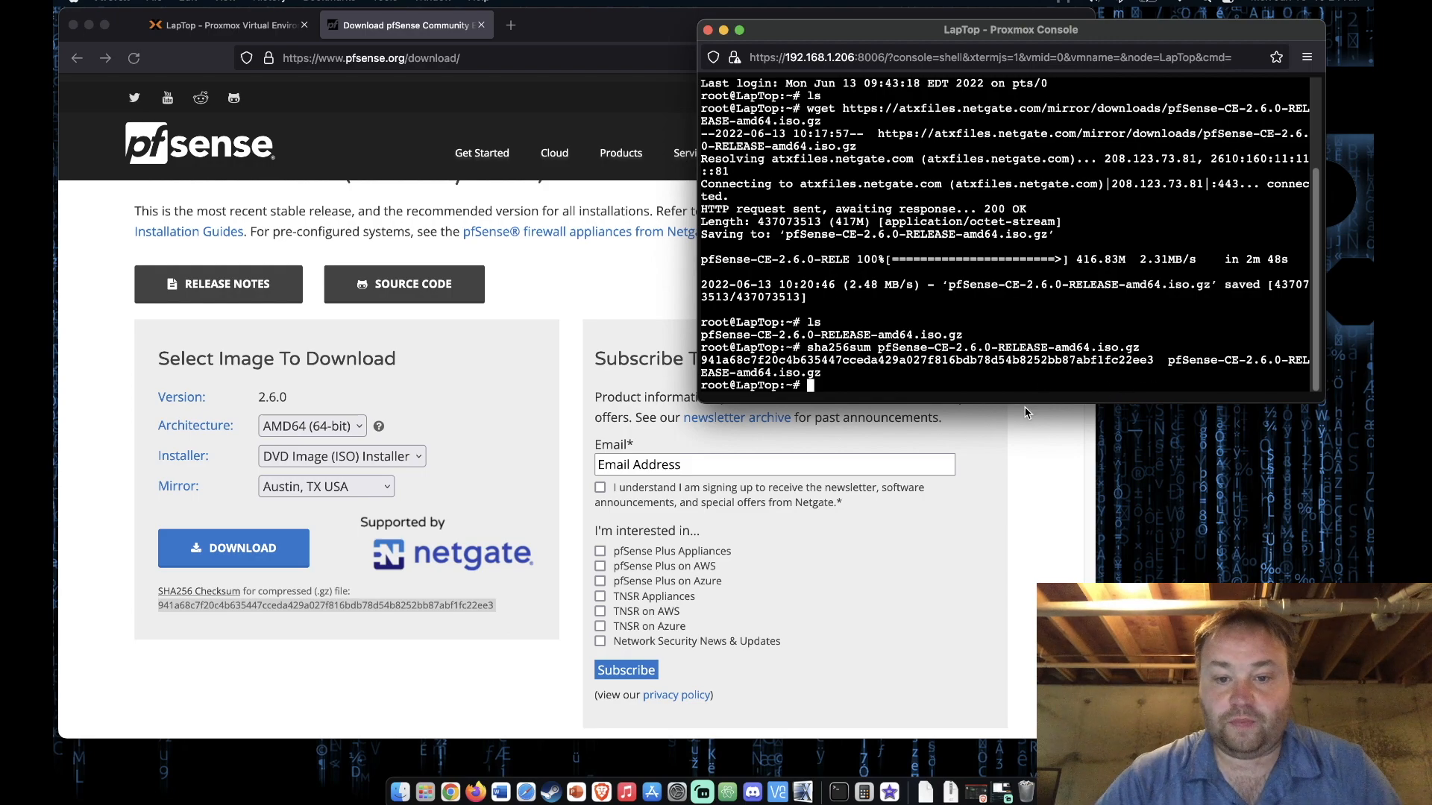
{"action": "mouse_move", "coordinate": [1025, 387]}
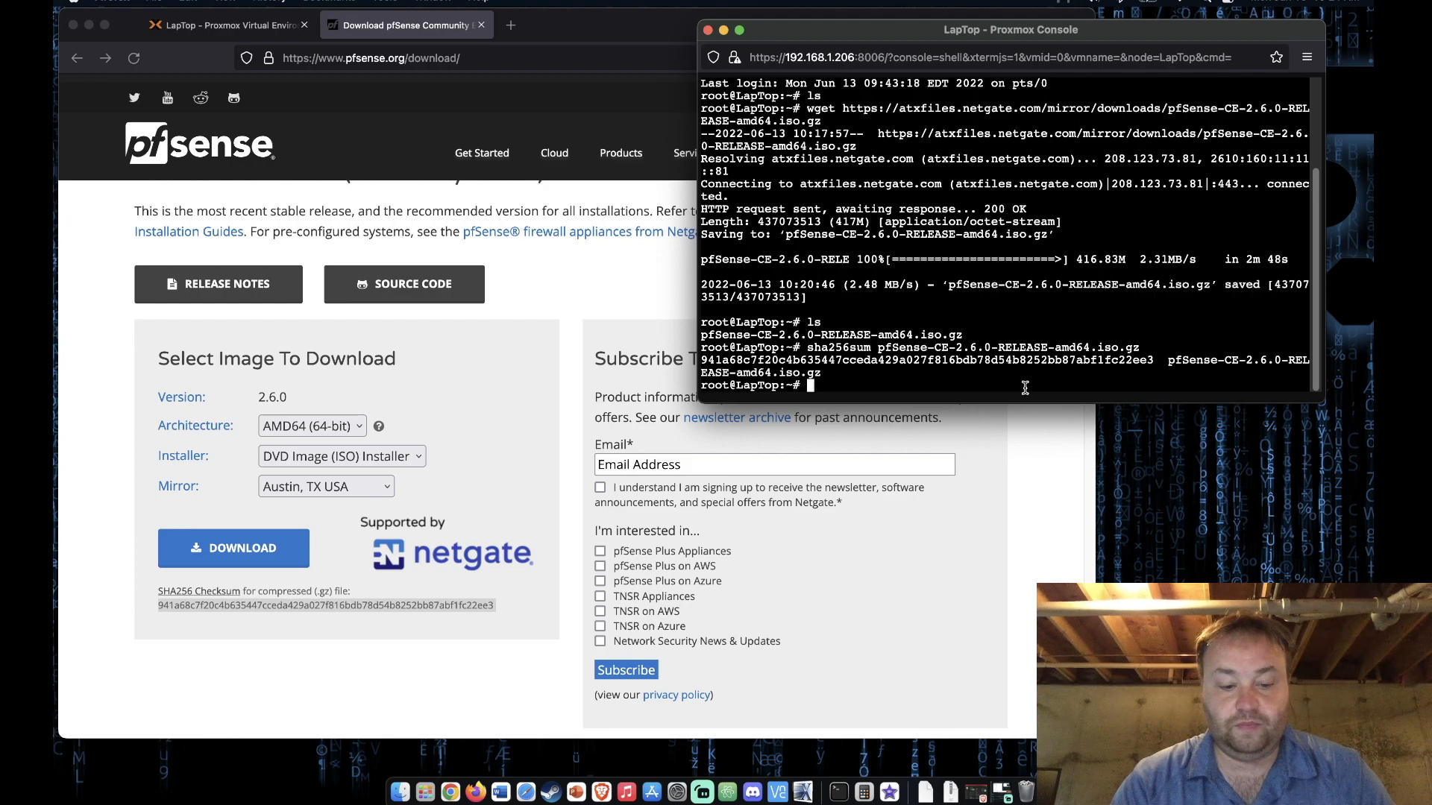
Decompress the downloaded .iso.gz with gunzip.
{"action": "type", "text": "gun"}
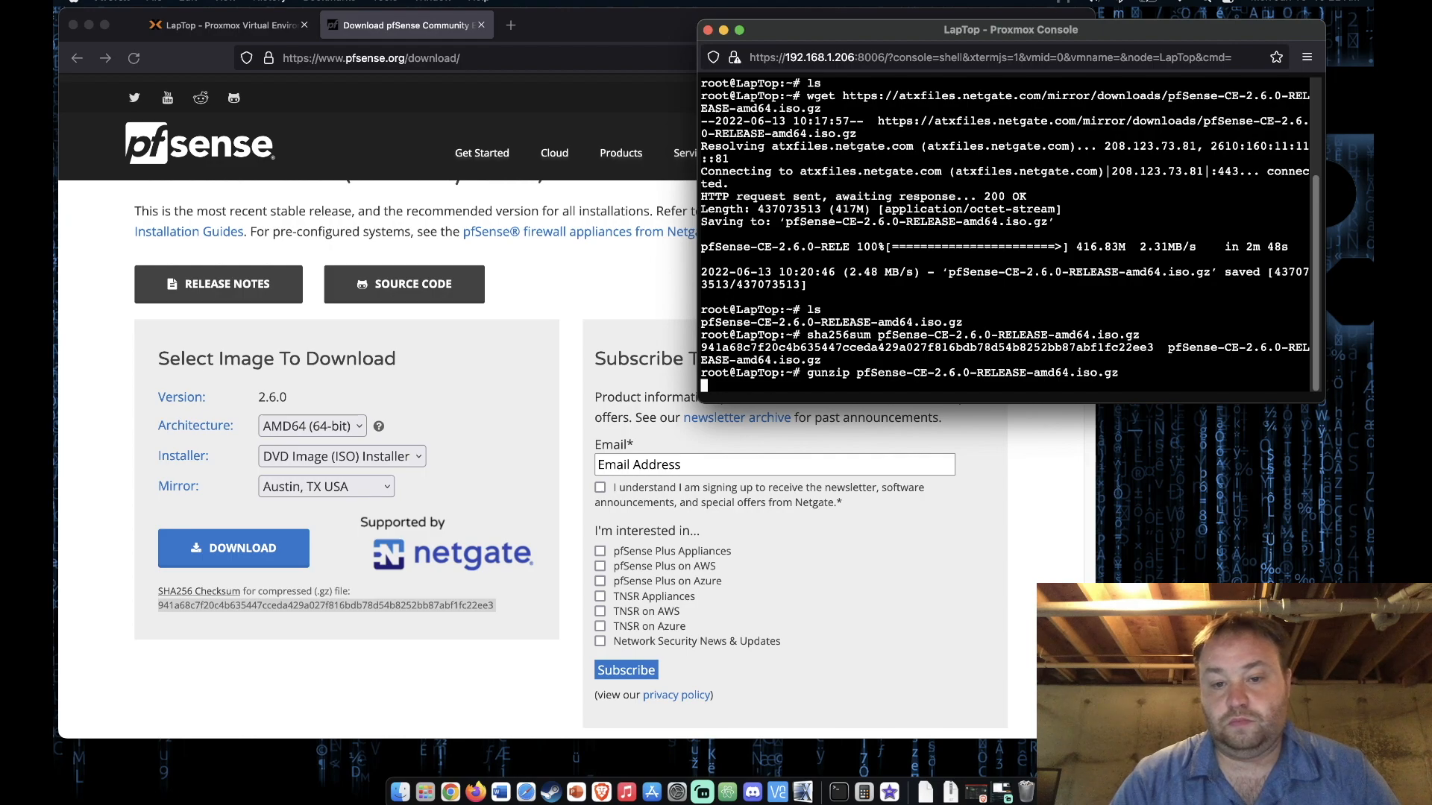
{"action": "key", "text": "Return"}
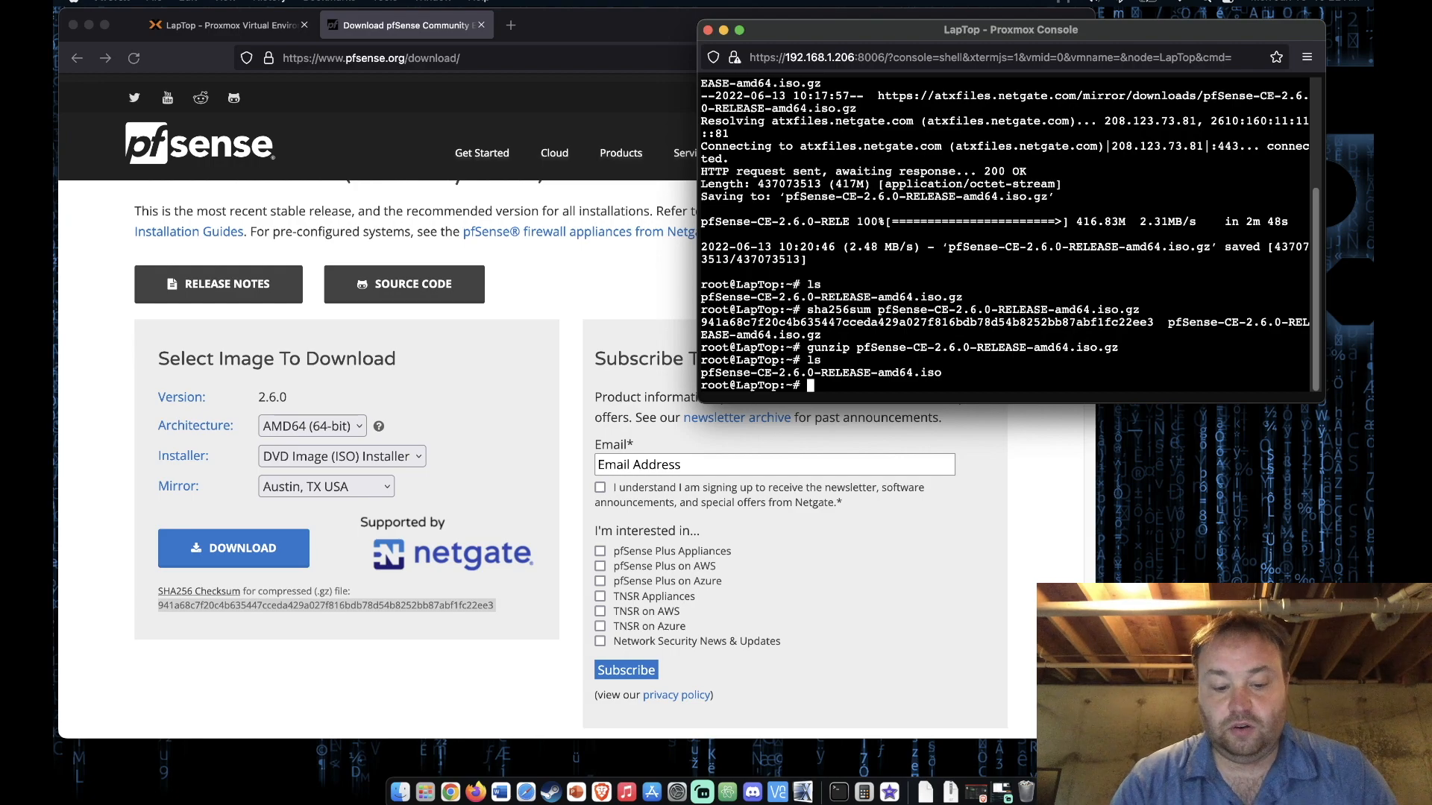
Enter a cp of pfSense-CE-2.6.0-RELEASE-amd64.iso into /var/lib/vz/template/iso.
{"action": "type", "text": "cp"}
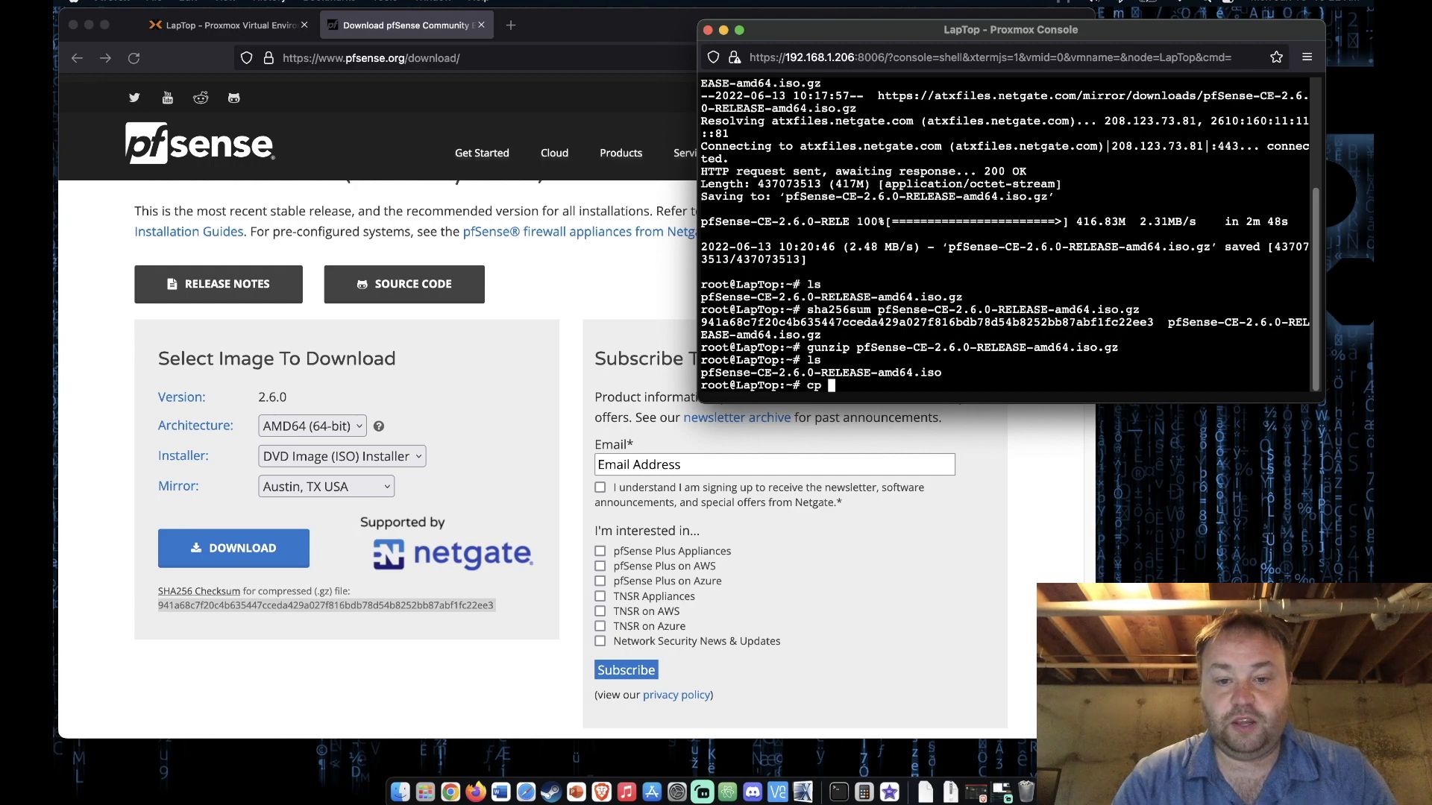
{"action": "type", "text": "pfSense-CE-2.6.0-RELEASE-amd64.iso.gz"}
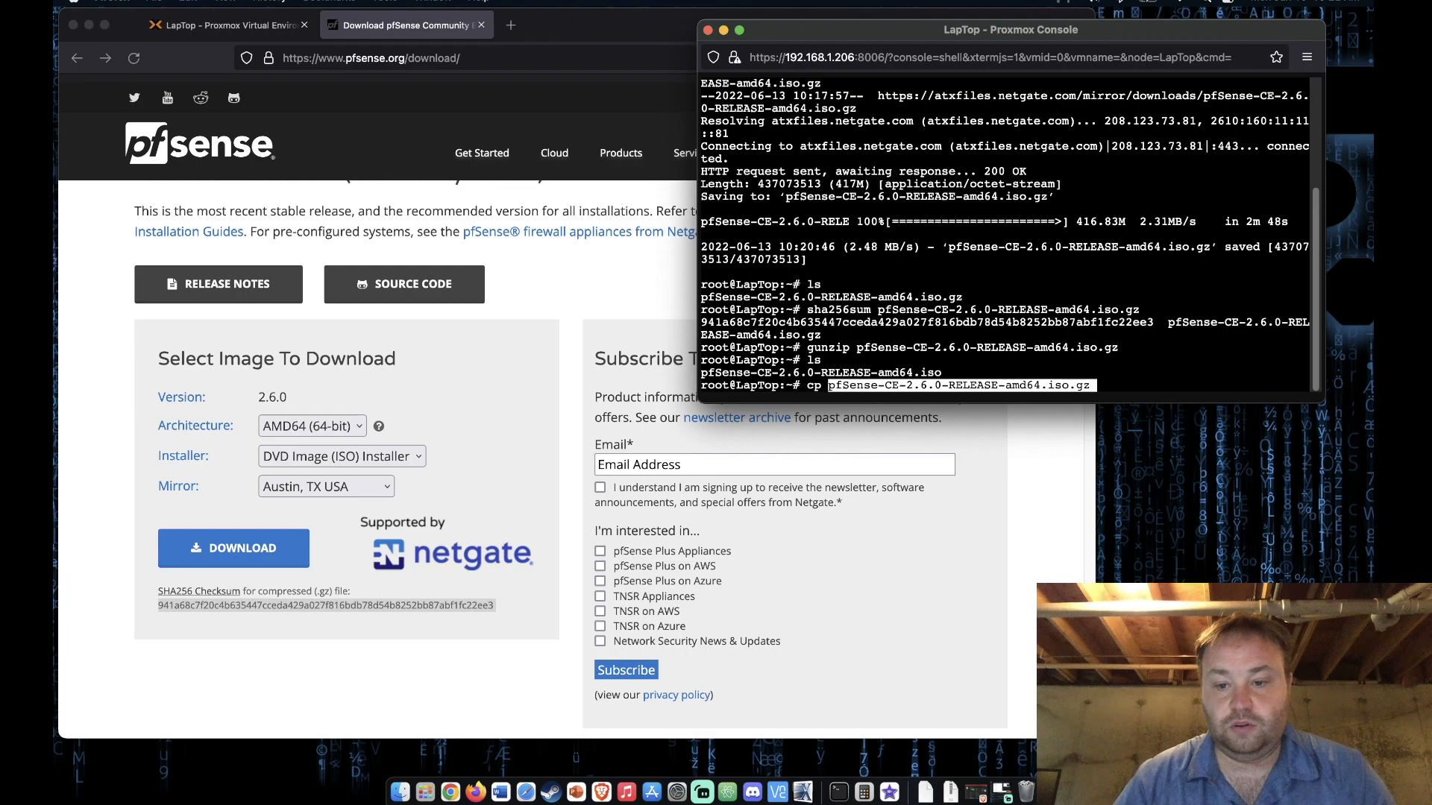
{"action": "key", "text": "Backspace"}
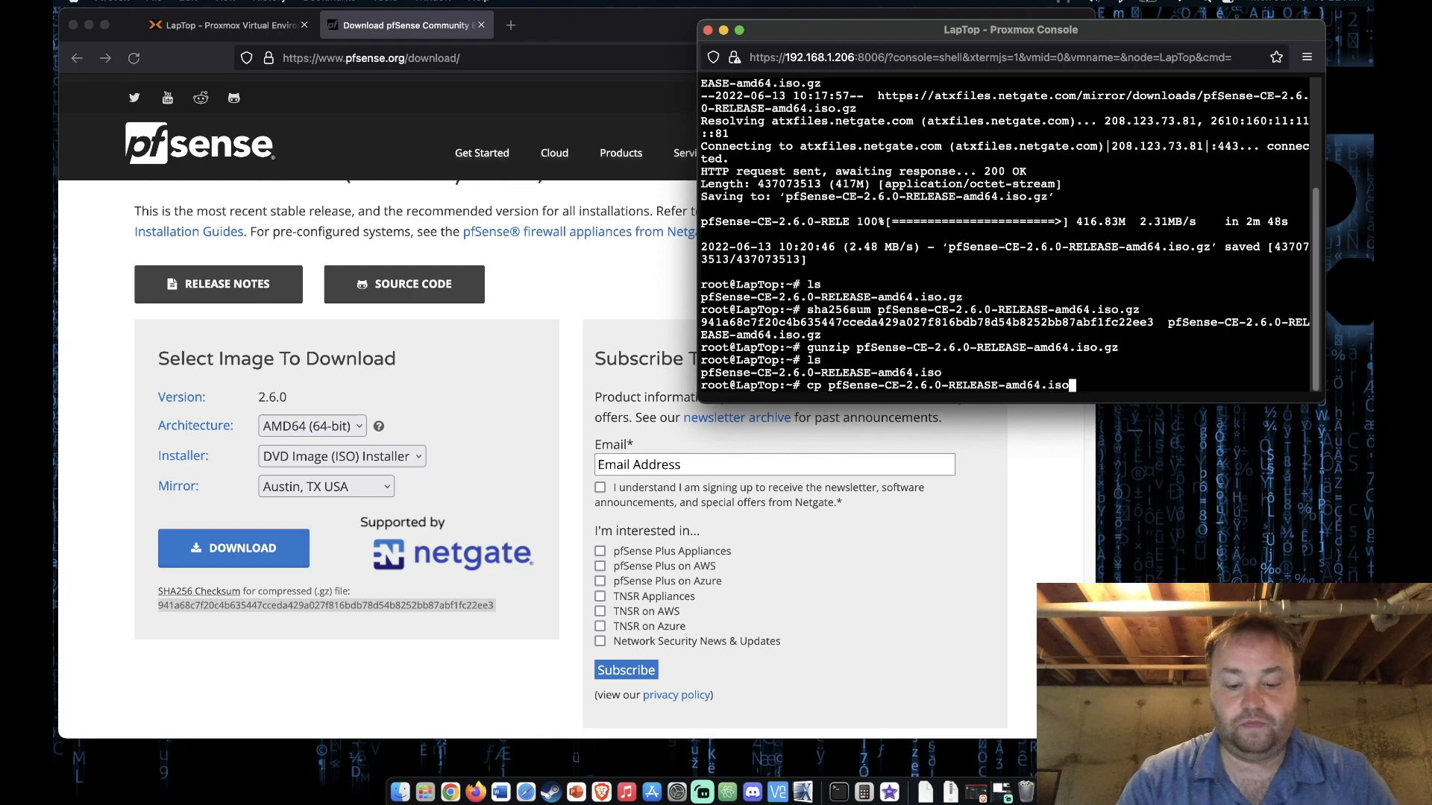
{"action": "type", "text": "/var"}
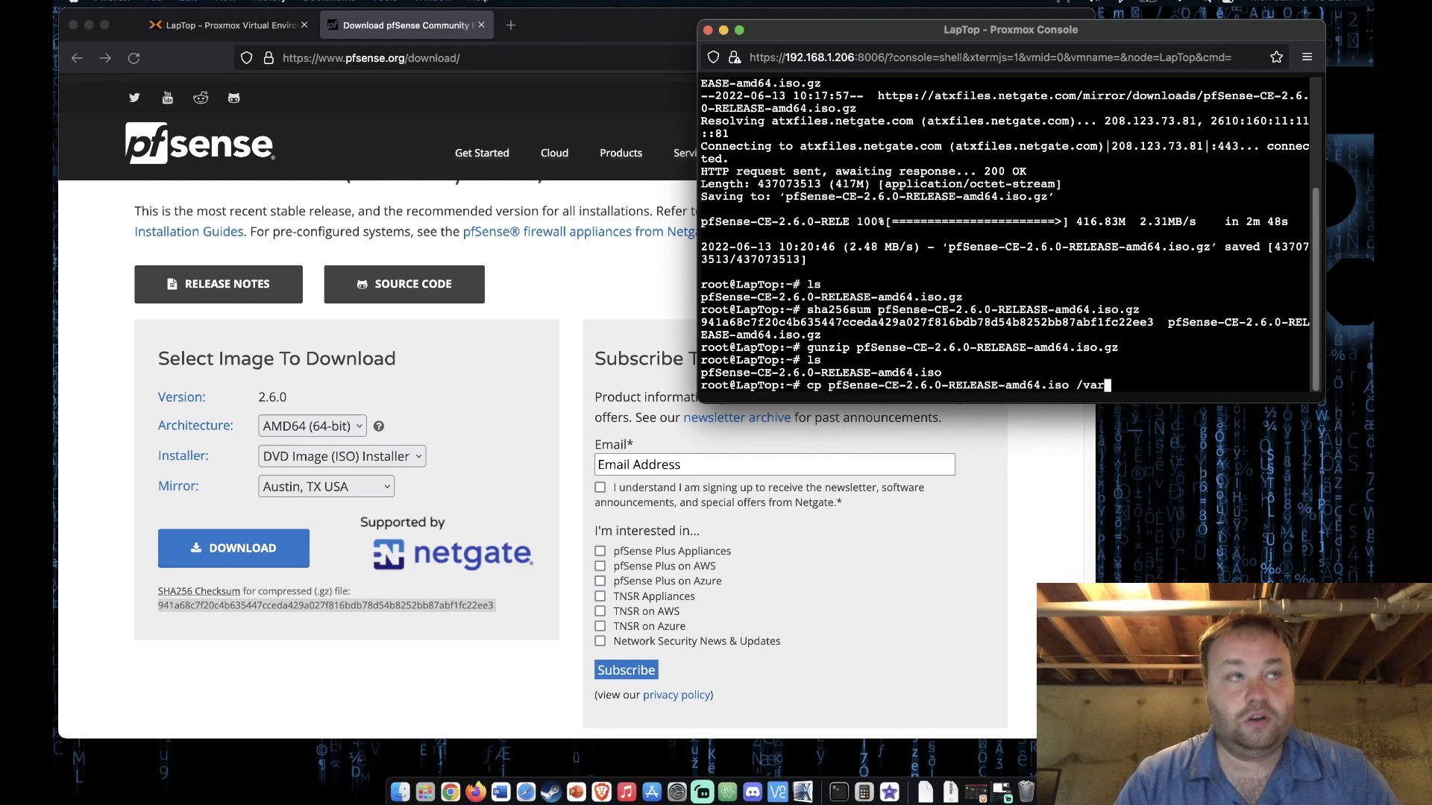
{"action": "type", "text": "l/"}
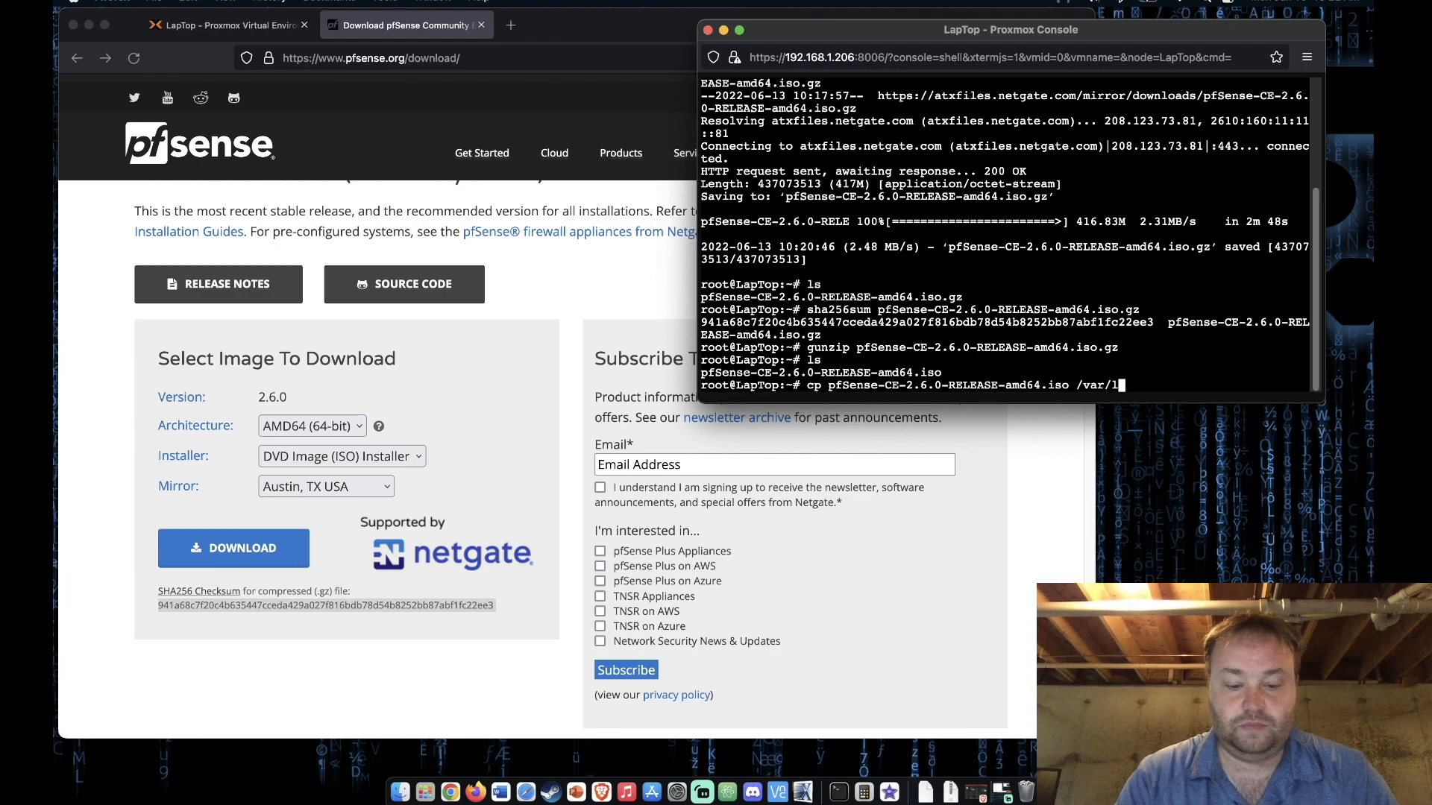
{"action": "type", "text": "ib/"}
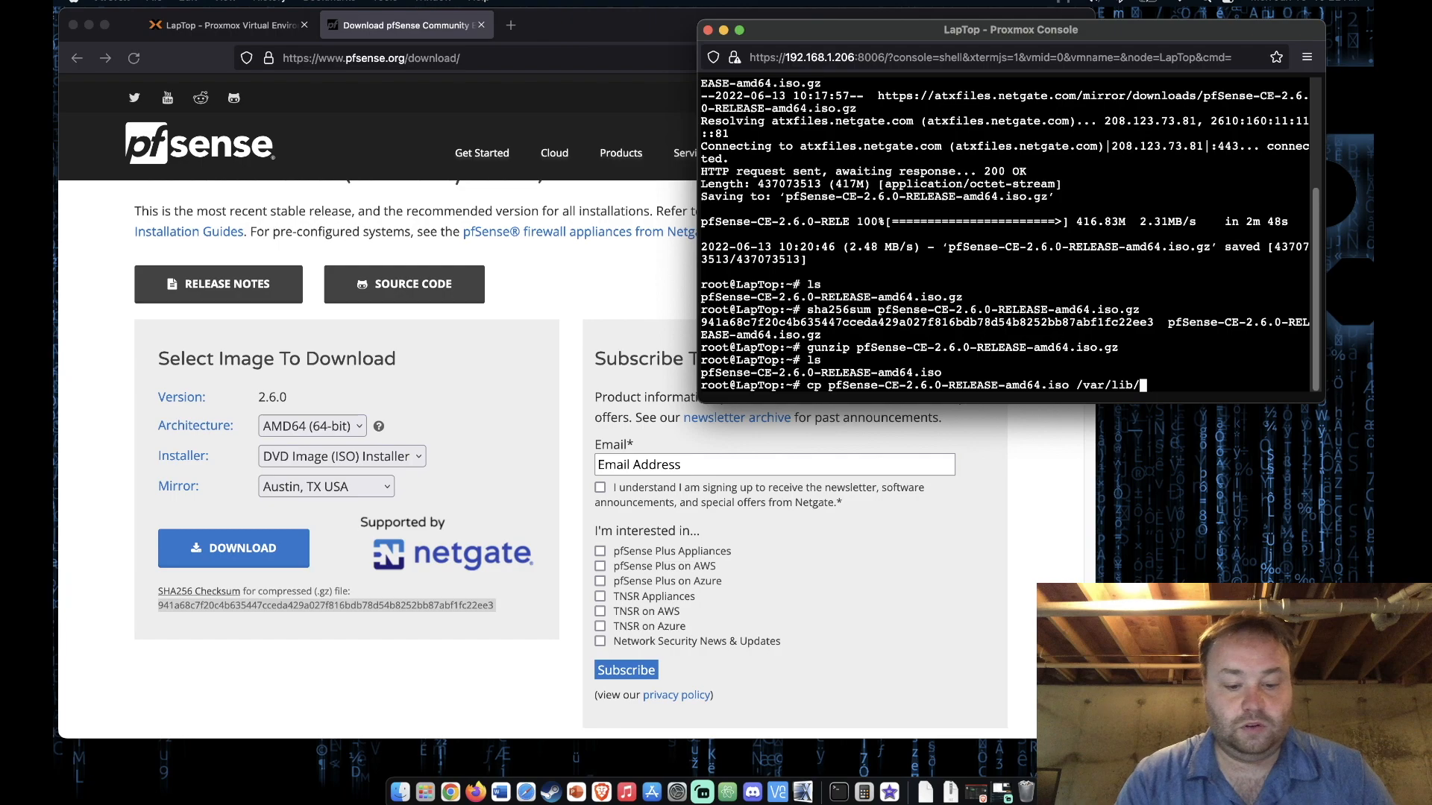
{"action": "type", "text": "vz"}
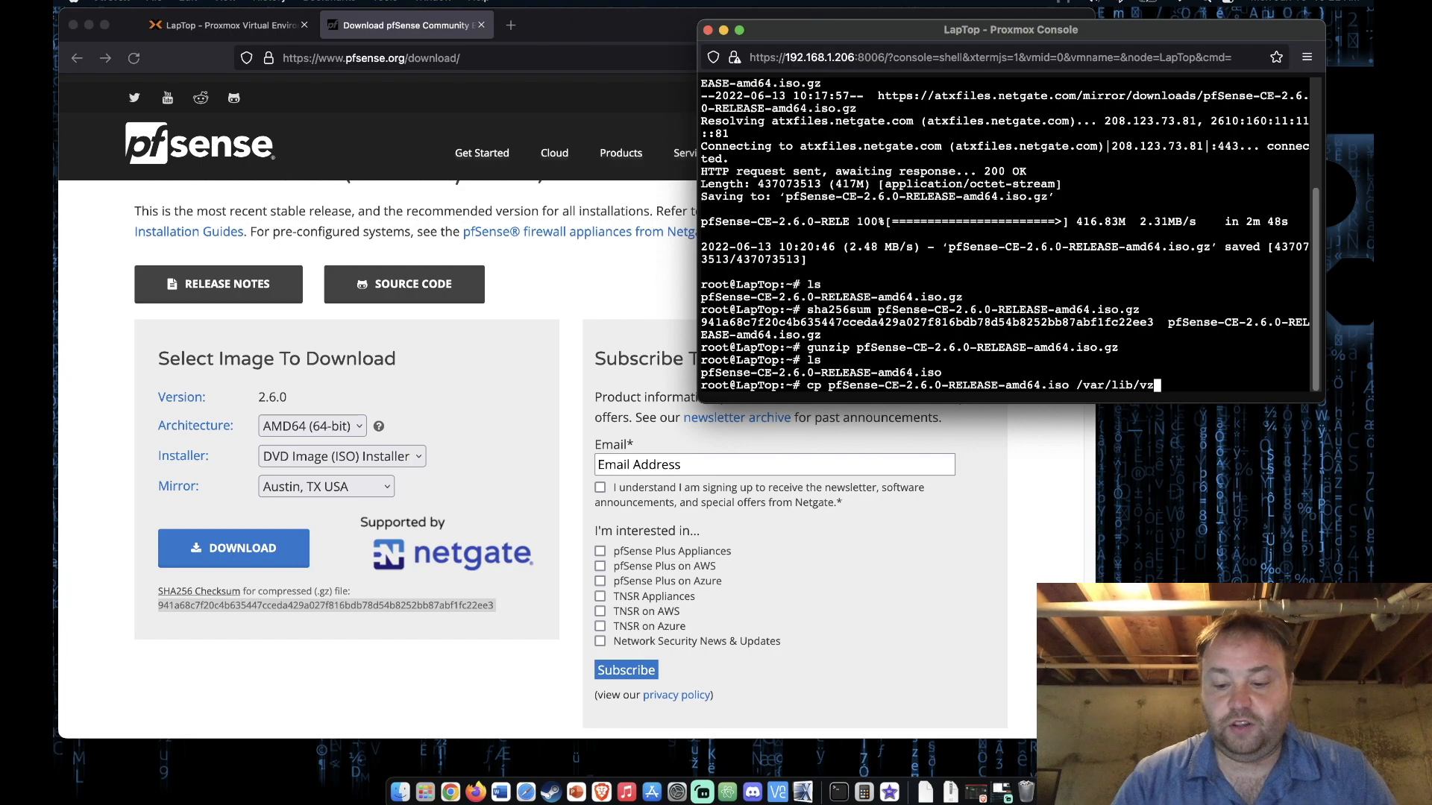
{"action": "type", "text": "tem"}
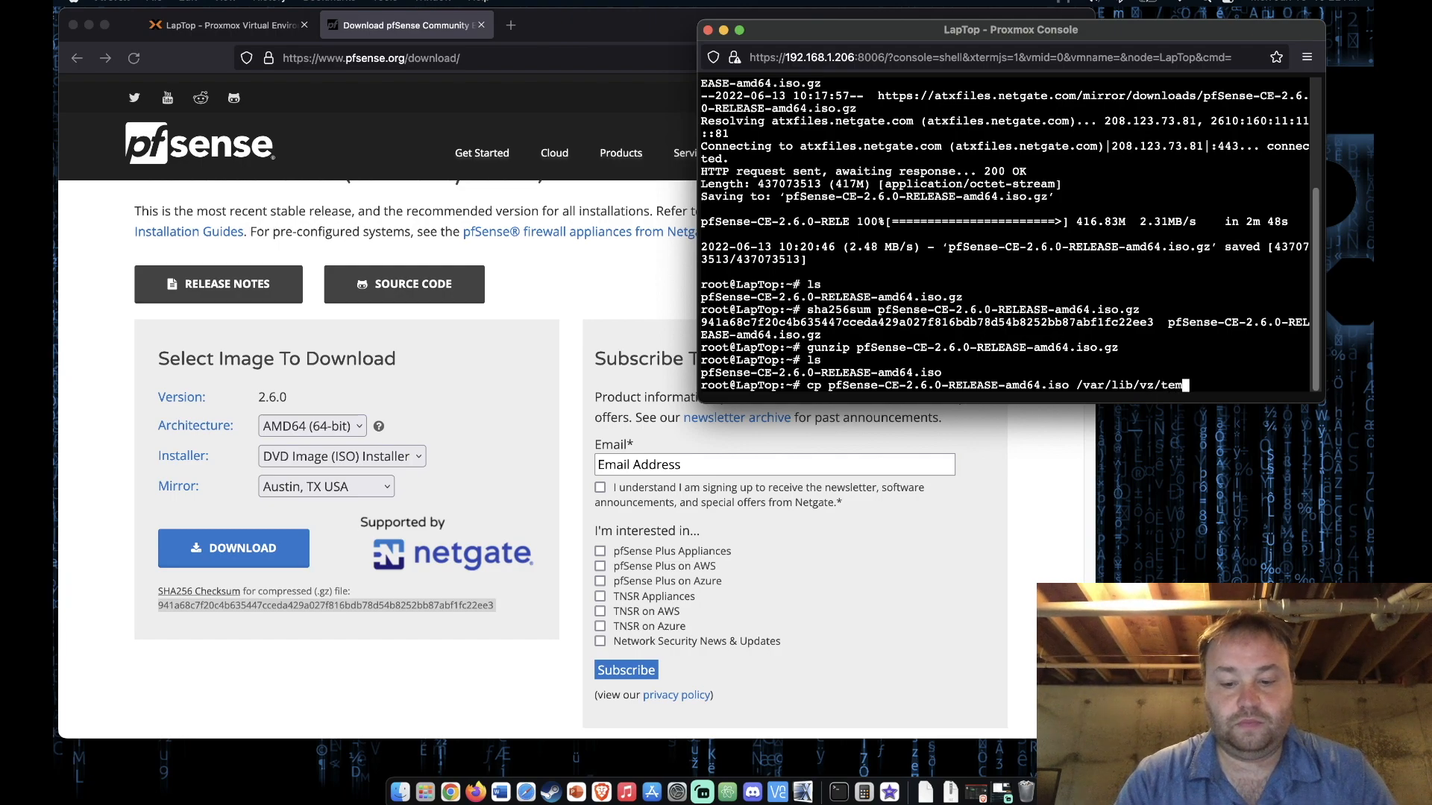
{"action": "type", "text": "l"}
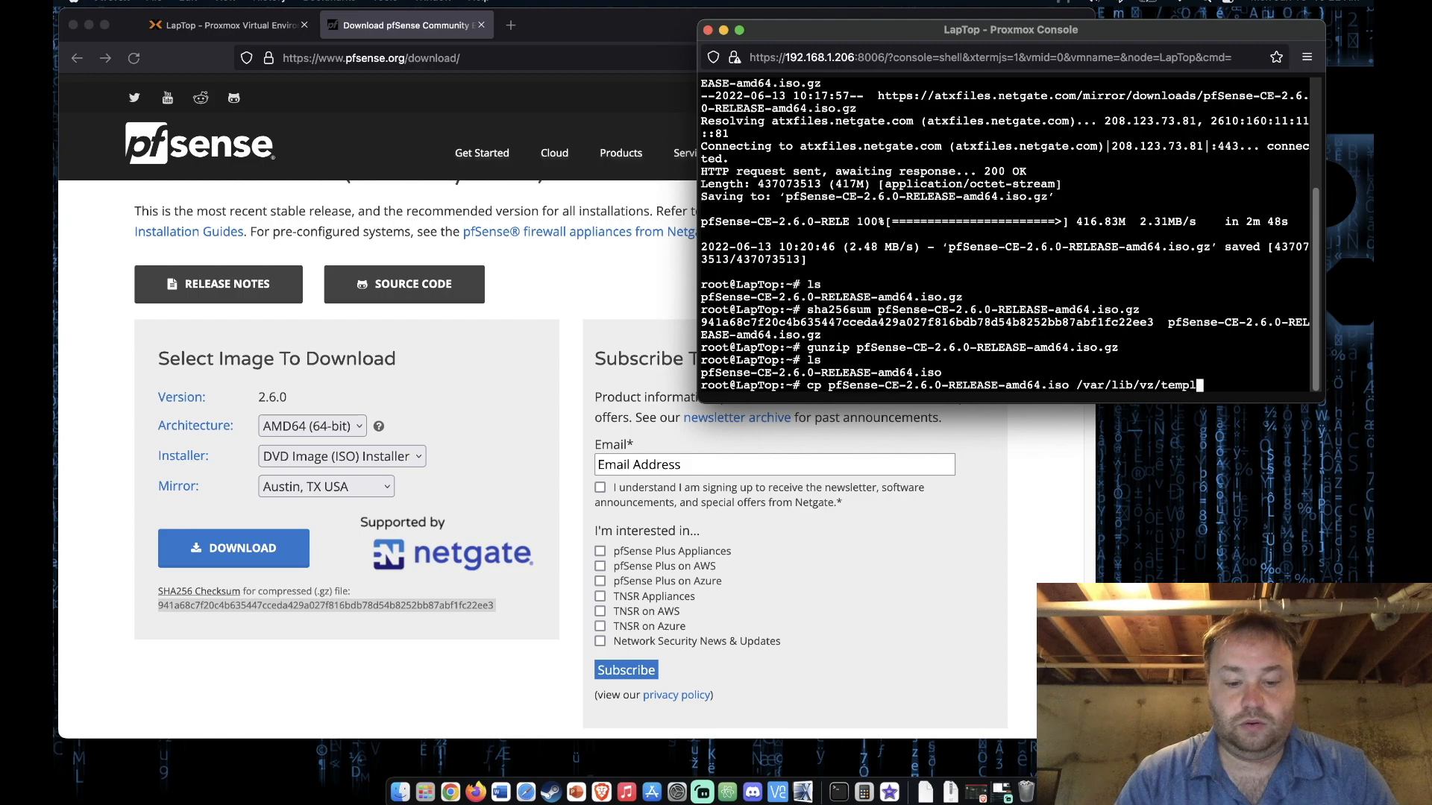
{"action": "type", "text": "ate/iso"}
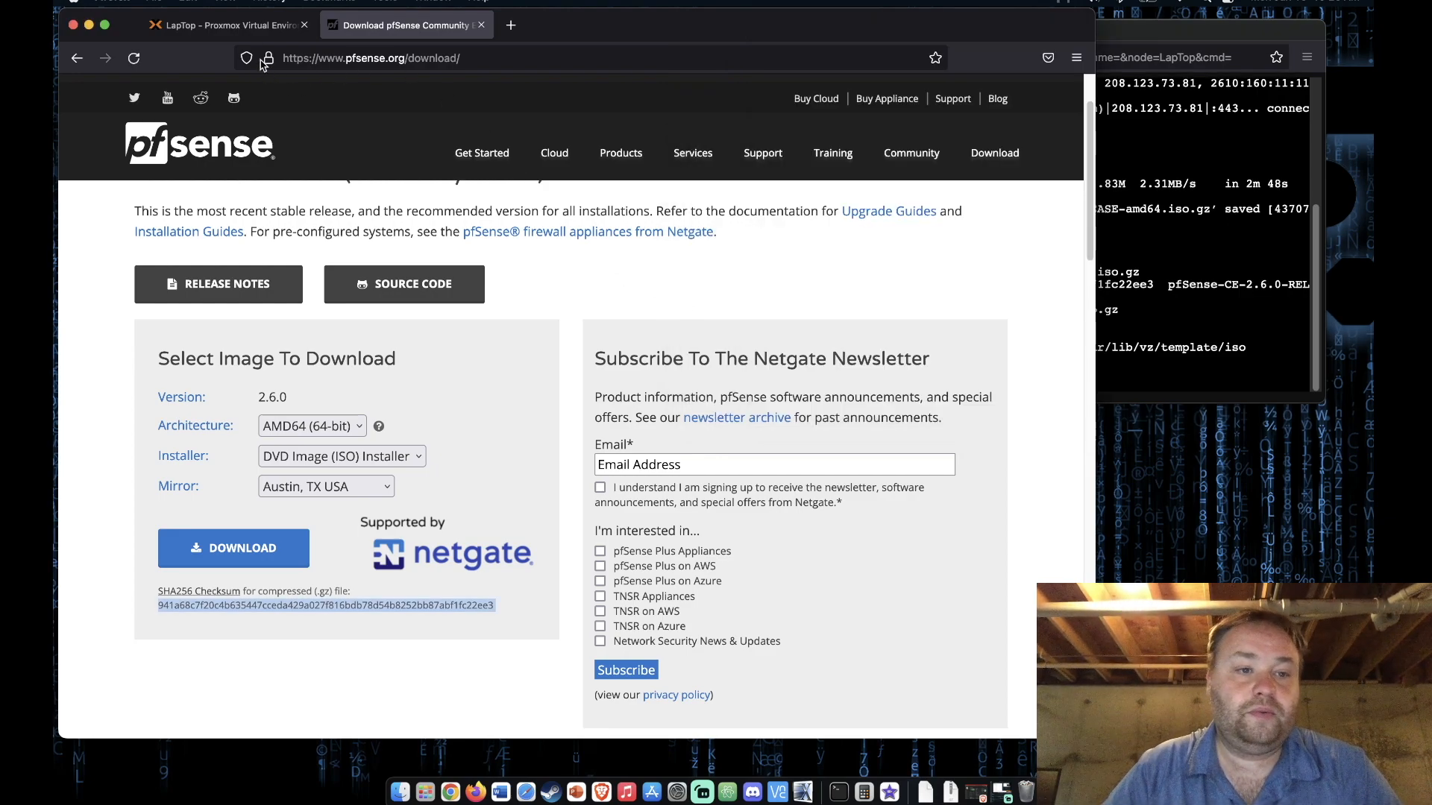
Refresh local storage to show the pfSense ISO and rm the .iso.gz download.
{"action": "left_click", "coordinate": [225, 26]}
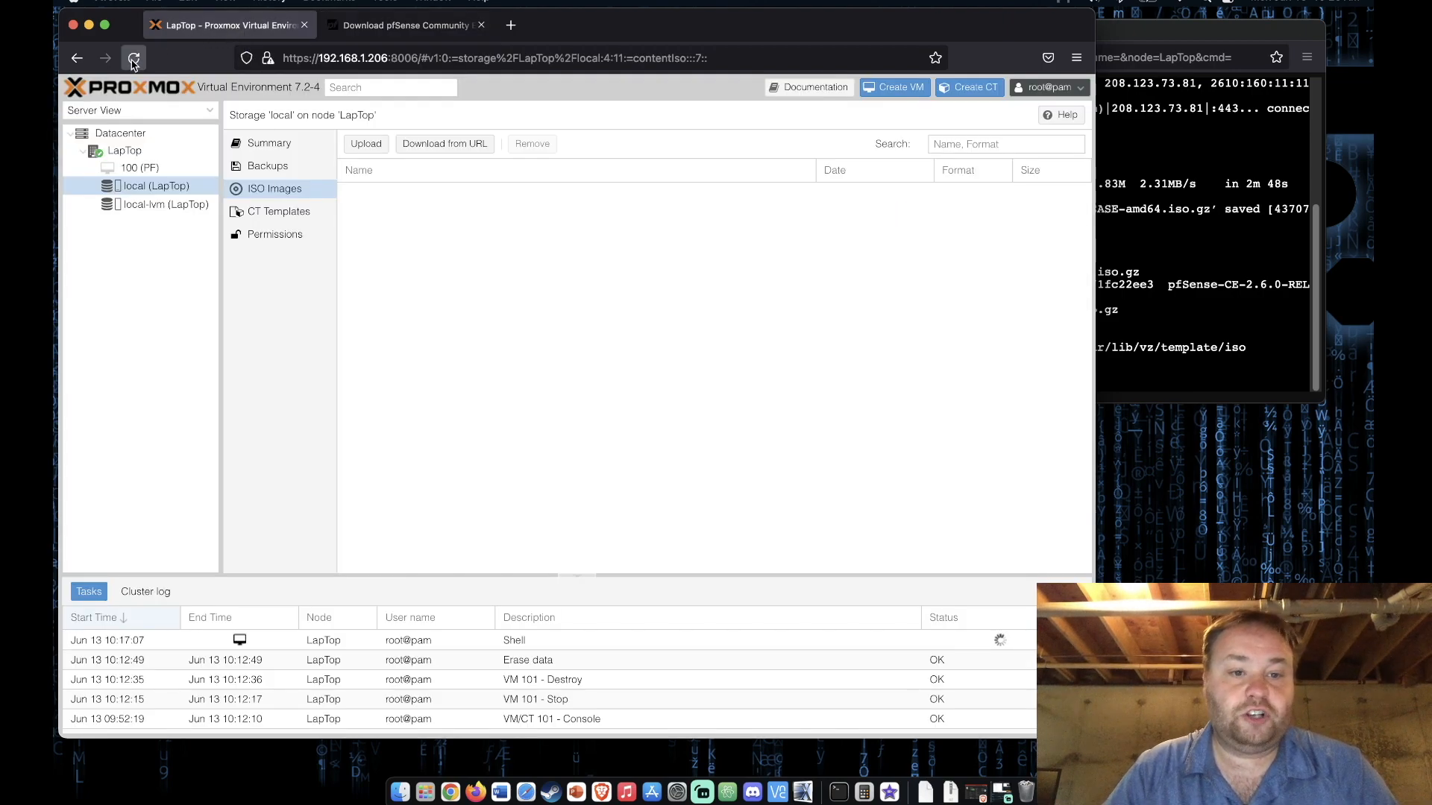
{"action": "left_click", "coordinate": [133, 58]}
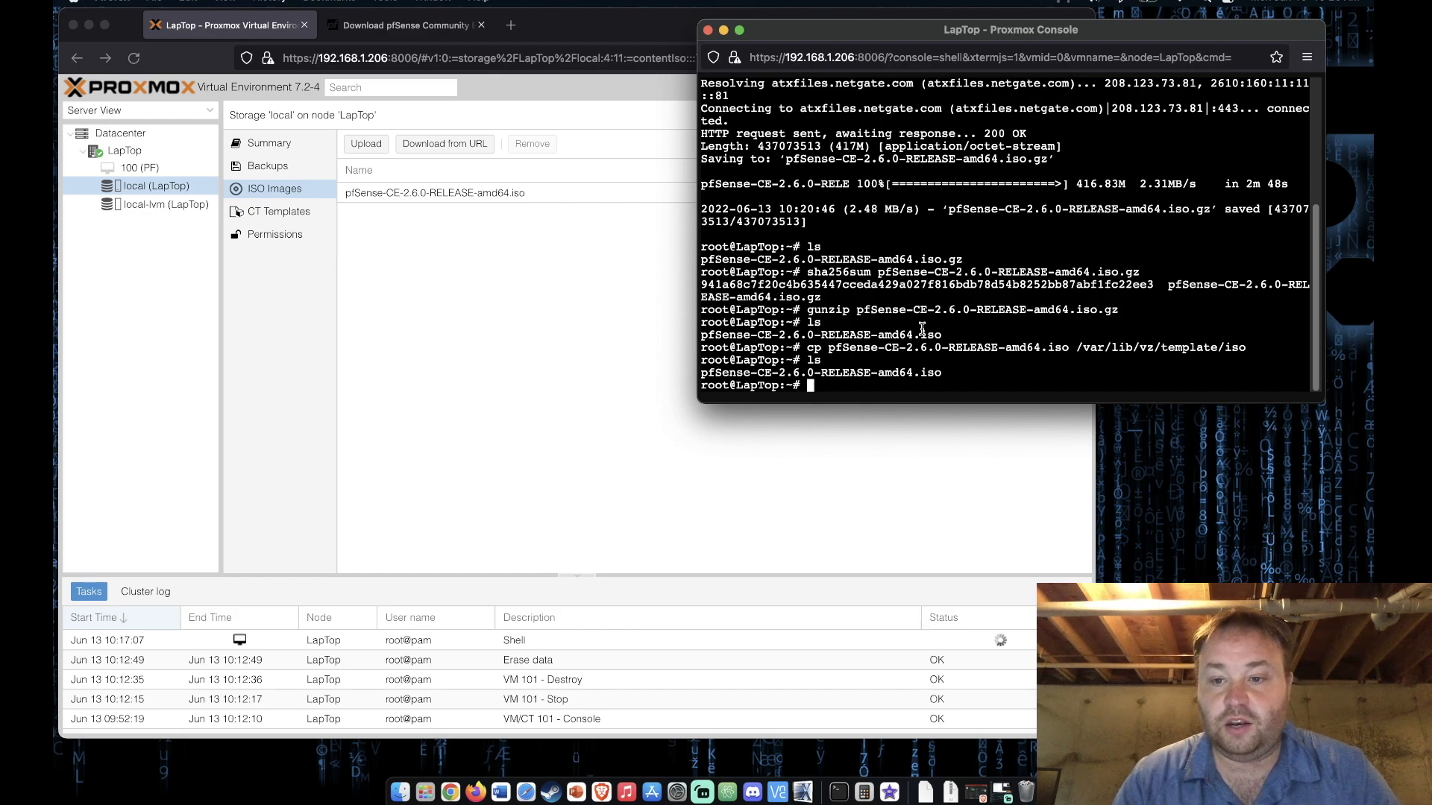
{"action": "type", "text": "rm"}
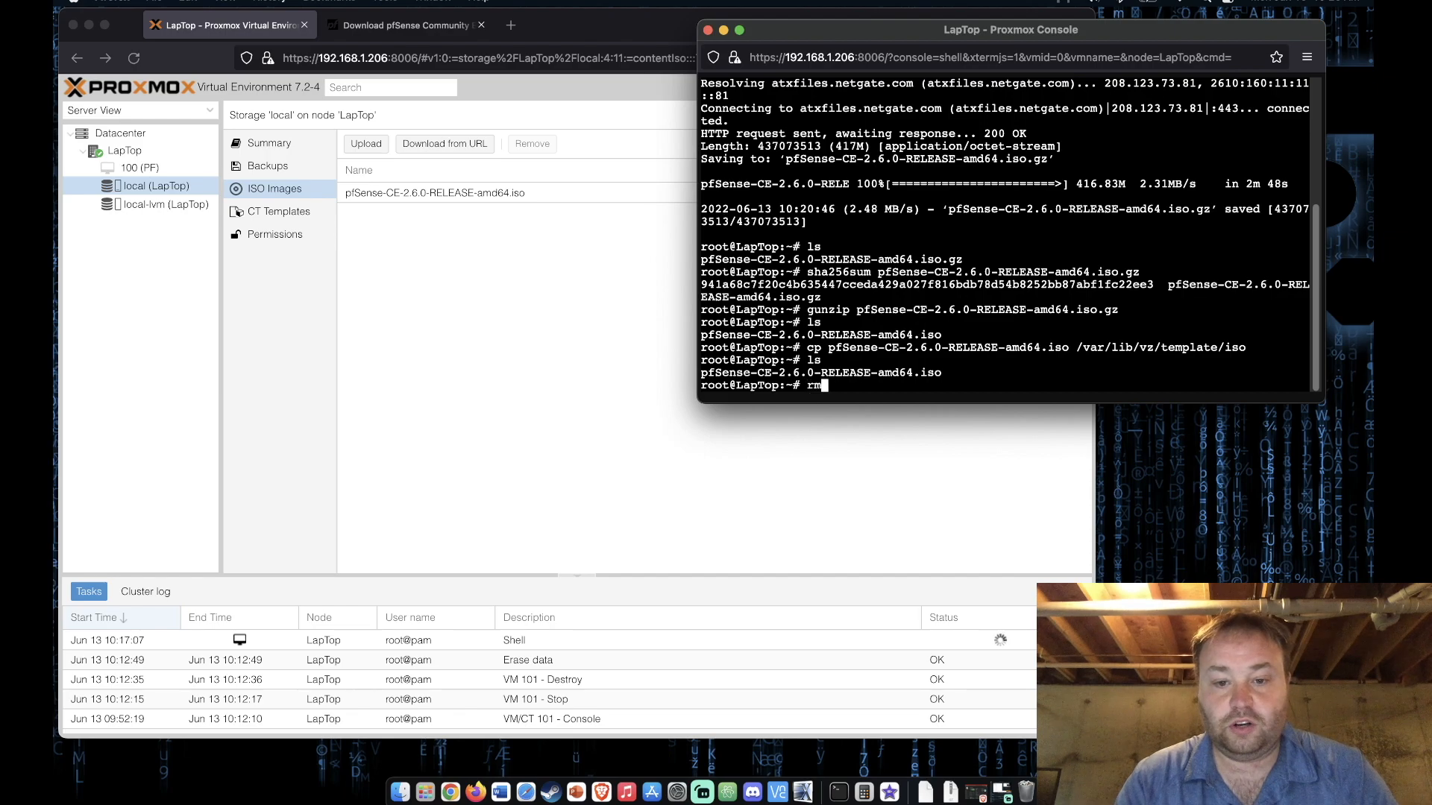
{"action": "type", "text": "pfSense-CE-2.6.0-RELEASE-amd64.iso.gz"}
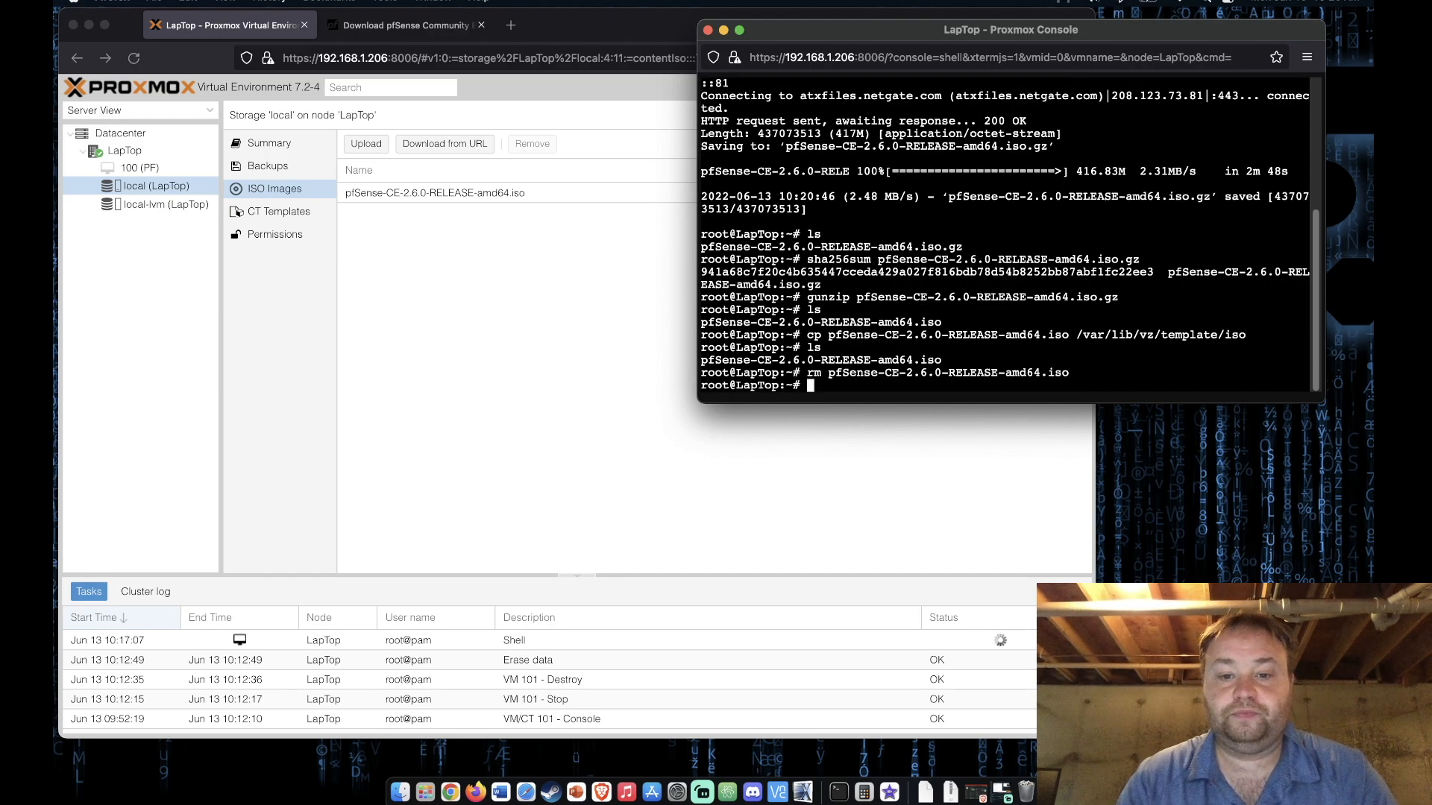
{"action": "type", "text": "l"}
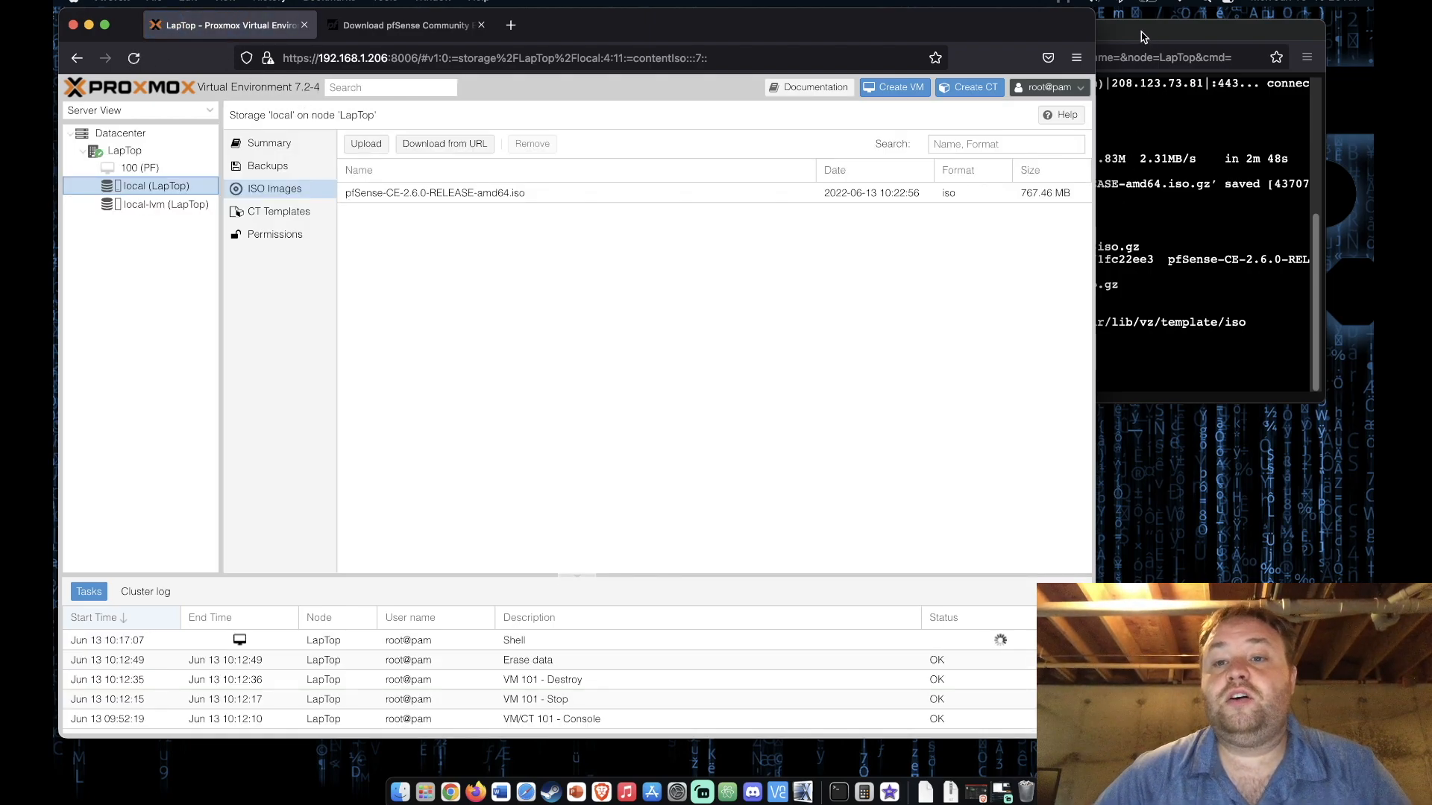
Close the shell console window, confirming Leave page.
{"action": "left_click", "coordinate": [708, 30]}
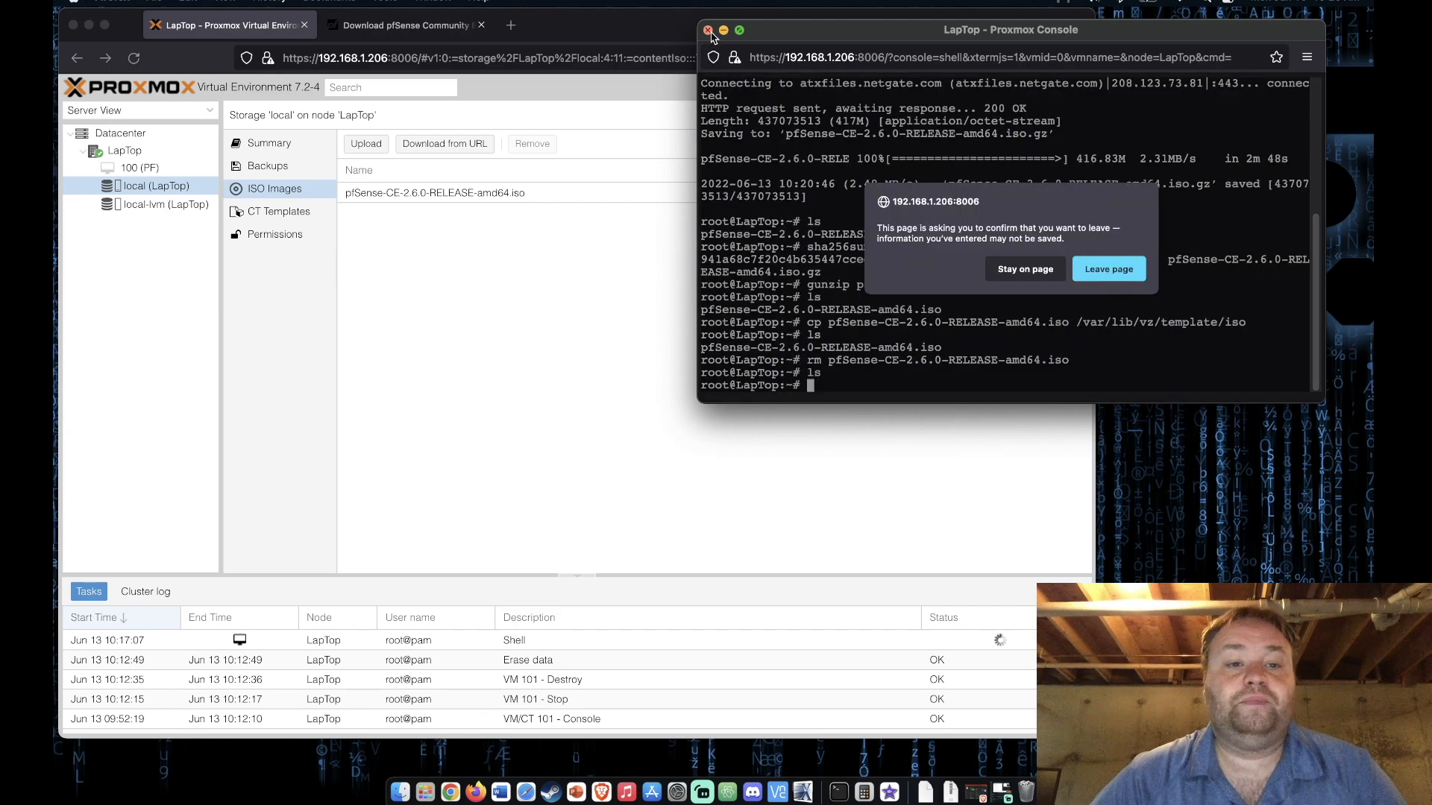
{"action": "left_click", "coordinate": [1108, 268]}
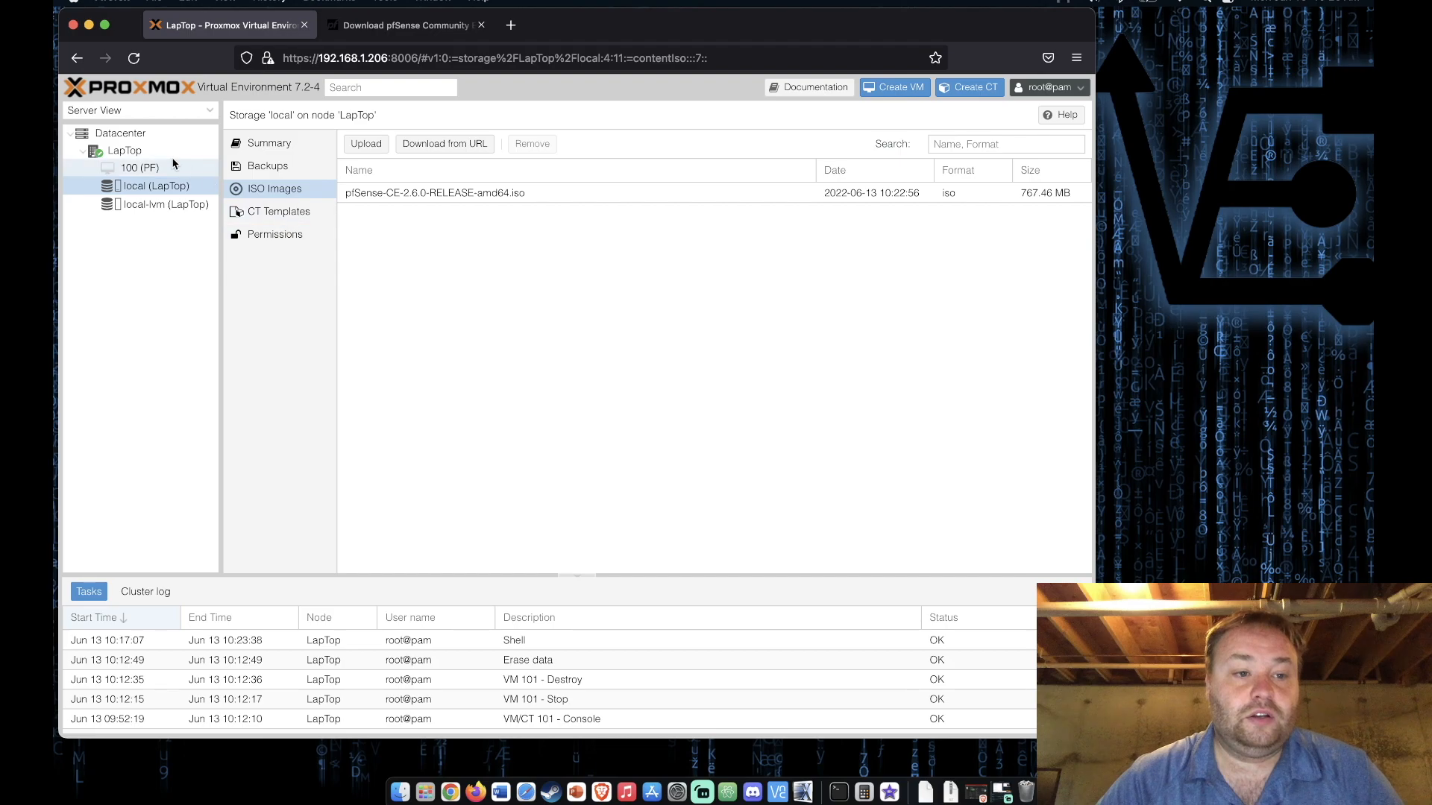
Create a new VM named video-pf booting the pfSense 2.6.0 ISO.
{"action": "left_click", "coordinate": [893, 86]}
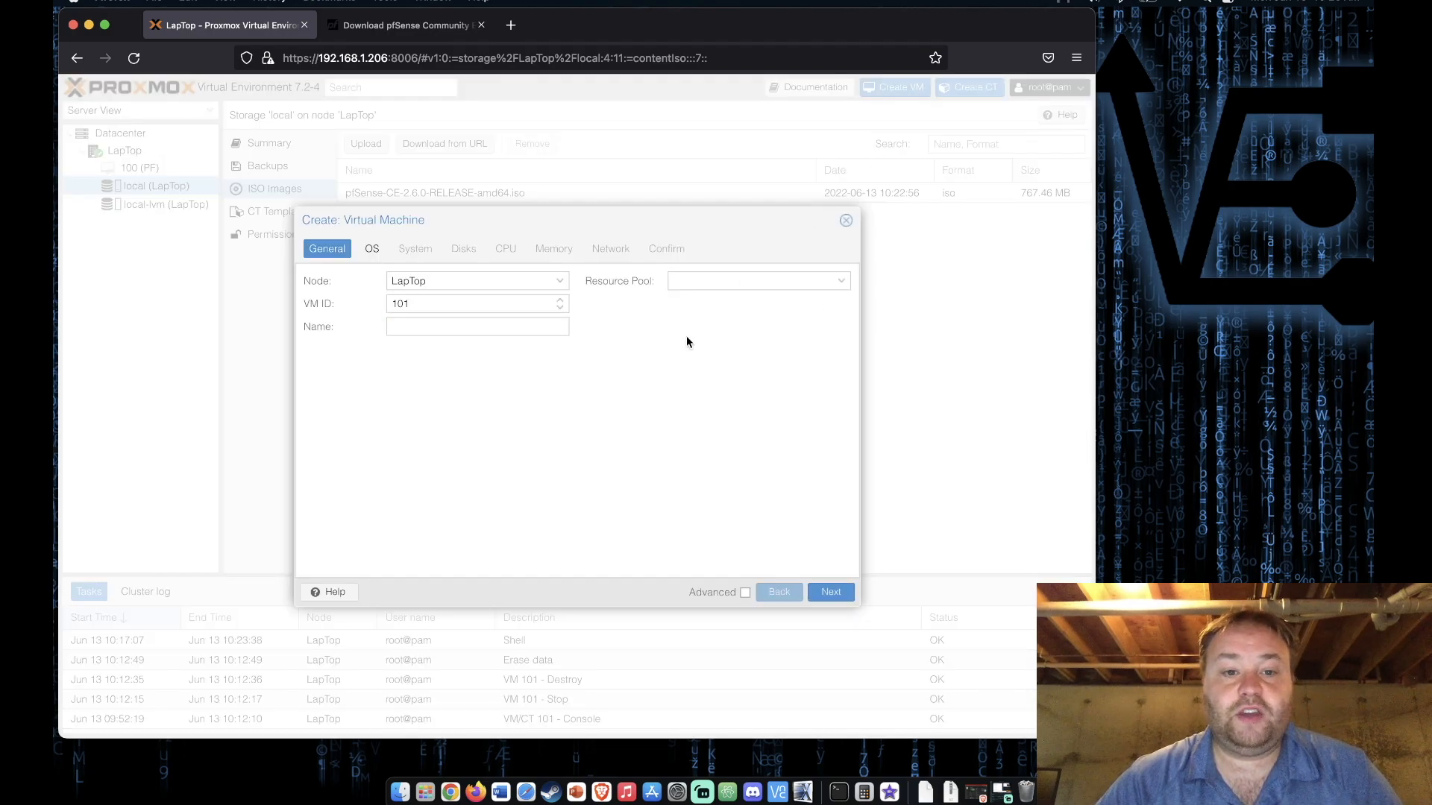
{"action": "left_click", "coordinate": [478, 327]}
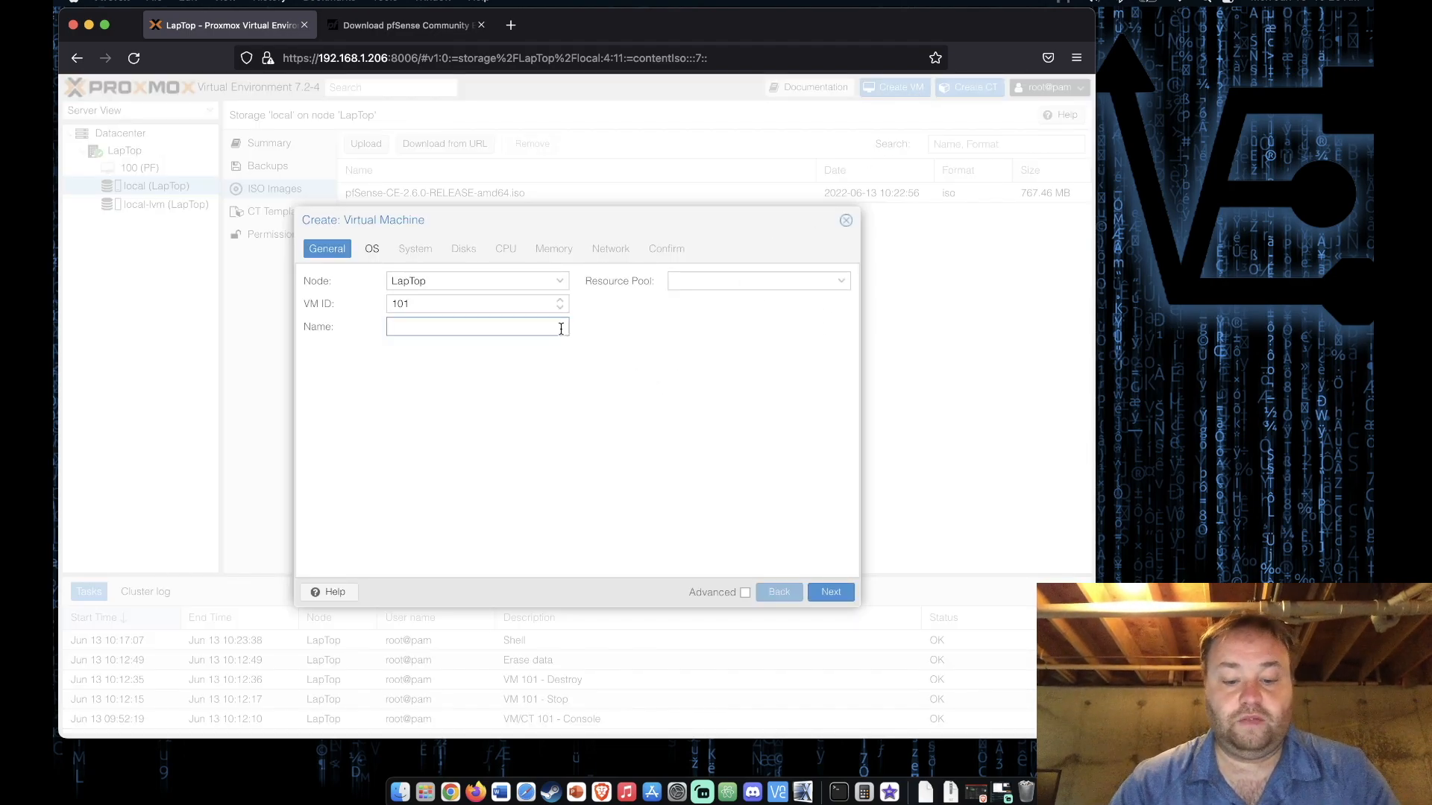
{"action": "type", "text": "video"}
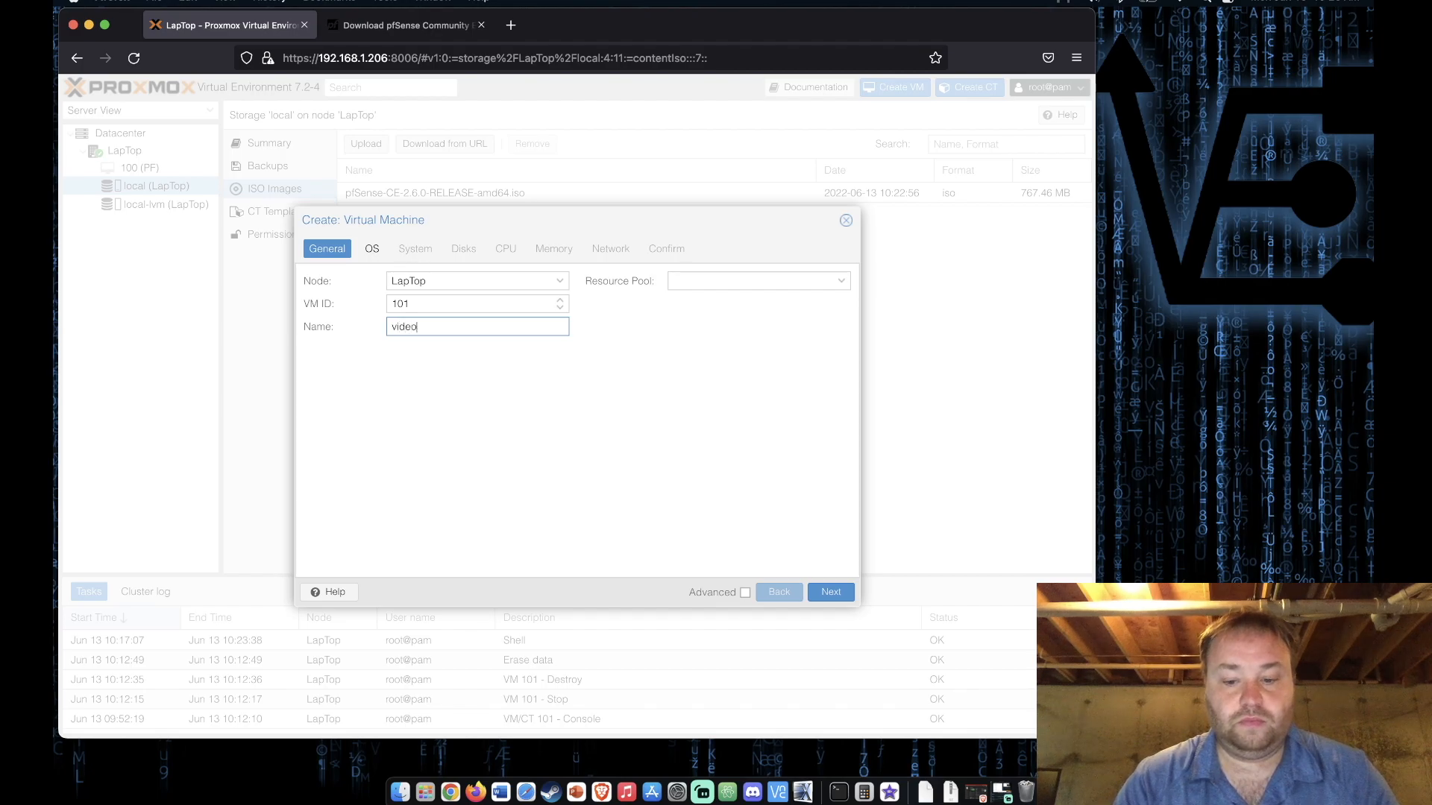
{"action": "type", "text": "-pf"}
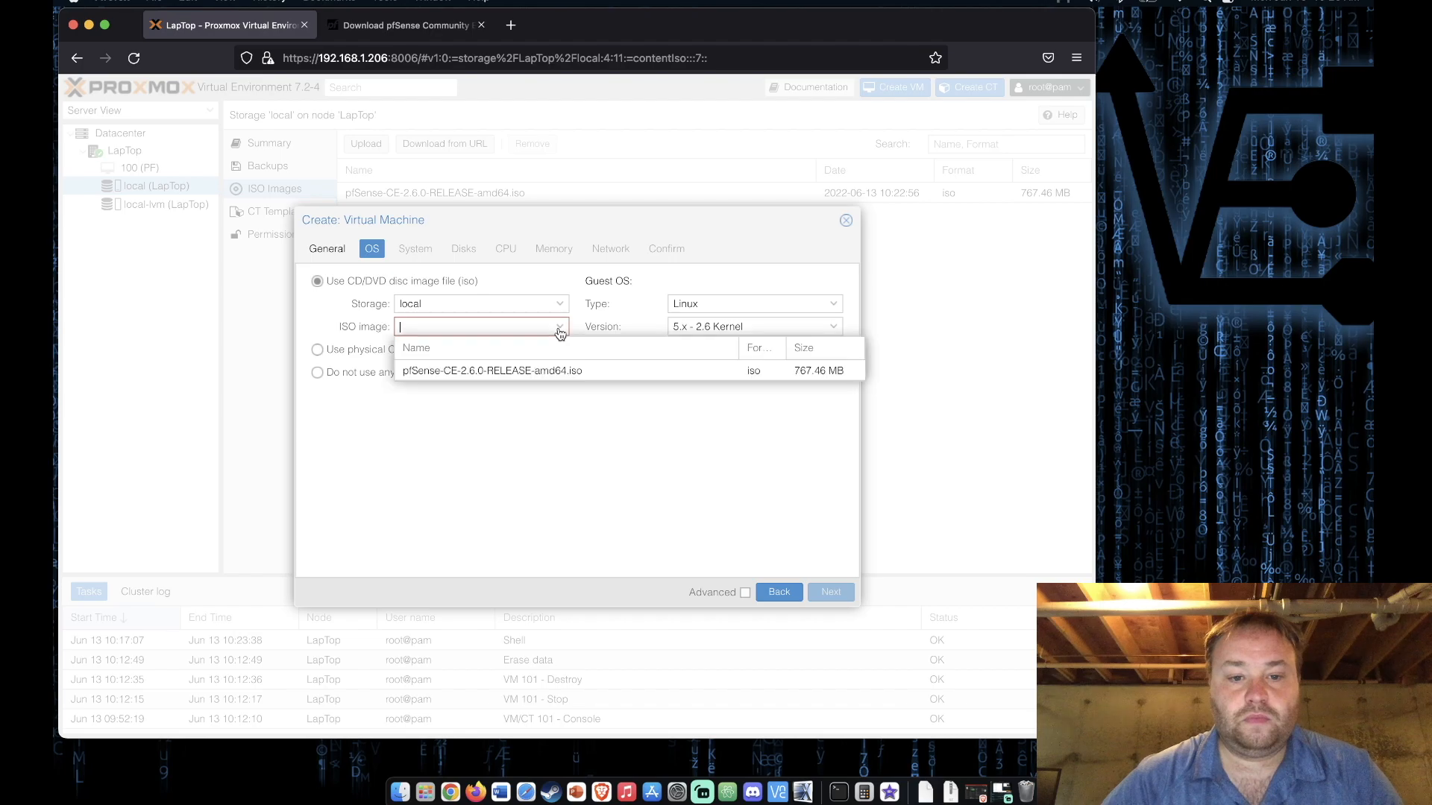
{"action": "left_click", "coordinate": [491, 370]}
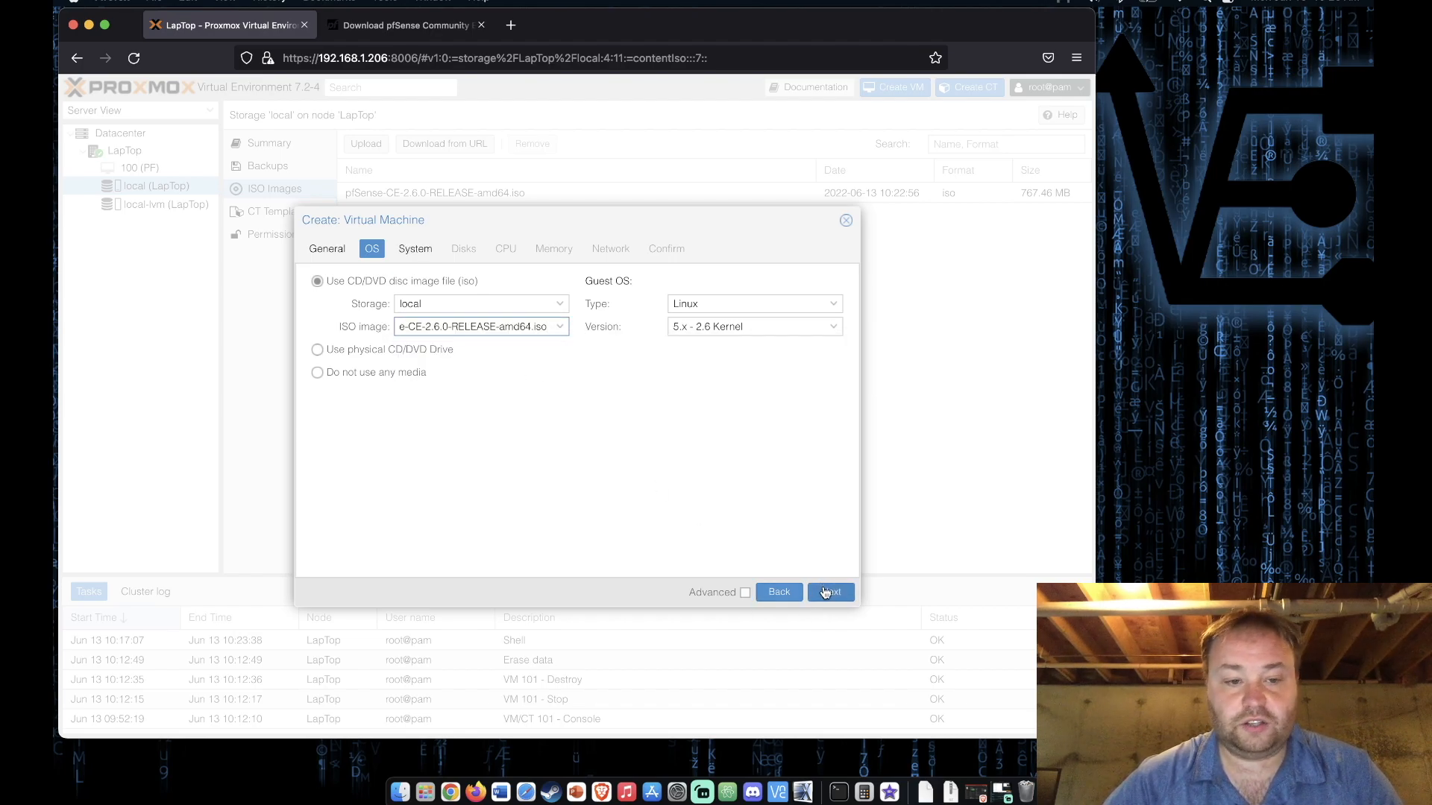
Accept system, disk, CPU and 2048 MiB memory defaults through to the network settings.
{"action": "left_click", "coordinate": [828, 592]}
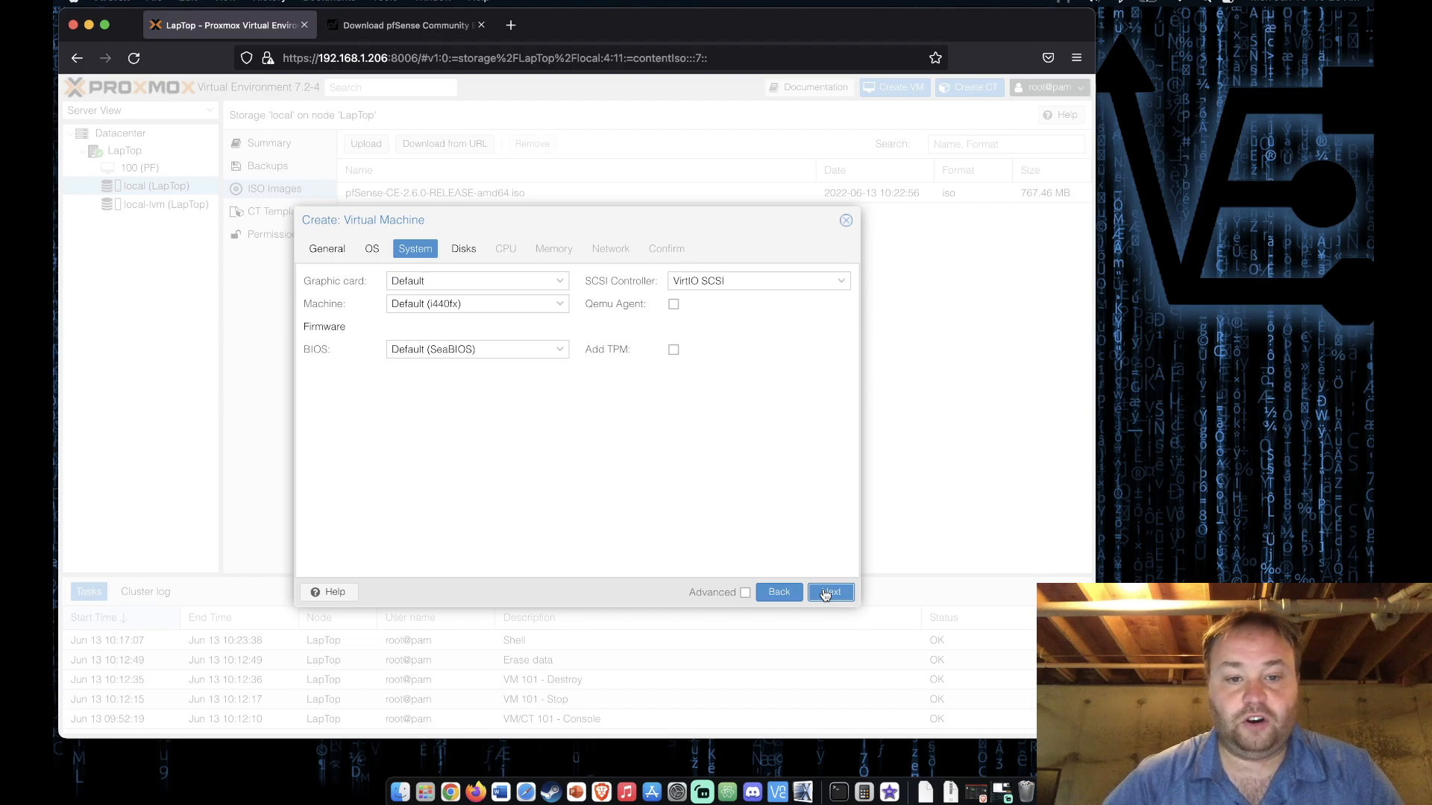
{"action": "left_click", "coordinate": [829, 592]}
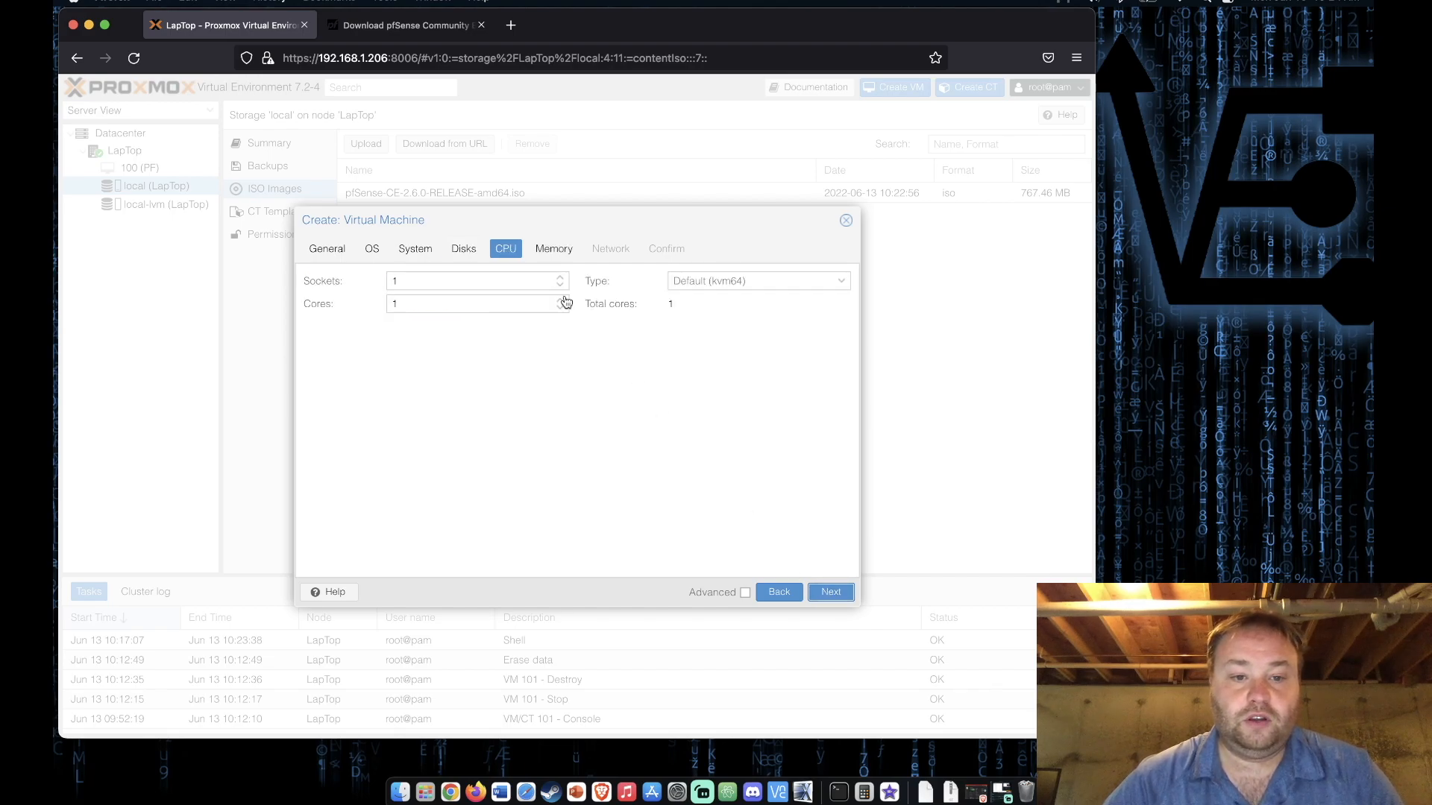
{"action": "left_click", "coordinate": [831, 592]}
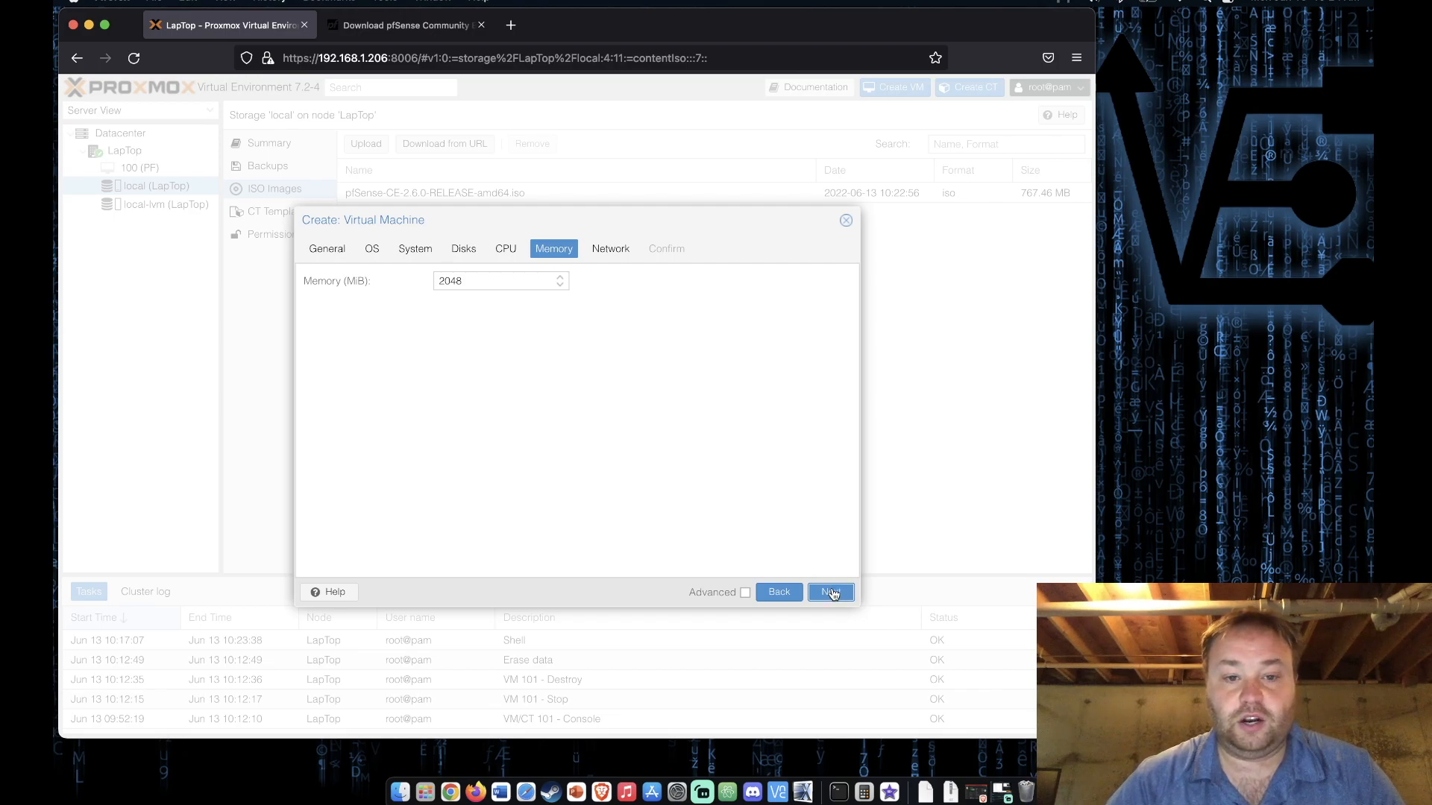
{"action": "left_click", "coordinate": [828, 592]}
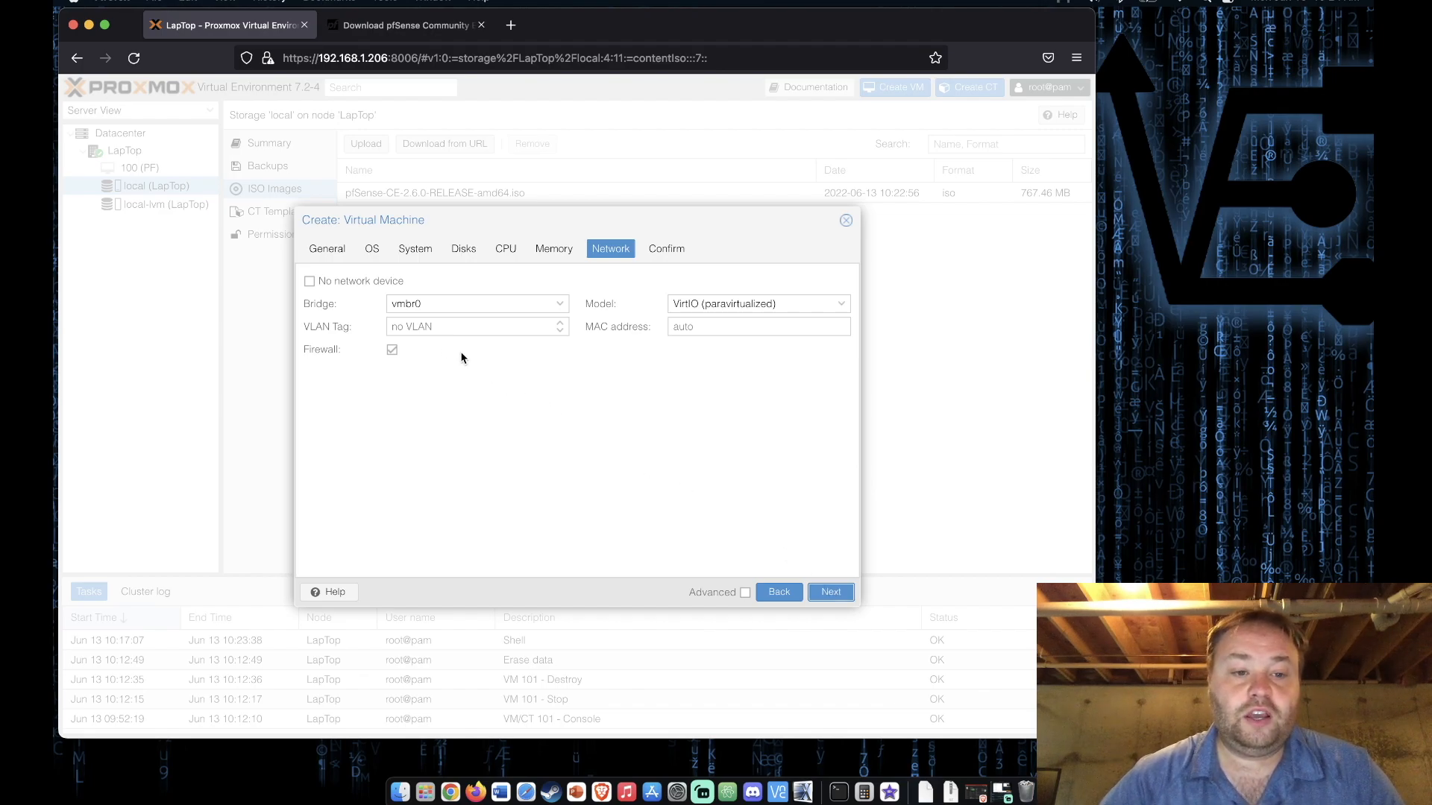
{"action": "mouse_move", "coordinate": [475, 348]}
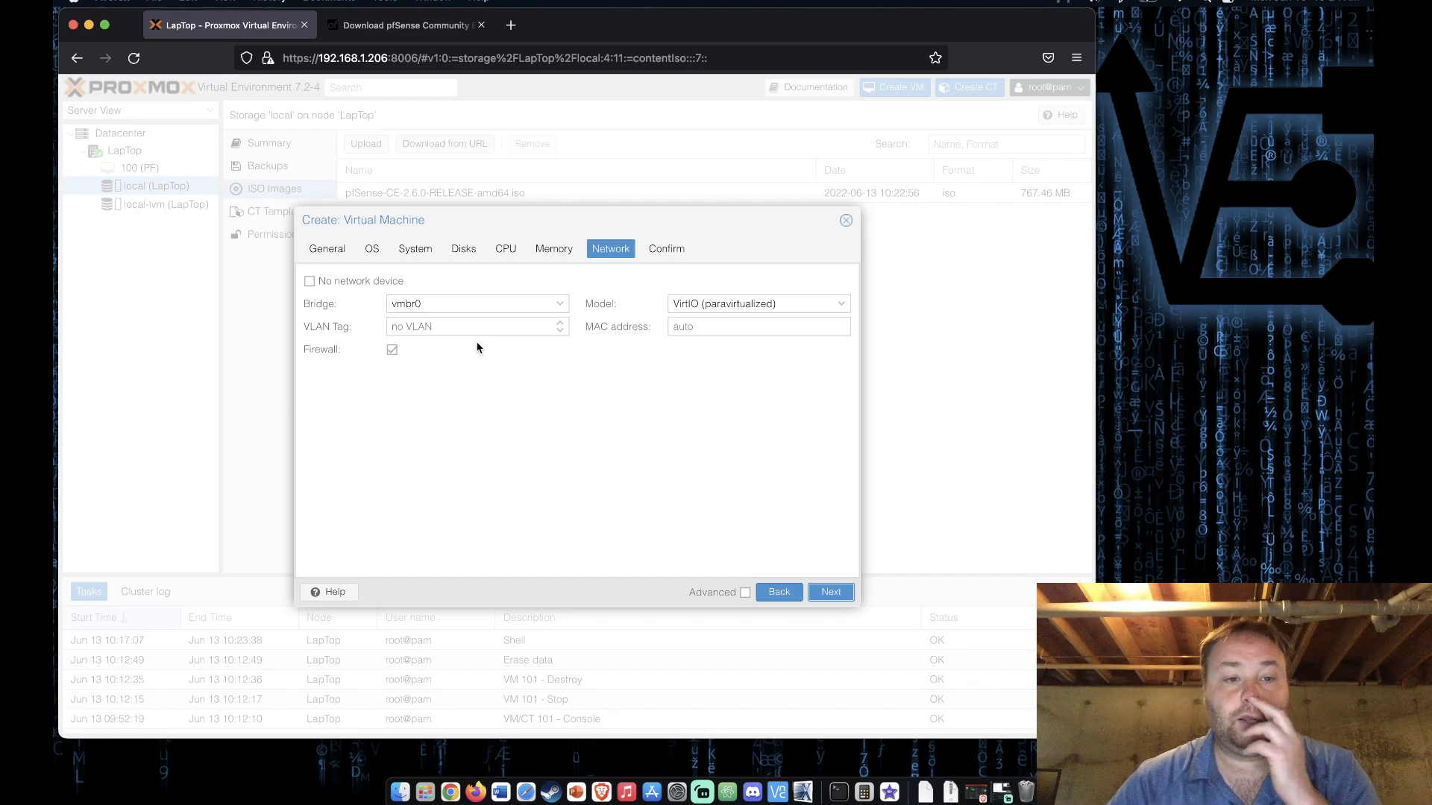
{"action": "mouse_move", "coordinate": [689, 528]}
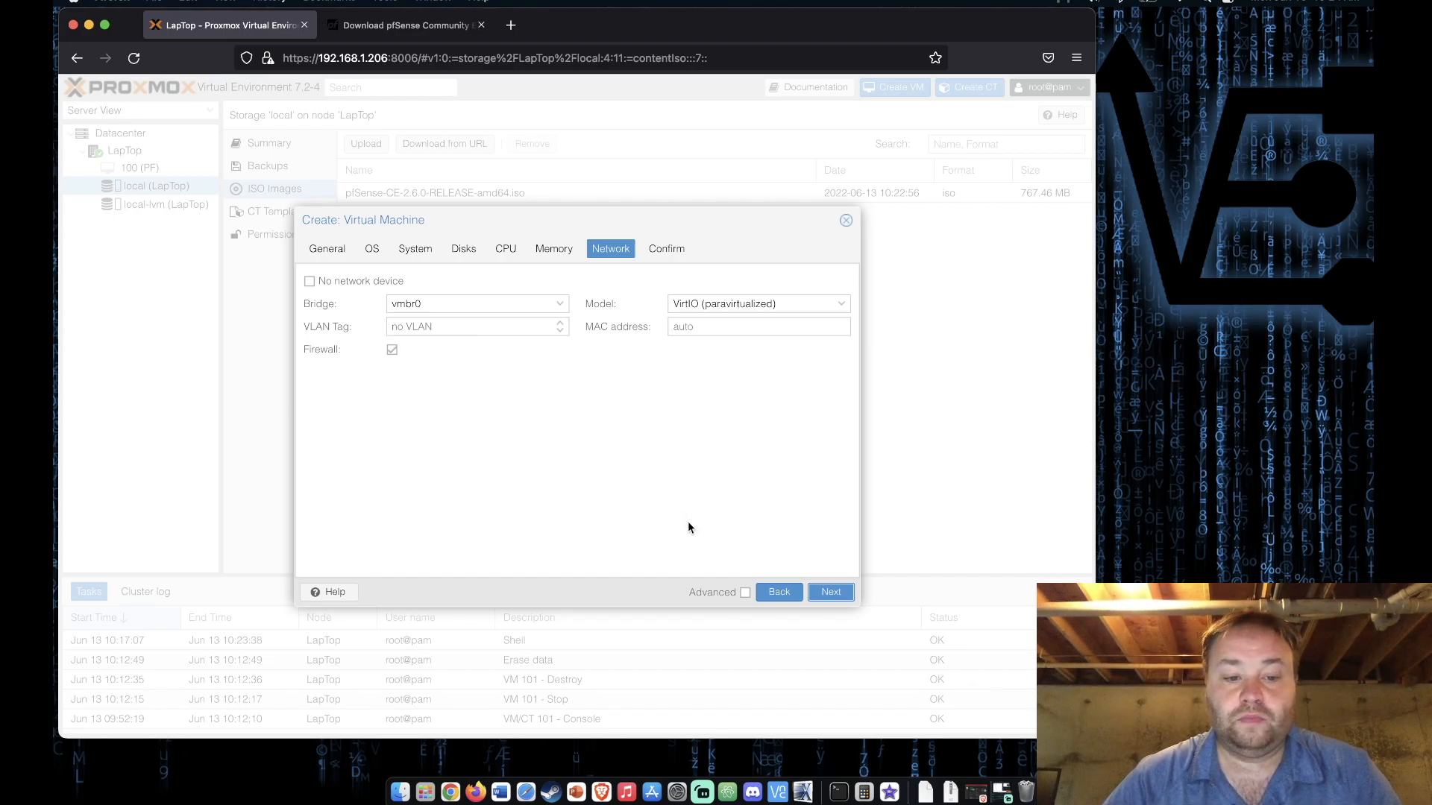
{"action": "mouse_move", "coordinate": [705, 551]}
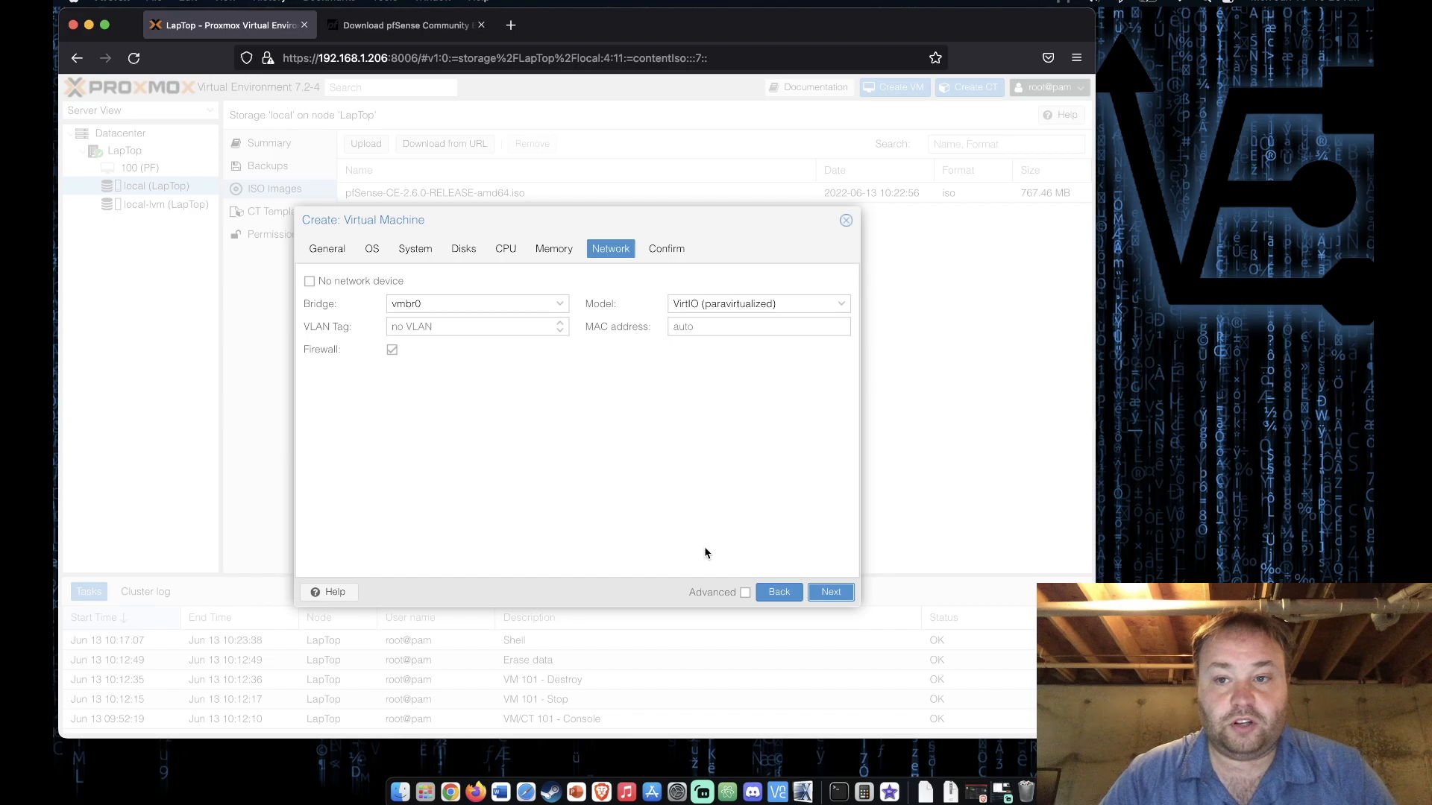
{"action": "mouse_move", "coordinate": [740, 534]}
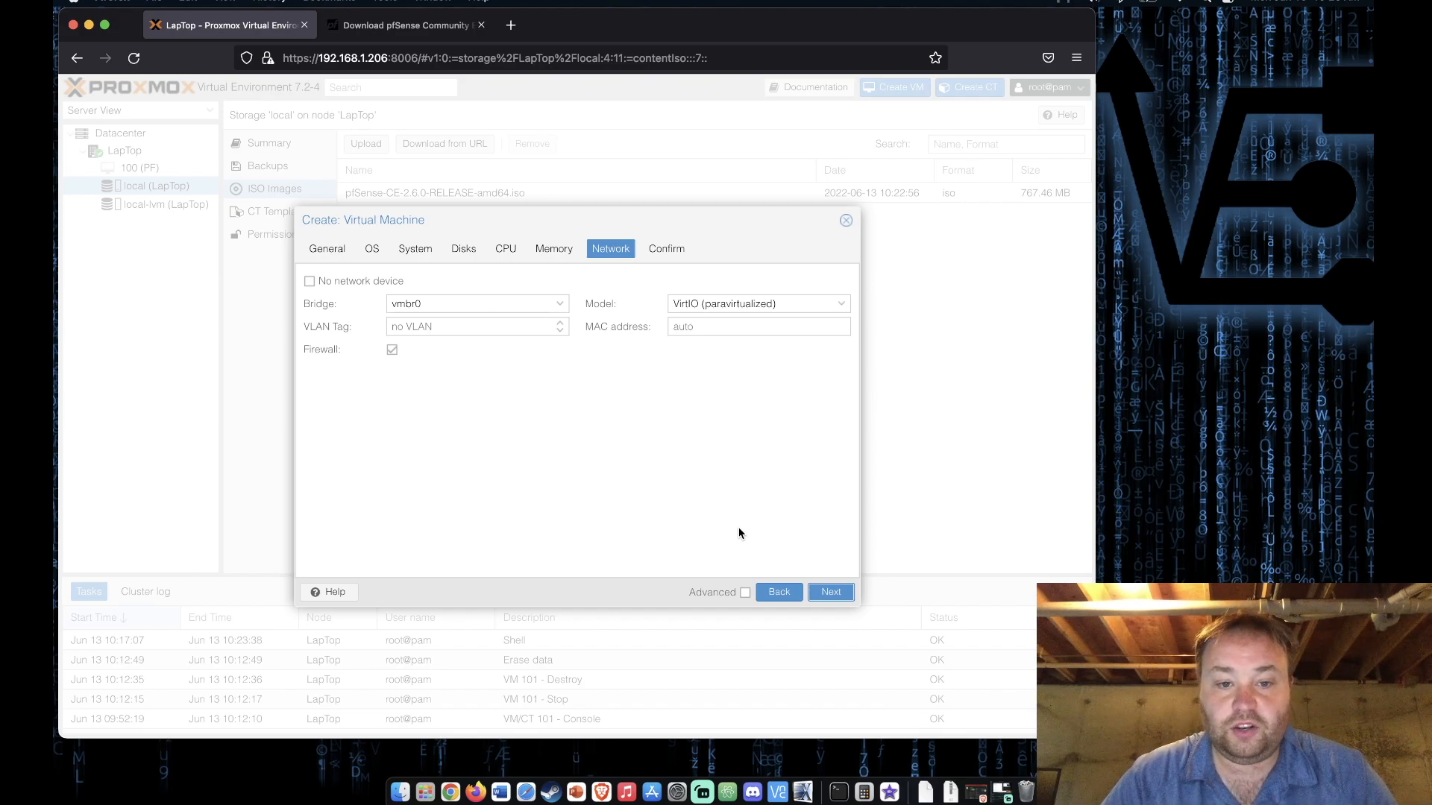
{"action": "mouse_move", "coordinate": [665, 458]}
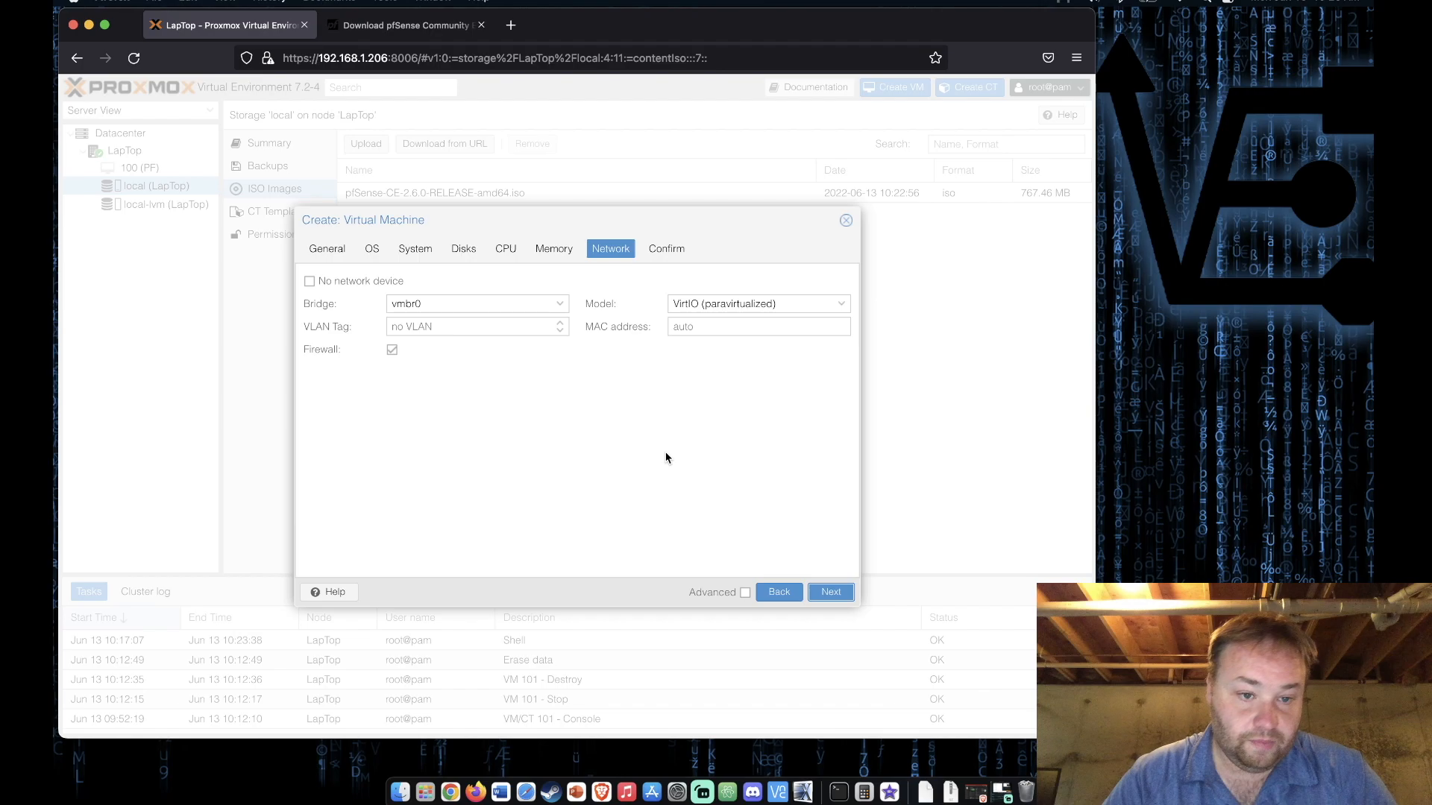
{"action": "mouse_move", "coordinate": [952, 704]}
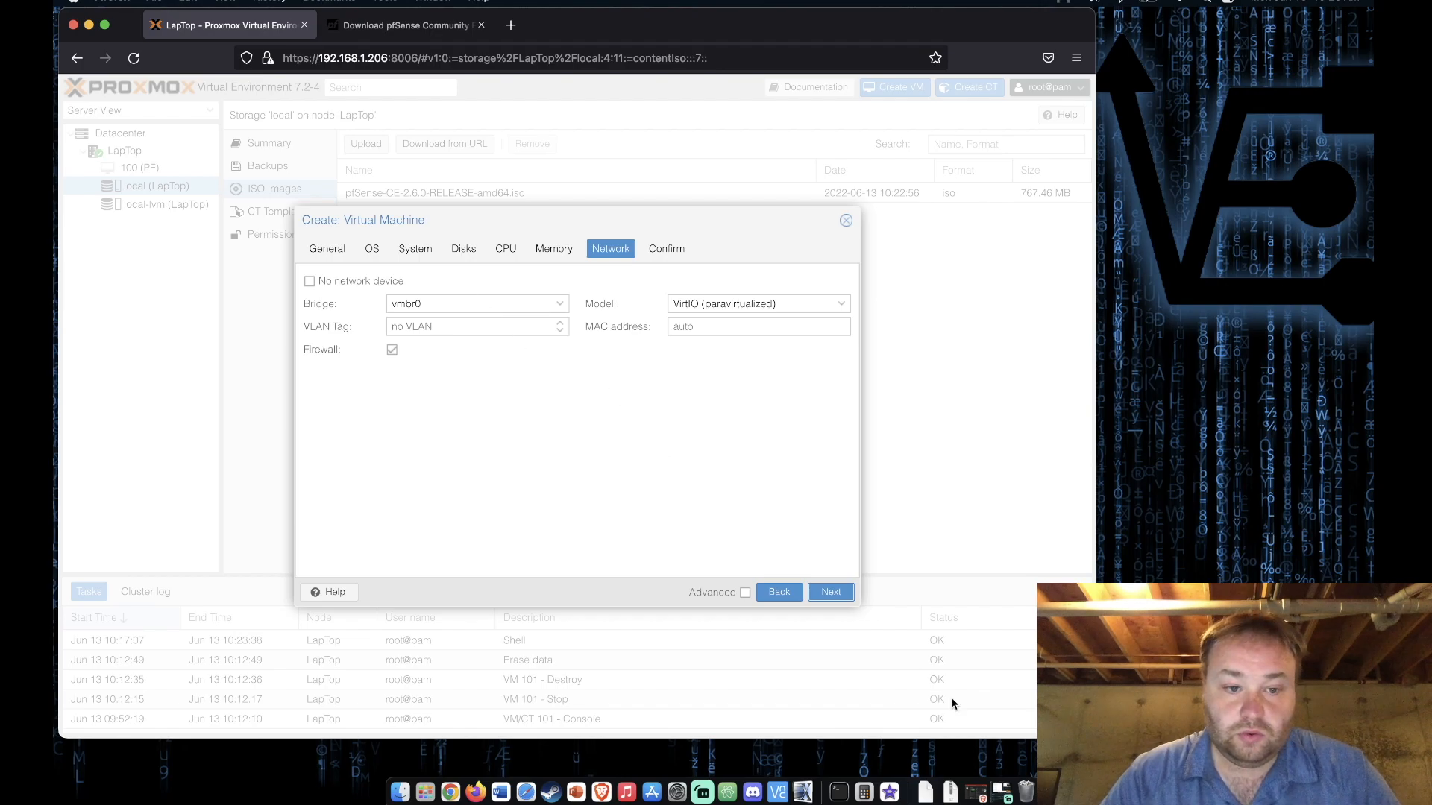
Confirm the summary and finish creating VM 101 video-pf.
{"action": "left_click", "coordinate": [829, 592]}
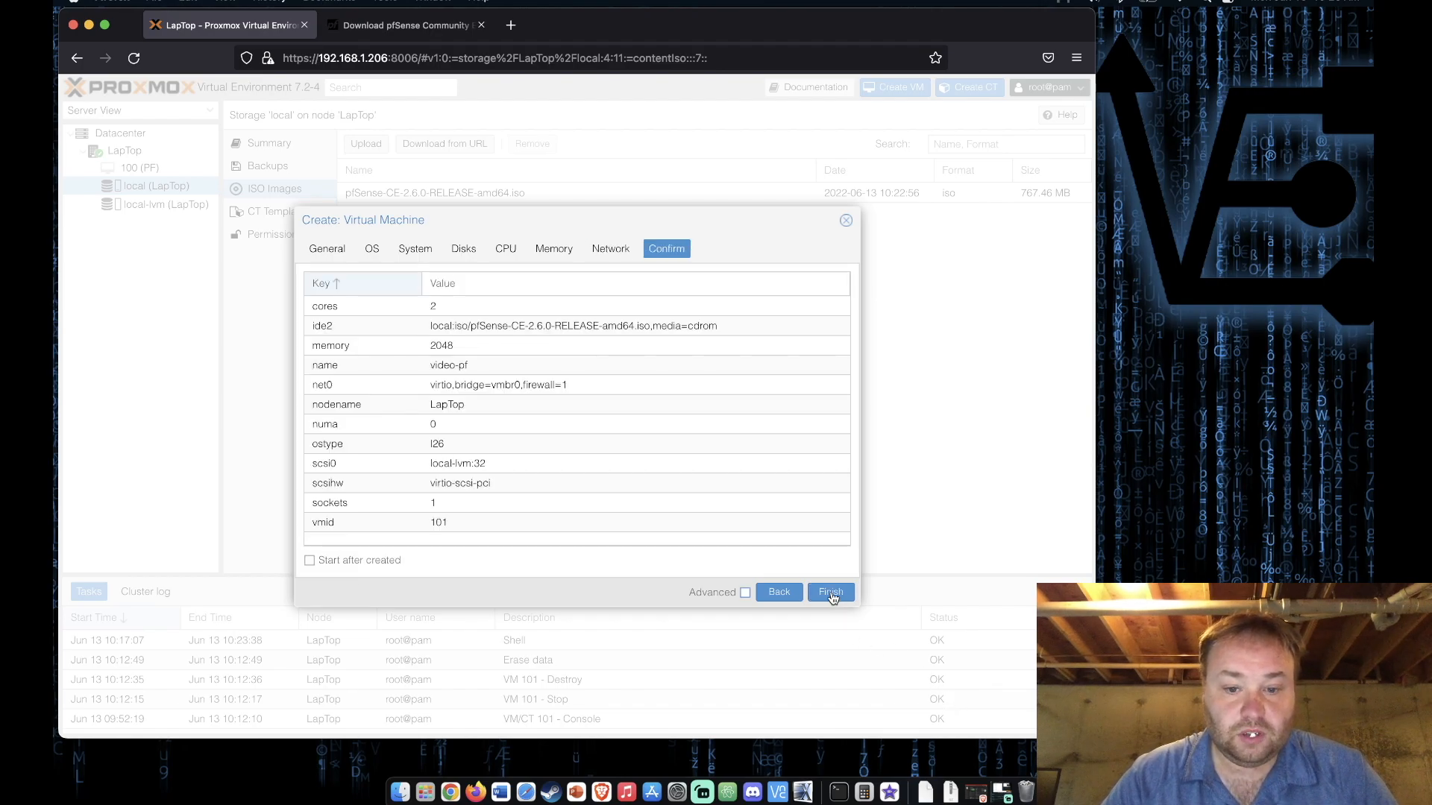
{"action": "left_click", "coordinate": [829, 592]}
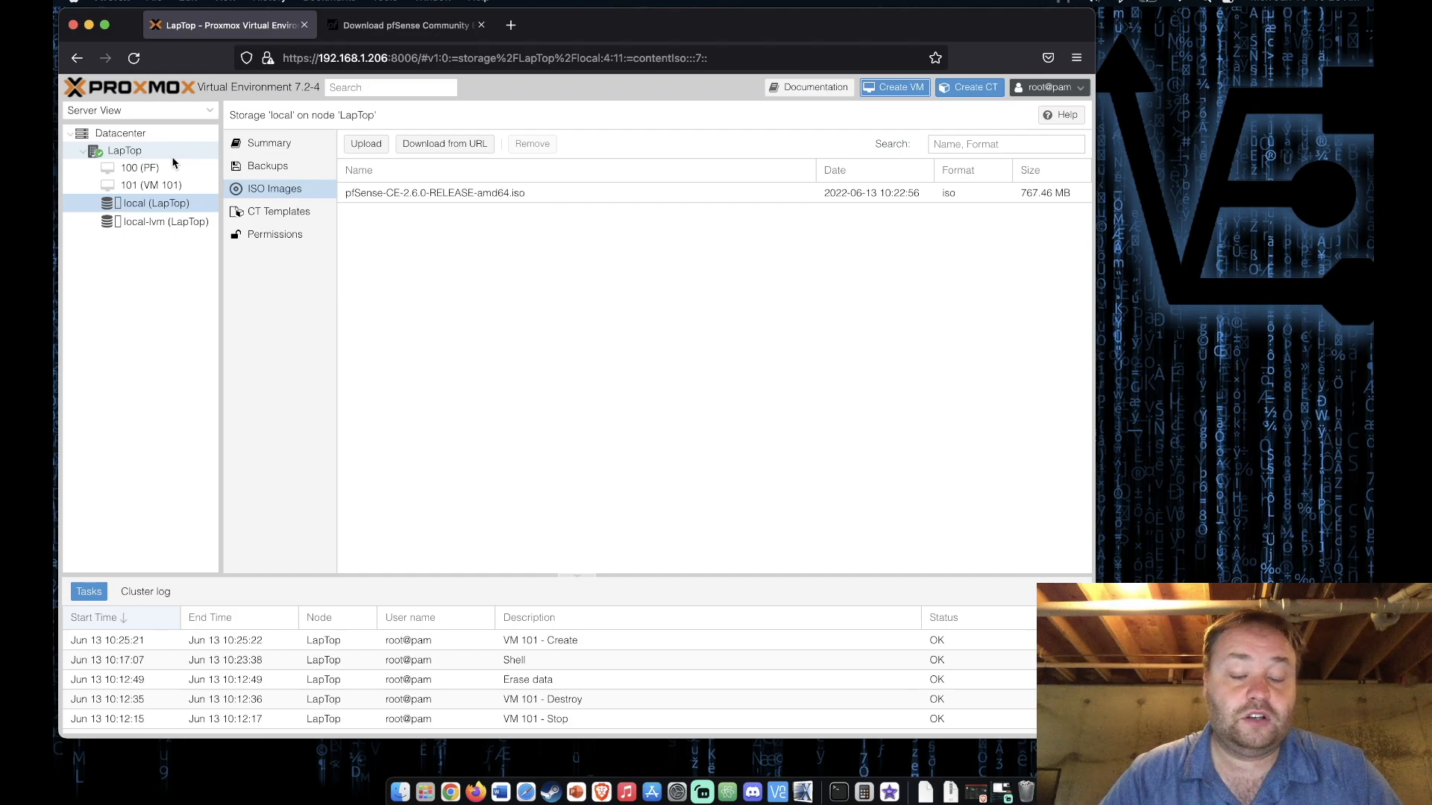
Show the LapTop node's network settings listing bridges vmbr0 and vmbr1.
{"action": "left_click", "coordinate": [124, 150]}
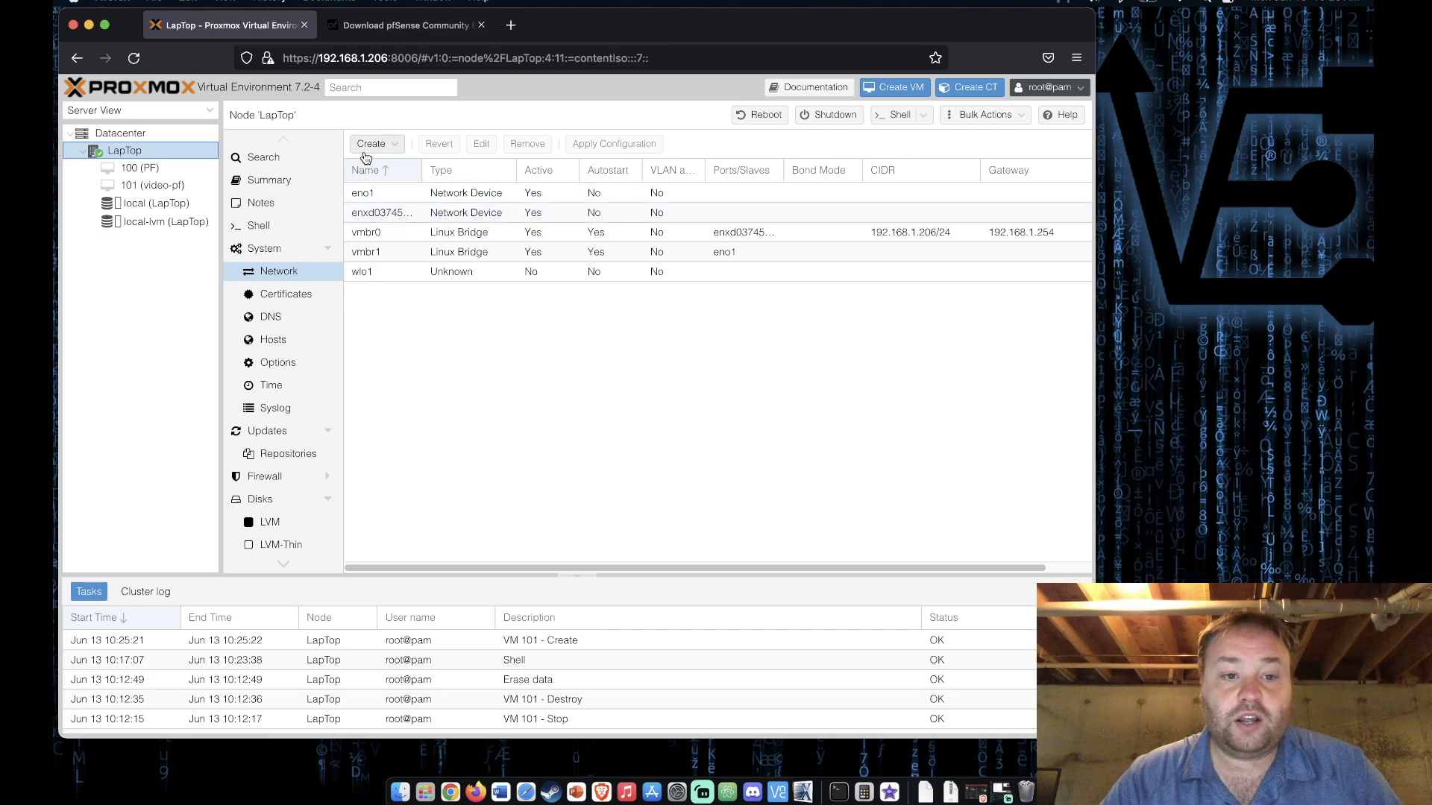
{"action": "left_click", "coordinate": [372, 143]}
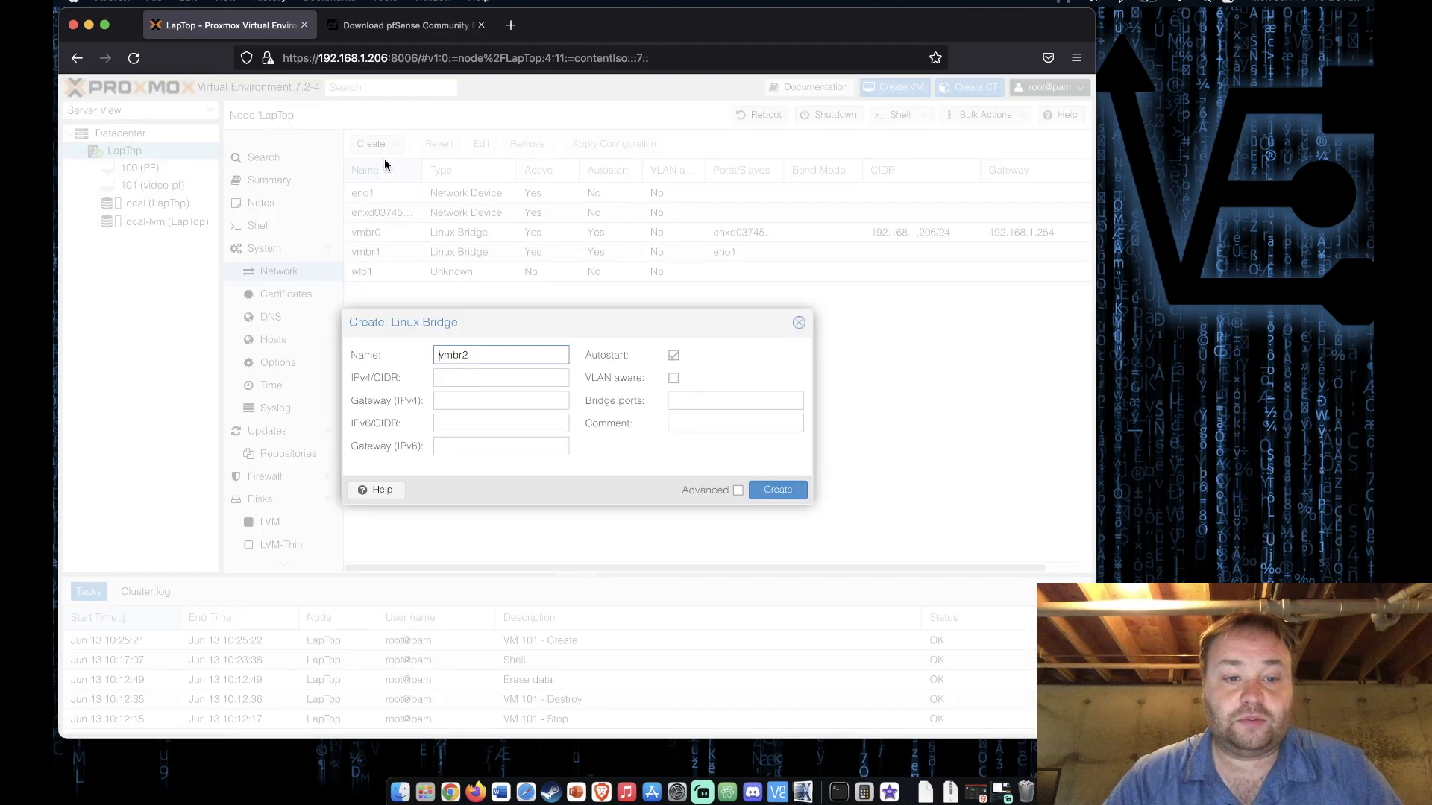
{"action": "mouse_move", "coordinate": [546, 416]}
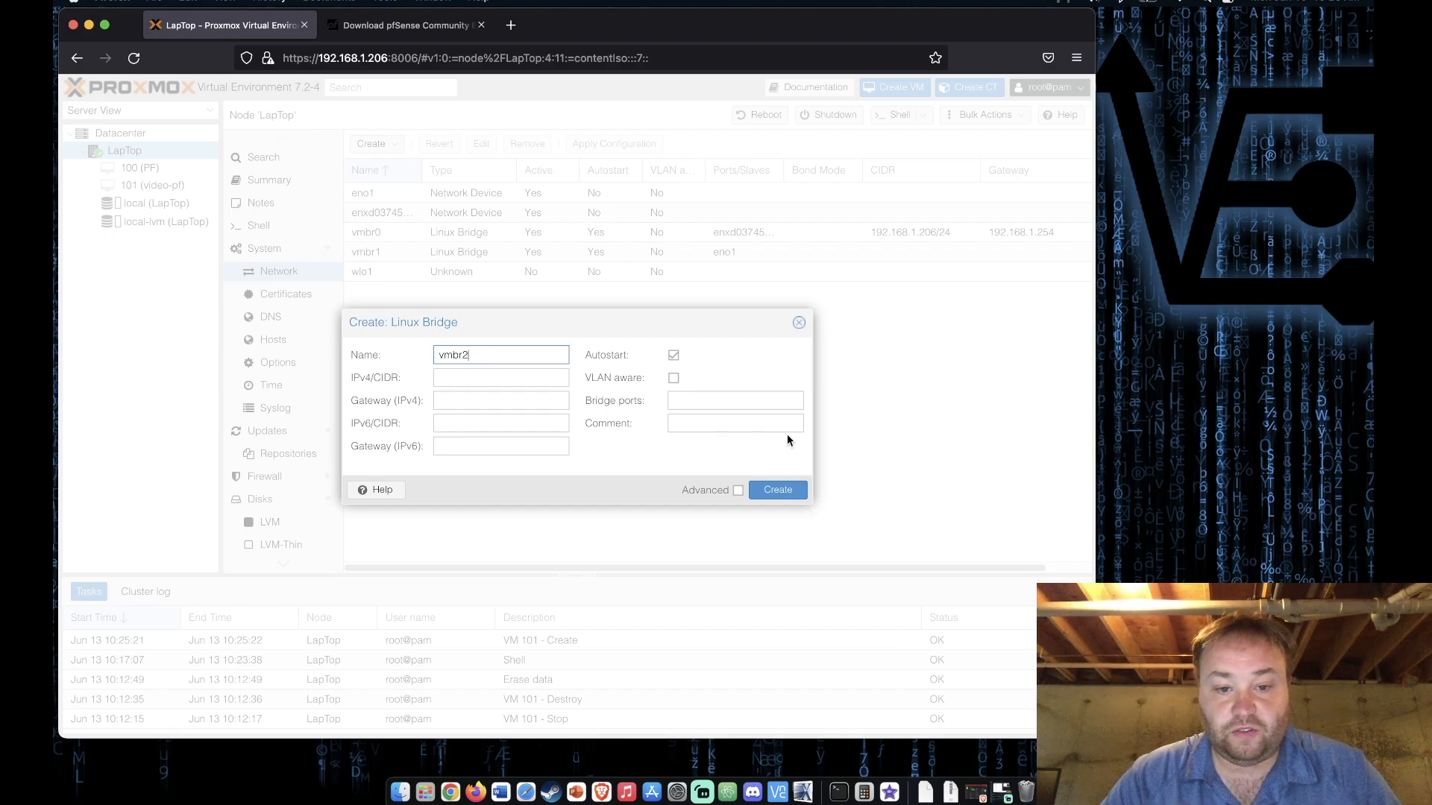
{"action": "left_click", "coordinate": [735, 400]}
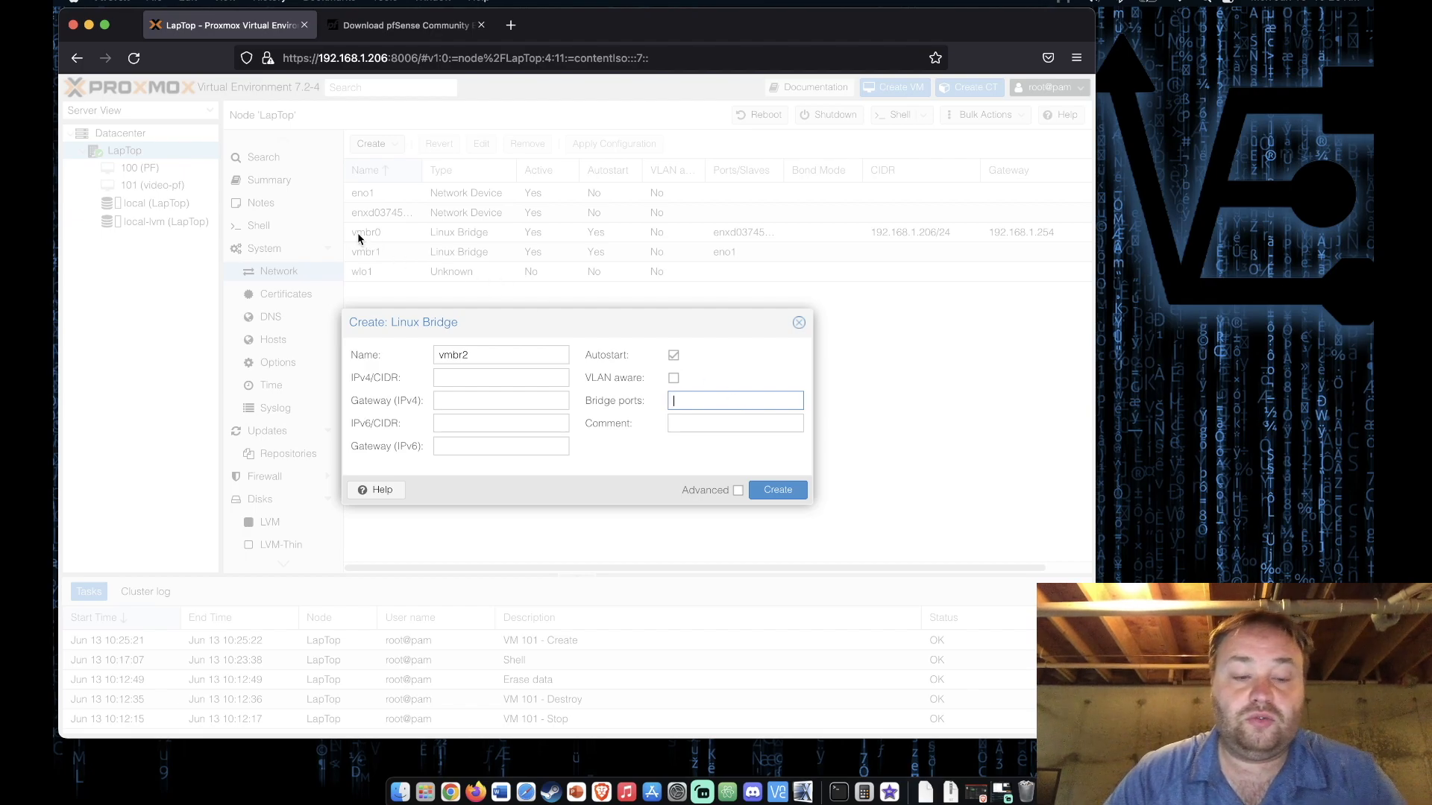
{"action": "mouse_move", "coordinate": [410, 291]}
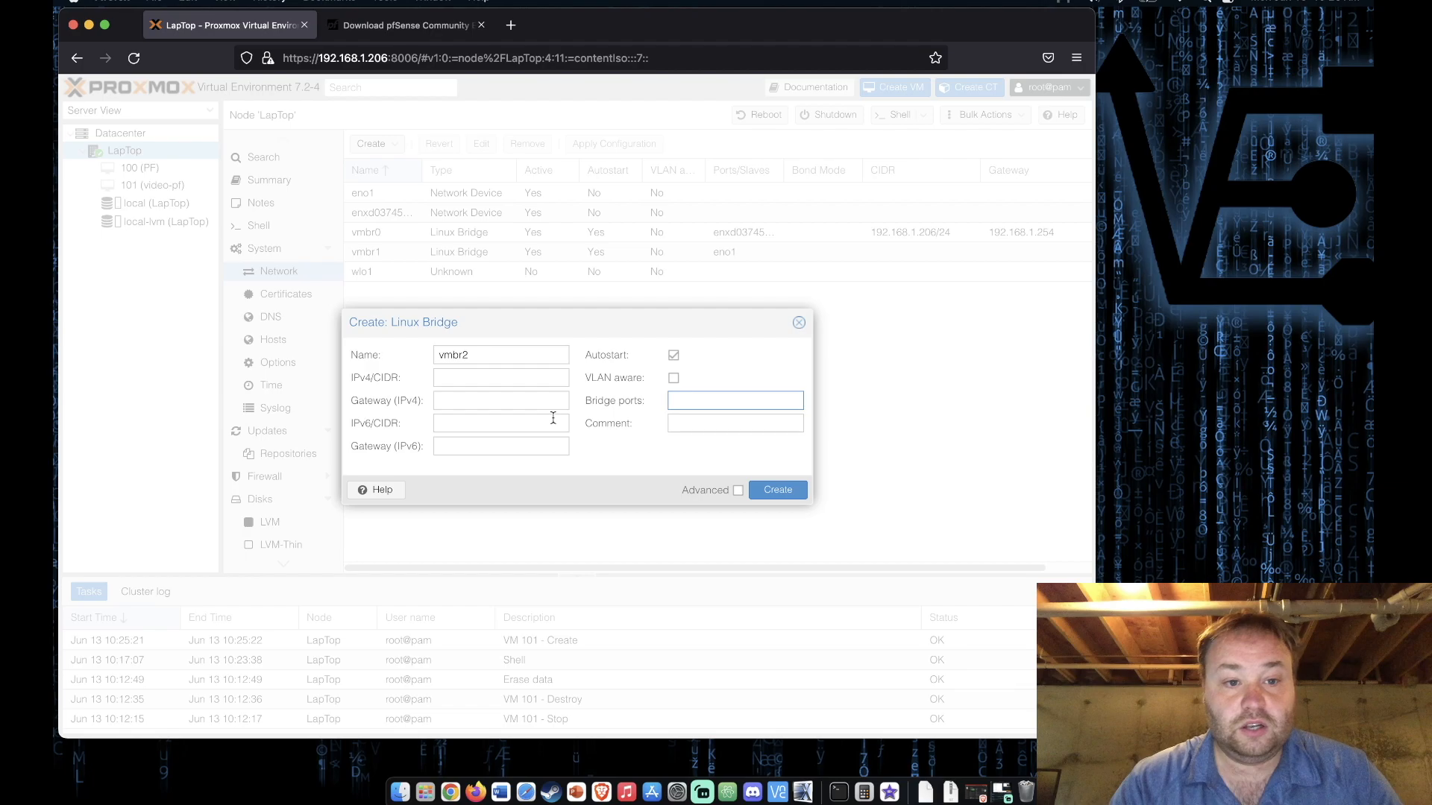
{"action": "type", "text": "eno1"}
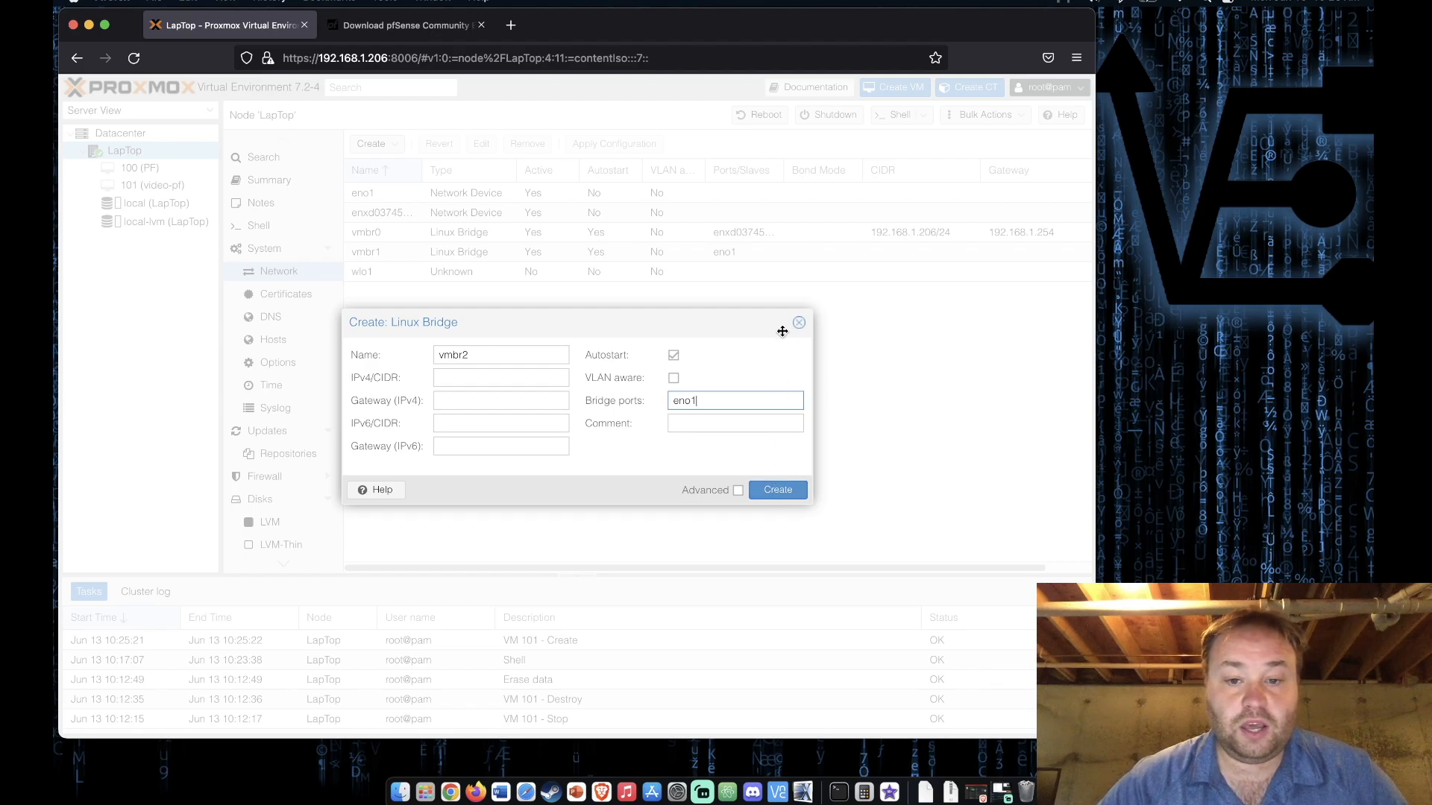
{"action": "left_click", "coordinate": [796, 322]}
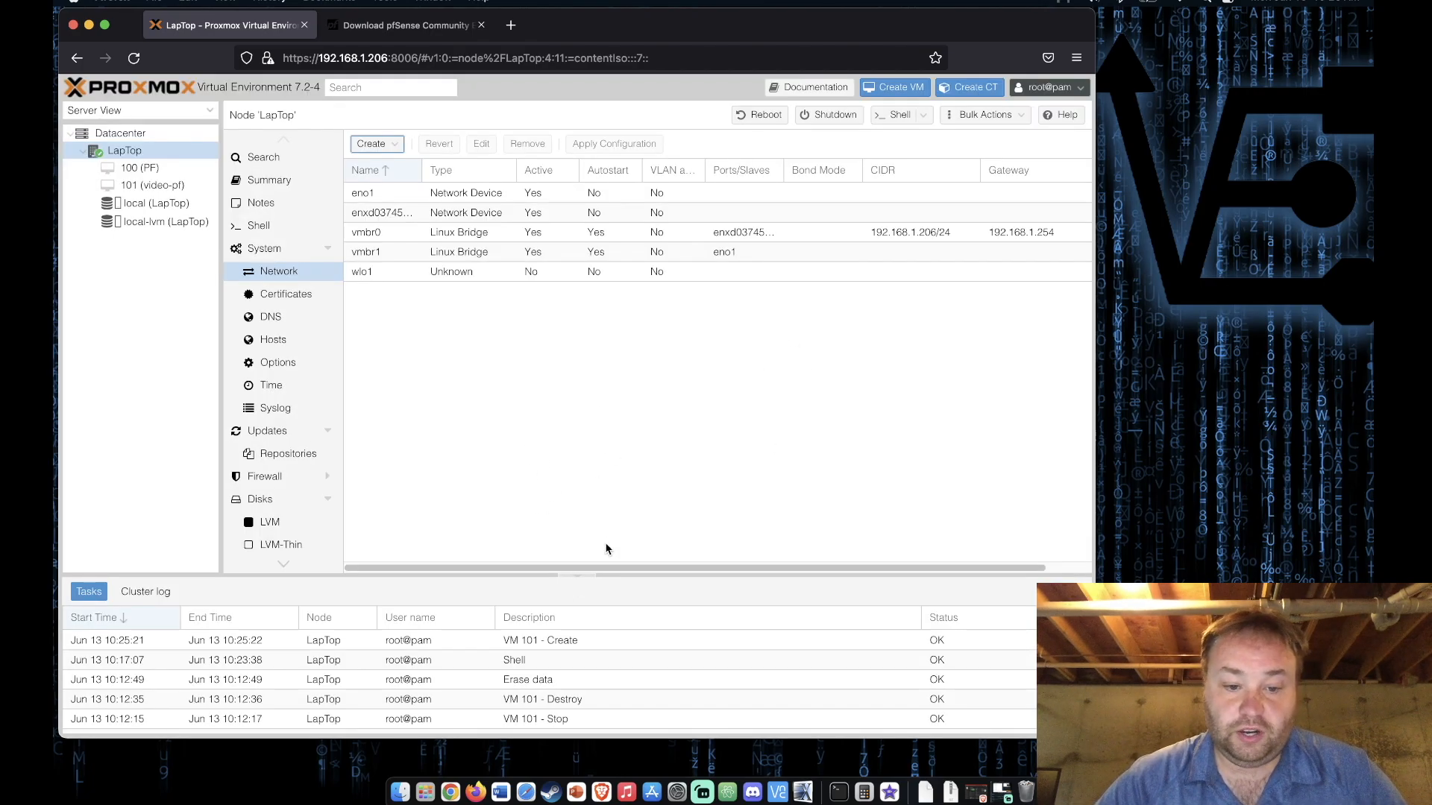
{"action": "mouse_move", "coordinate": [640, 519]}
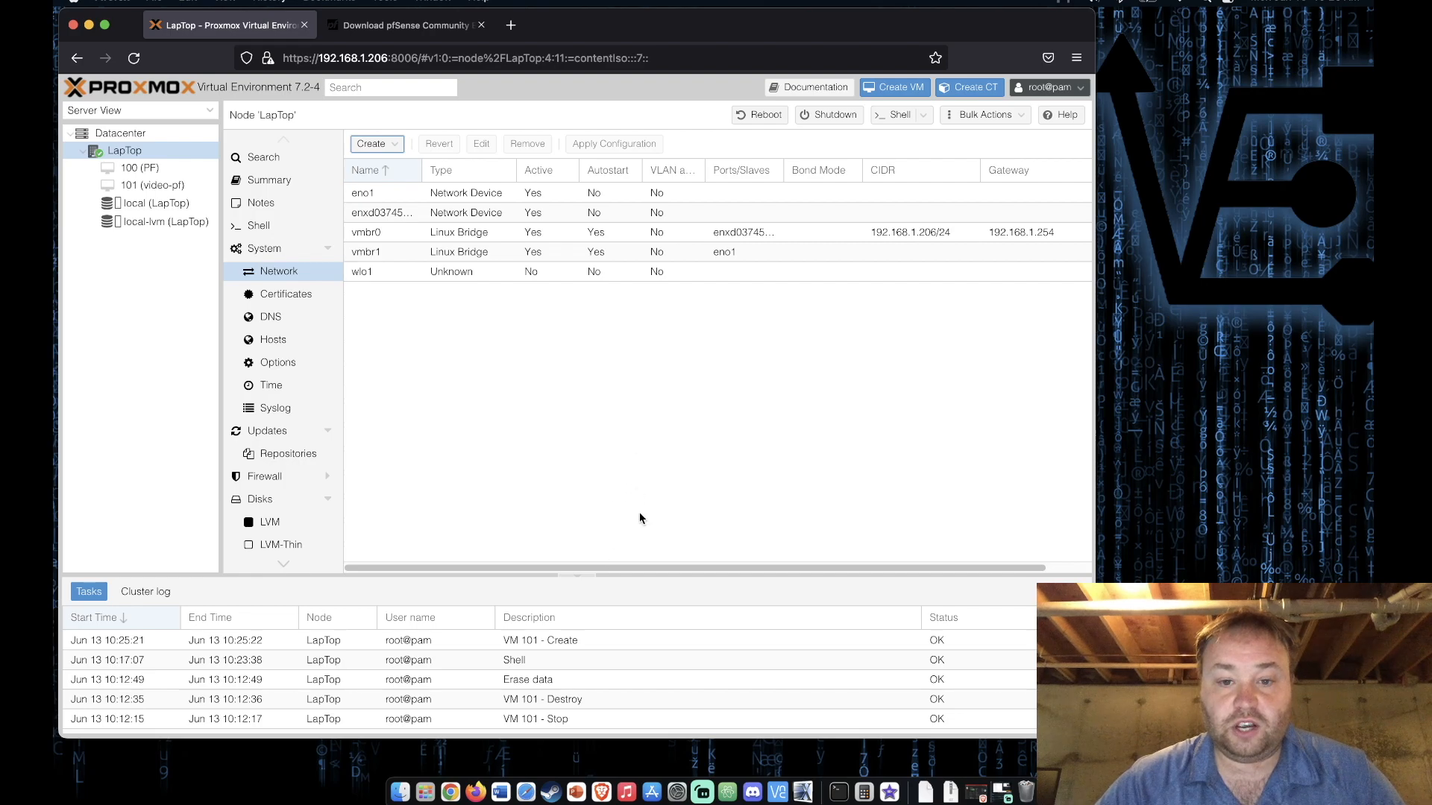
{"action": "mouse_move", "coordinate": [671, 507]}
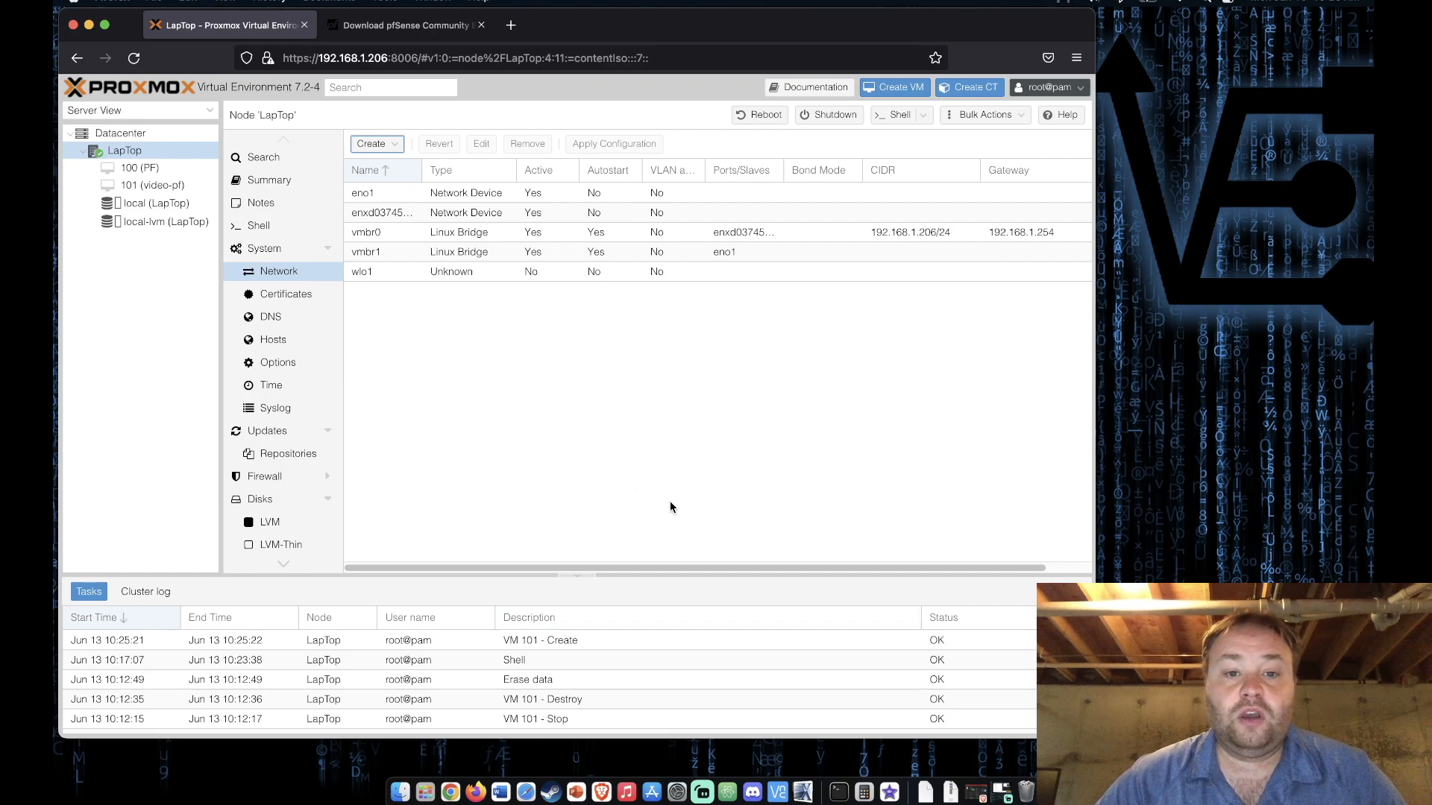
{"action": "mouse_move", "coordinate": [612, 398]}
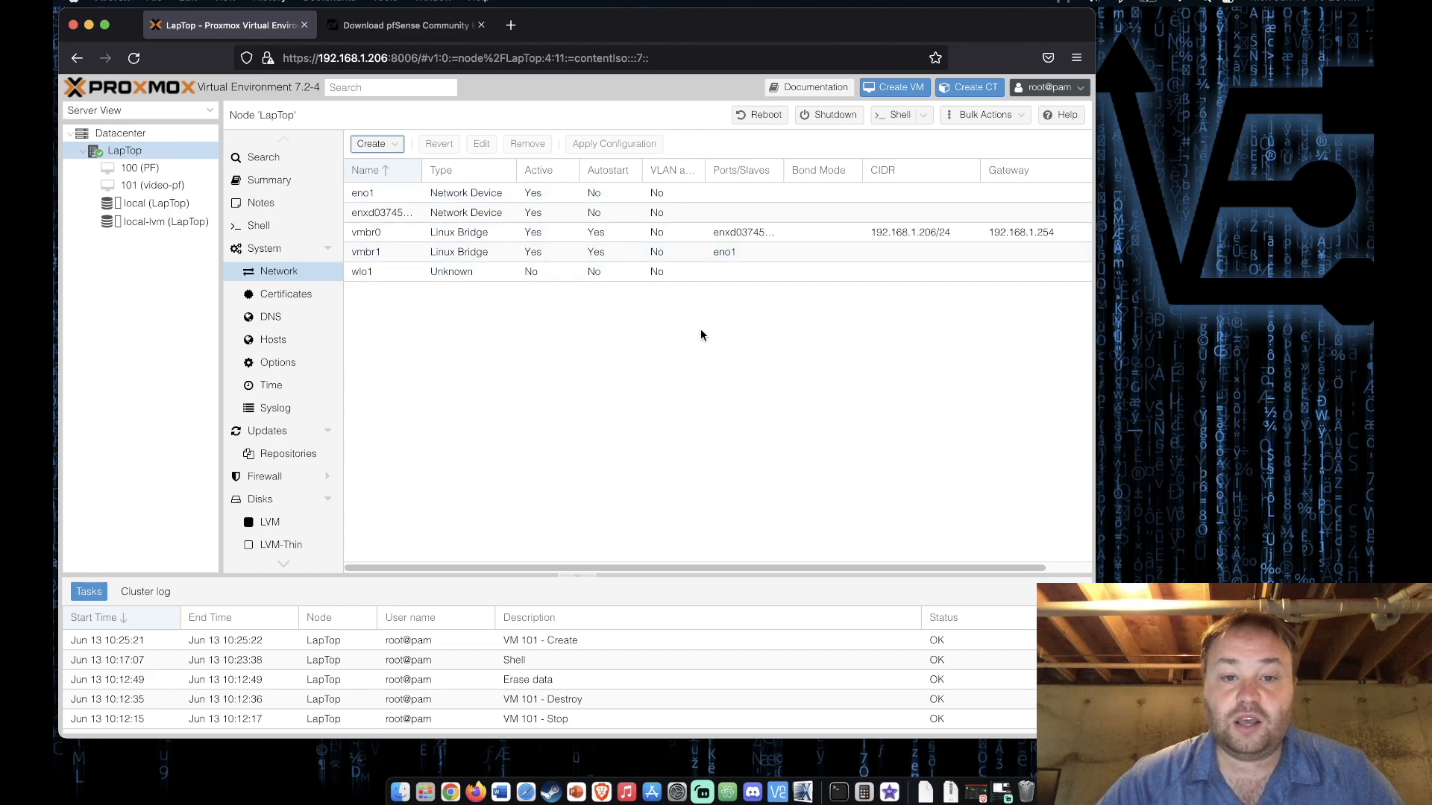
{"action": "mouse_move", "coordinate": [756, 448]}
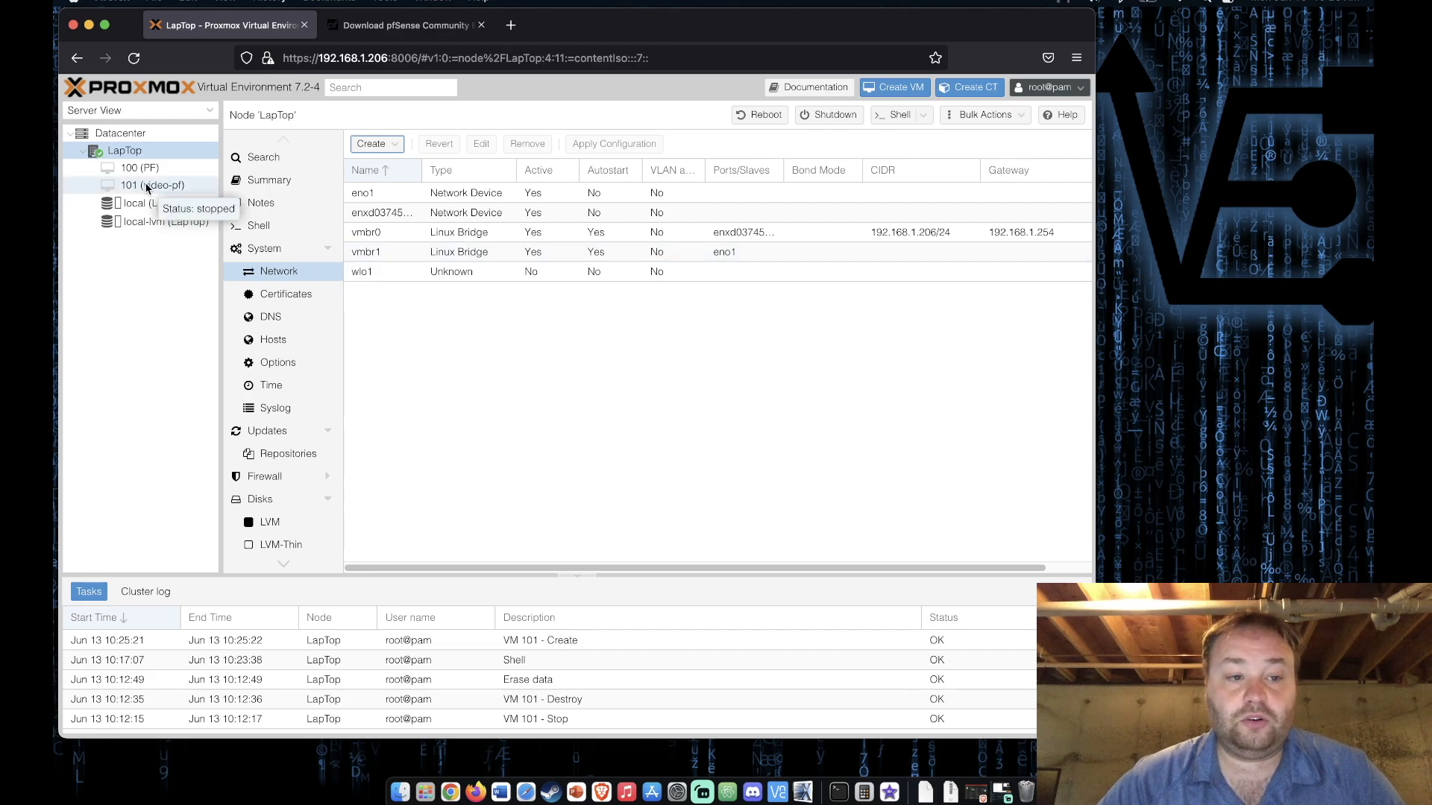
Attach a second network device on bridge vmbr1 to the video-pf VM's hardware.
{"action": "left_click", "coordinate": [152, 185]}
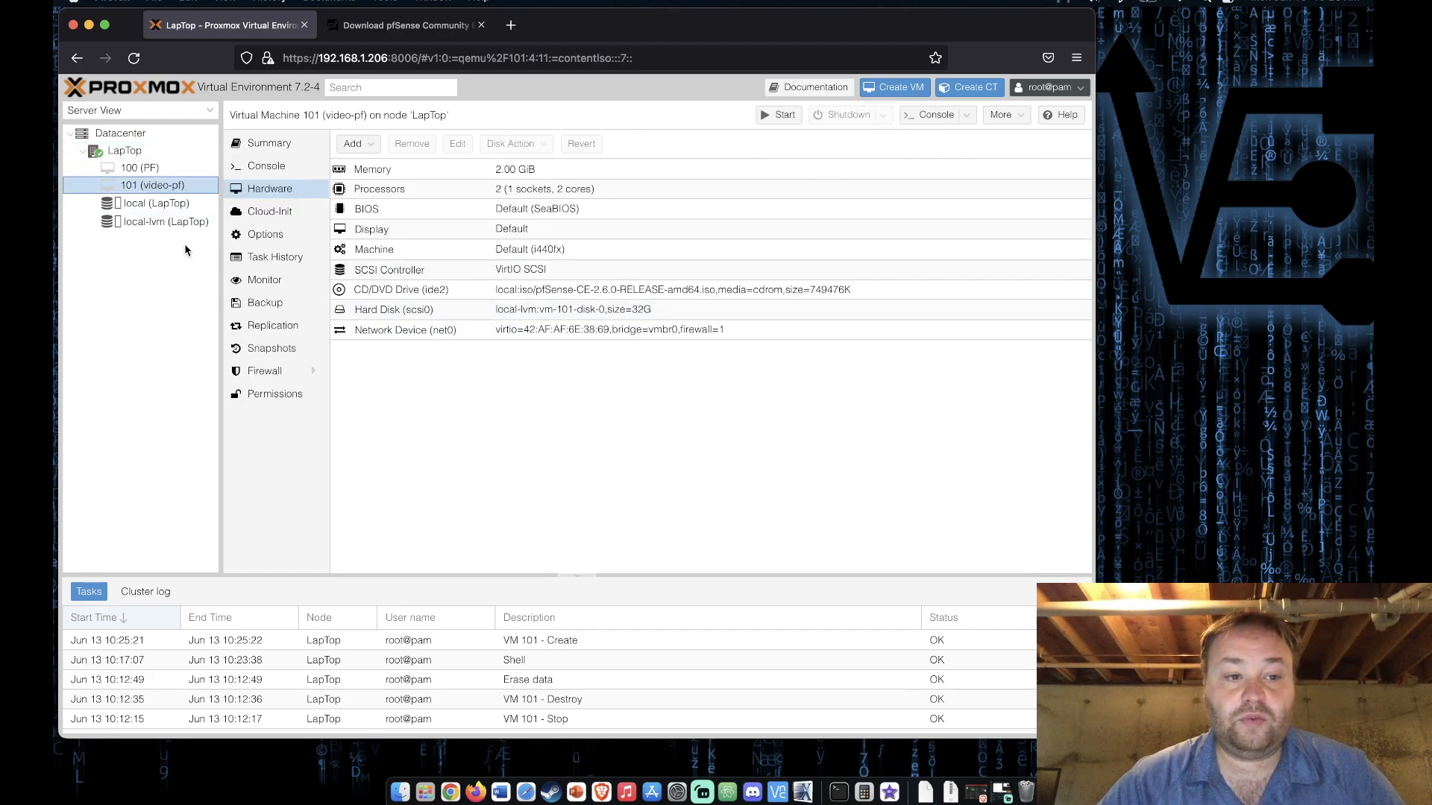
{"action": "mouse_move", "coordinate": [465, 377]}
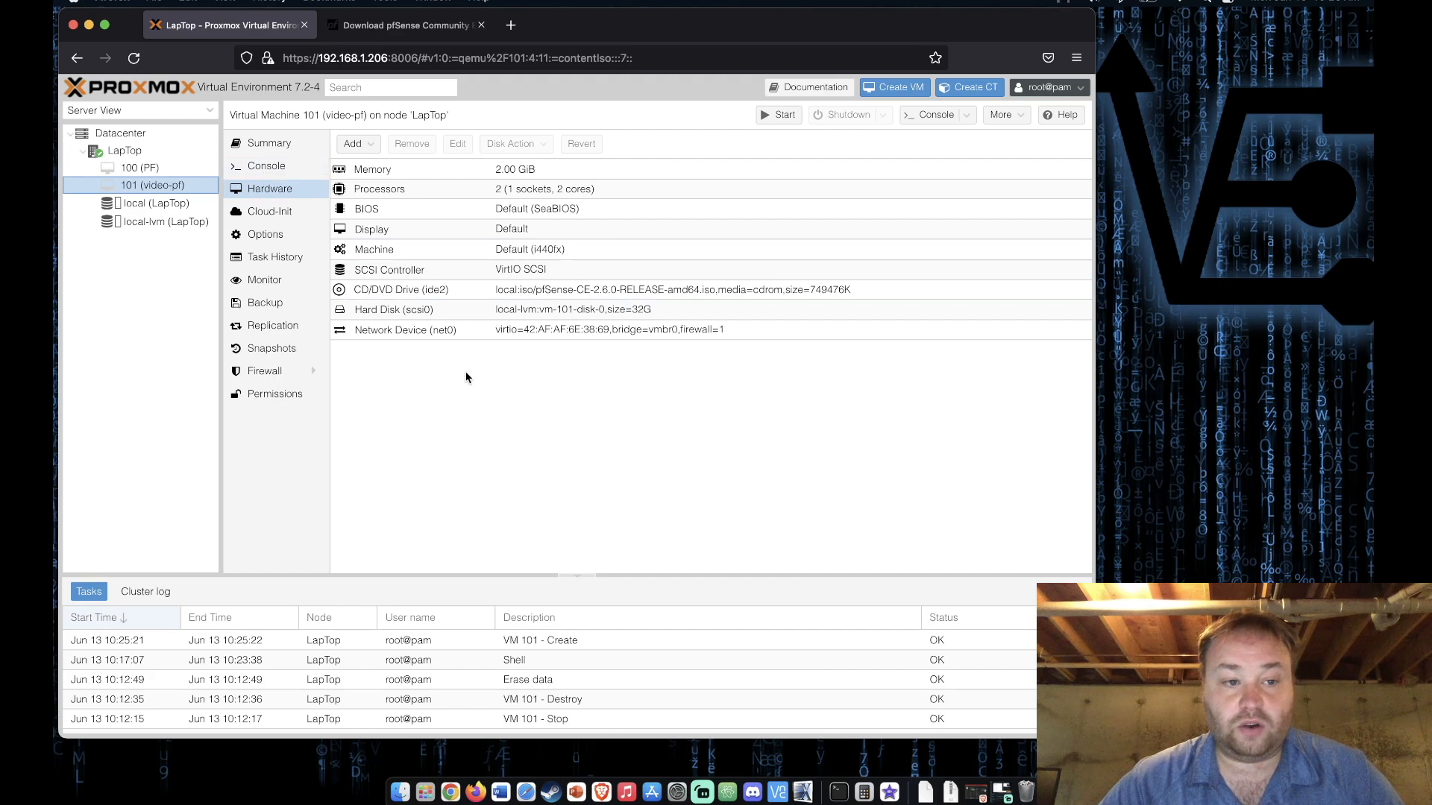
{"action": "left_click", "coordinate": [354, 144]}
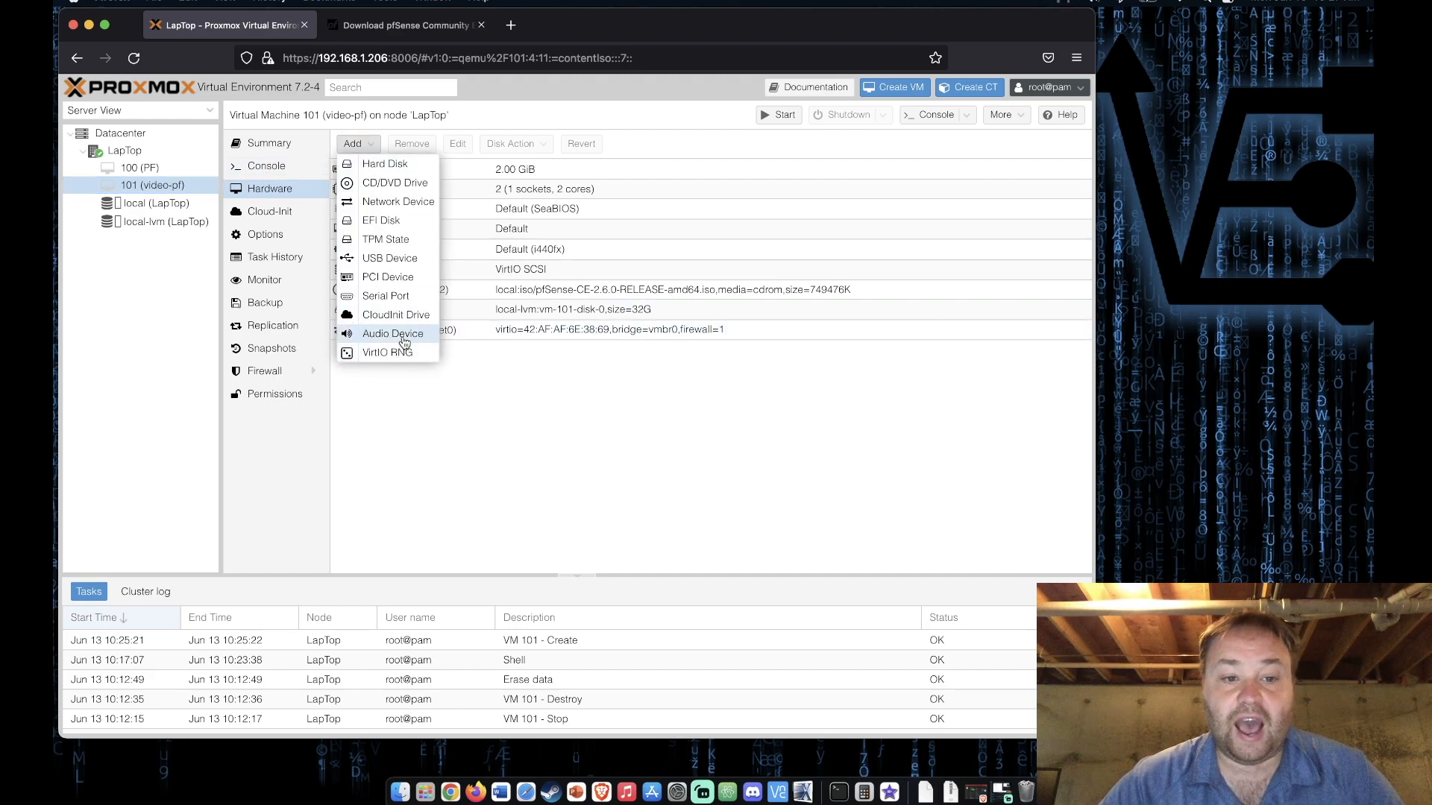
{"action": "left_click", "coordinate": [396, 201]}
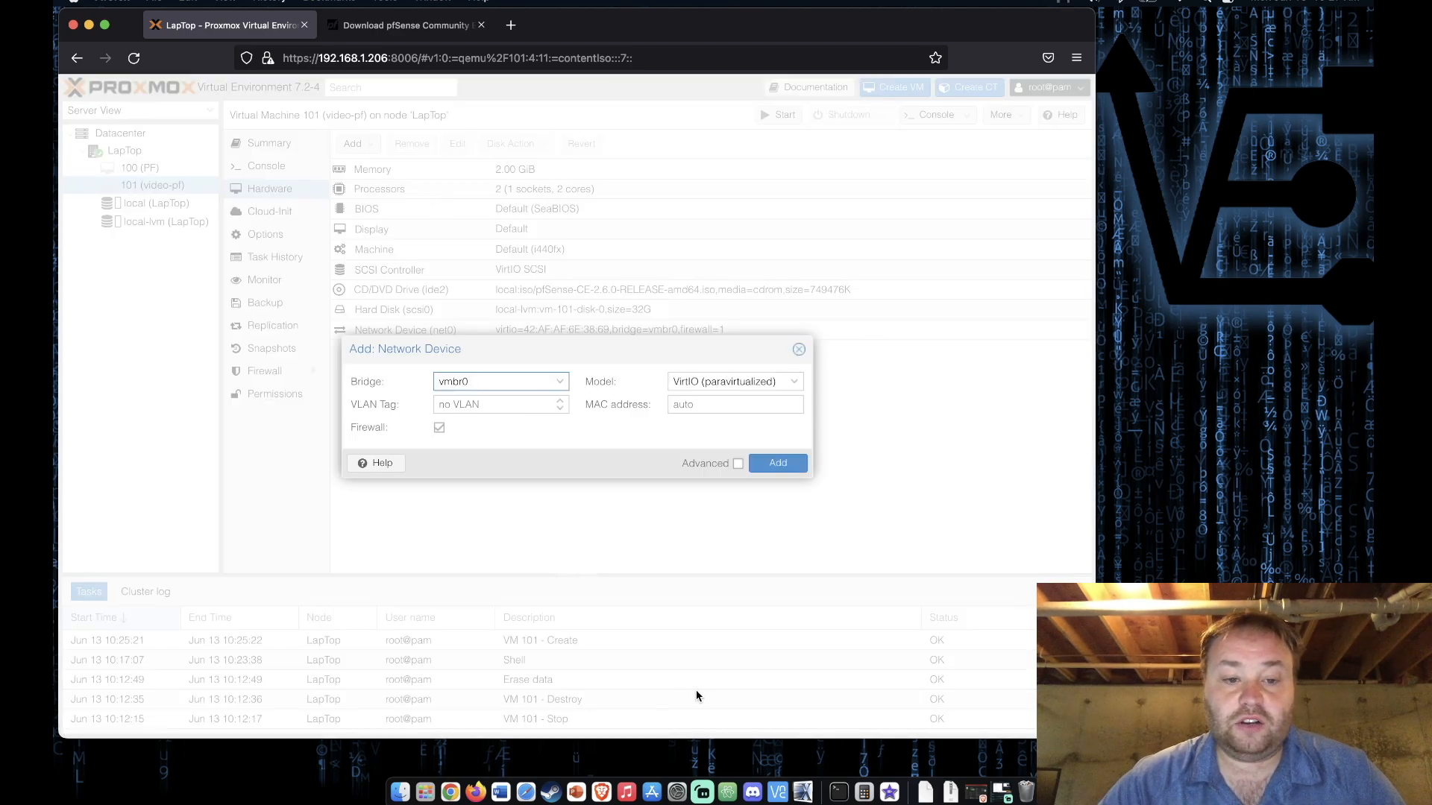
{"action": "left_click", "coordinate": [499, 380]}
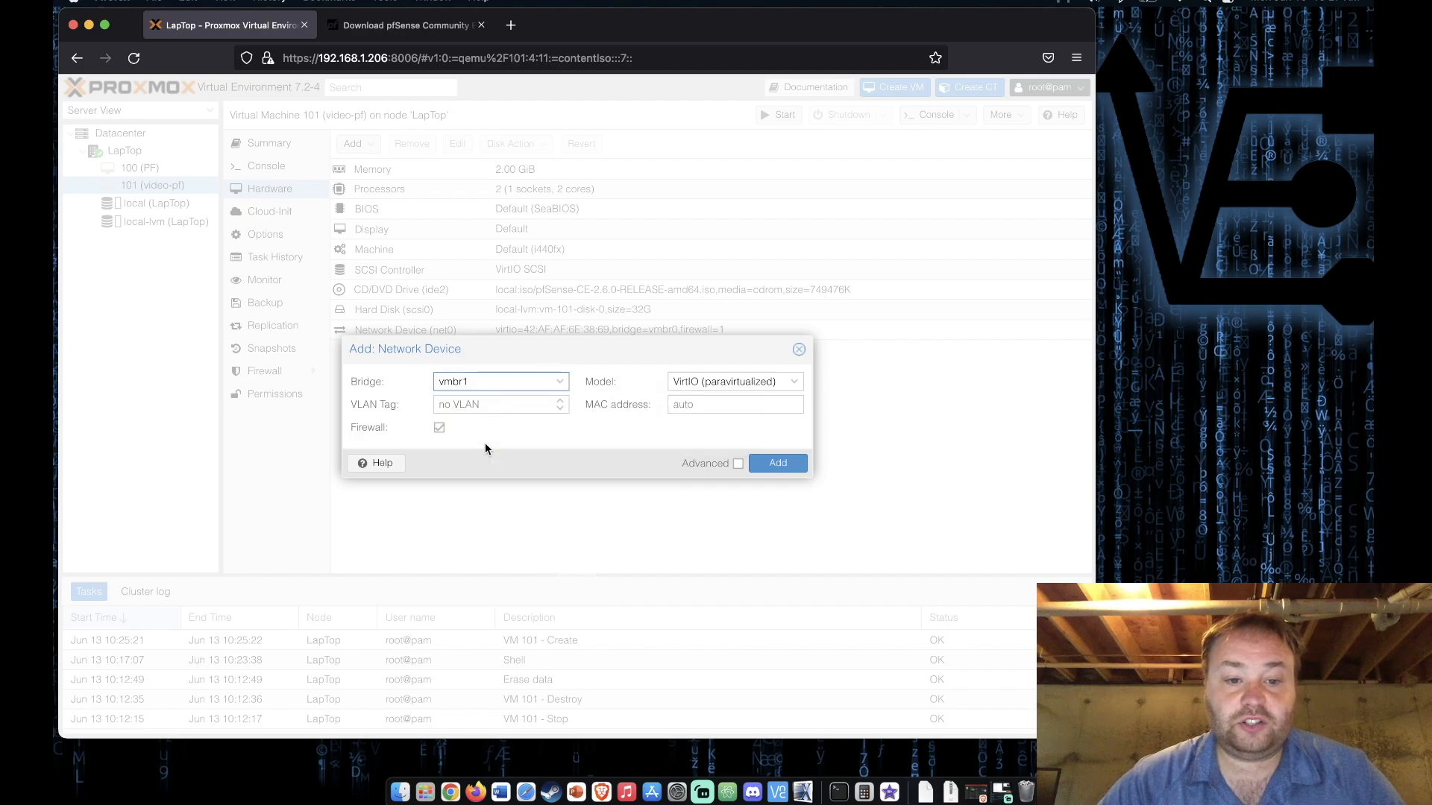
{"action": "left_click", "coordinate": [777, 462]}
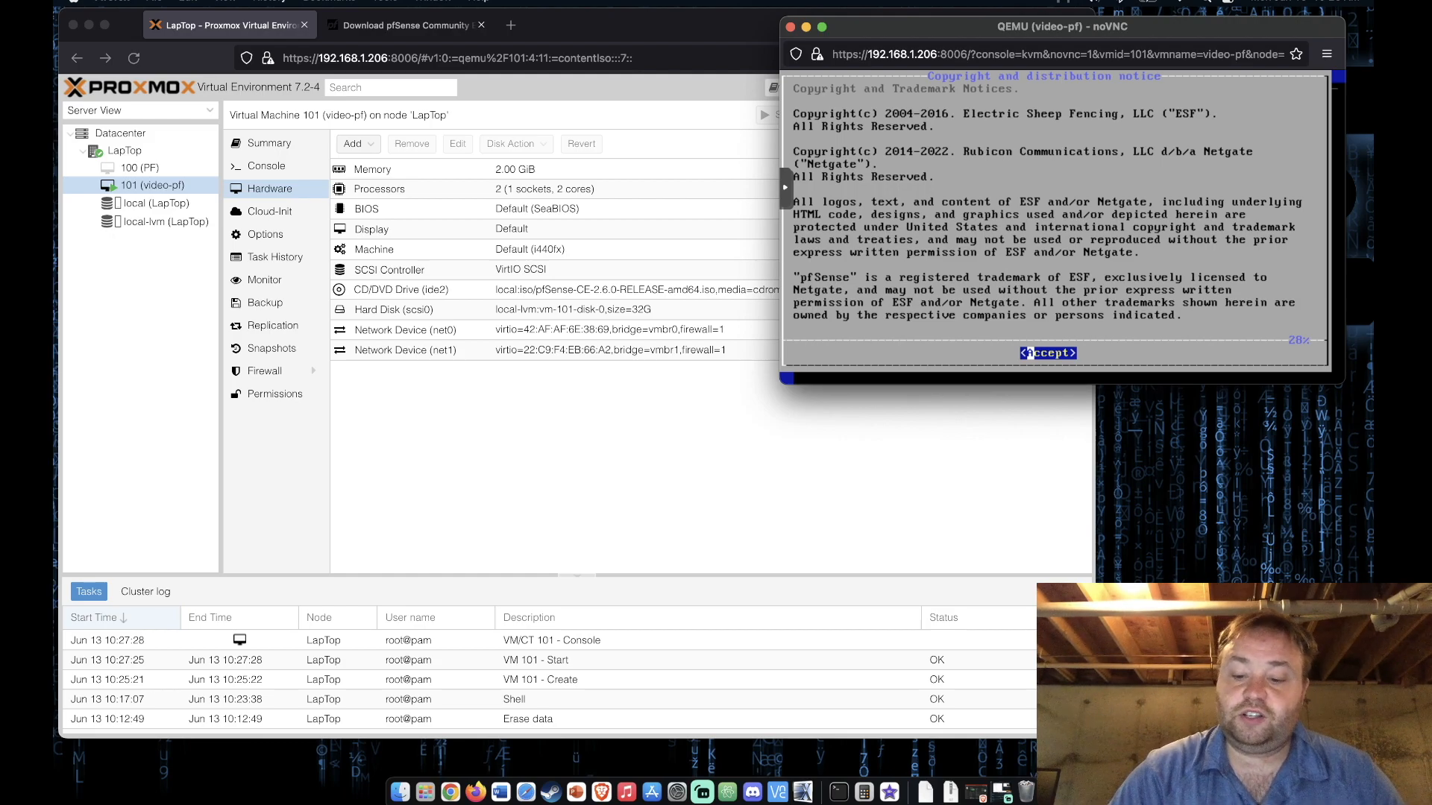
Accept the pfSense license, choose Install, and confirm guided Auto (UFS) BIOS partitioning.
{"action": "left_click", "coordinate": [1047, 353]}
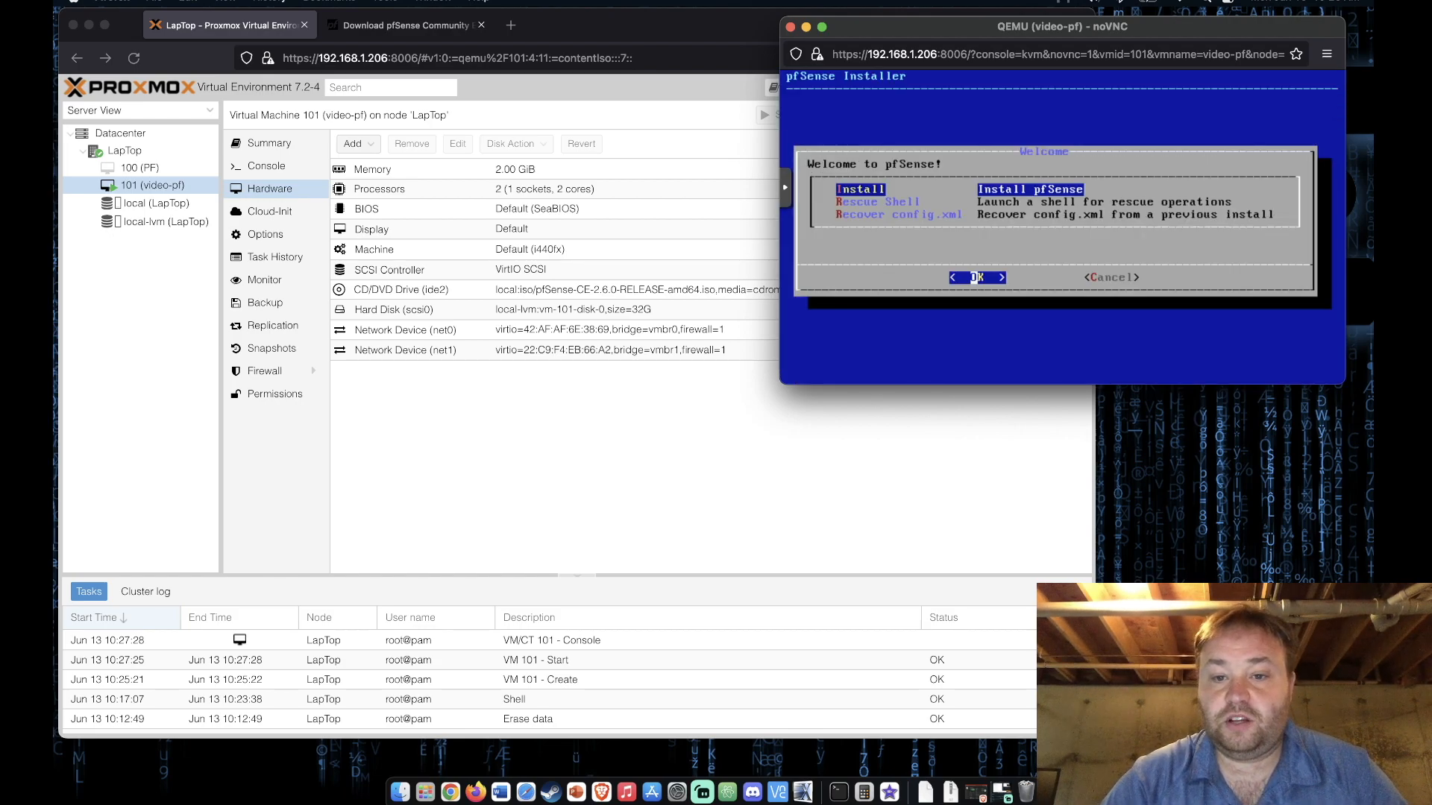
{"action": "left_click", "coordinate": [975, 278]}
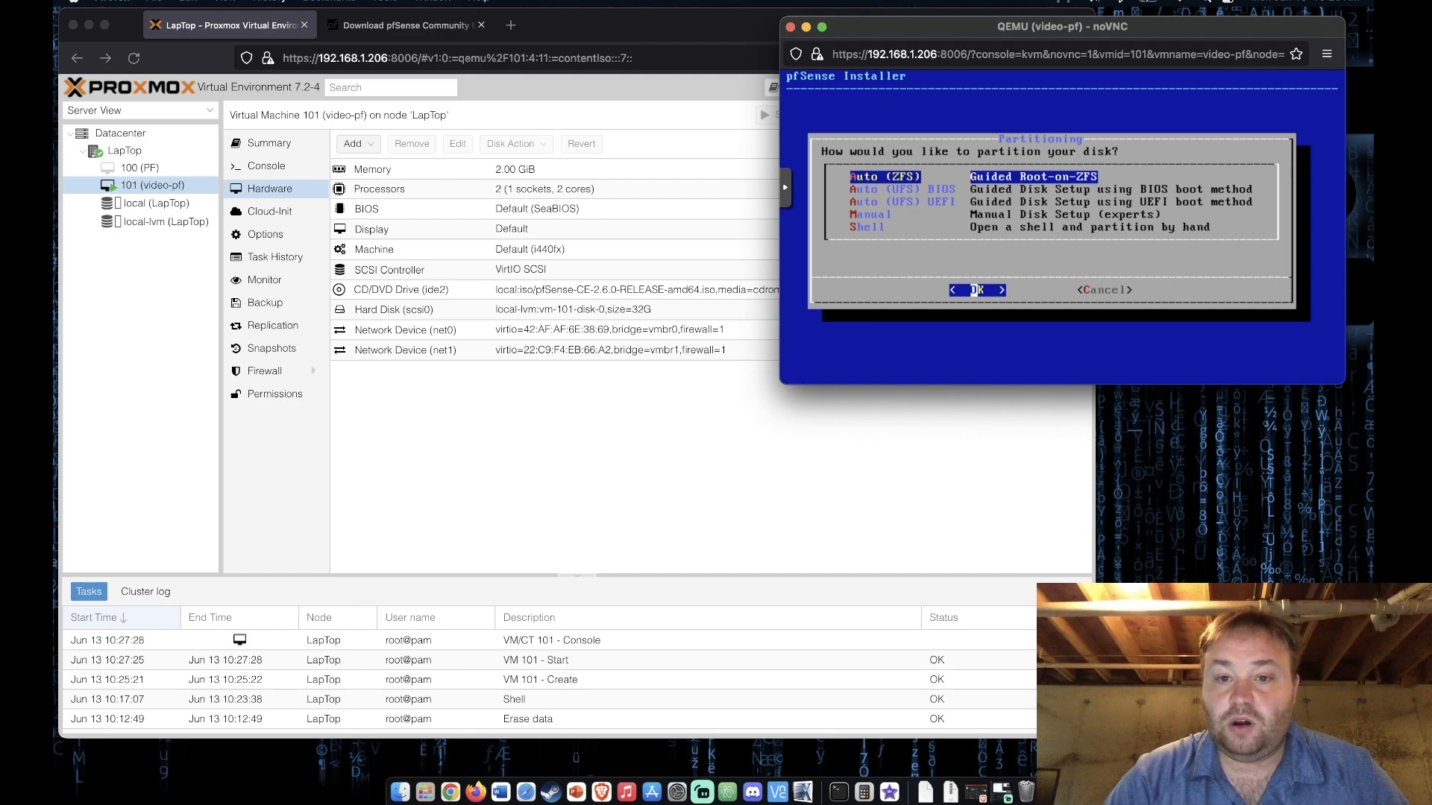
{"action": "key", "text": "Down"}
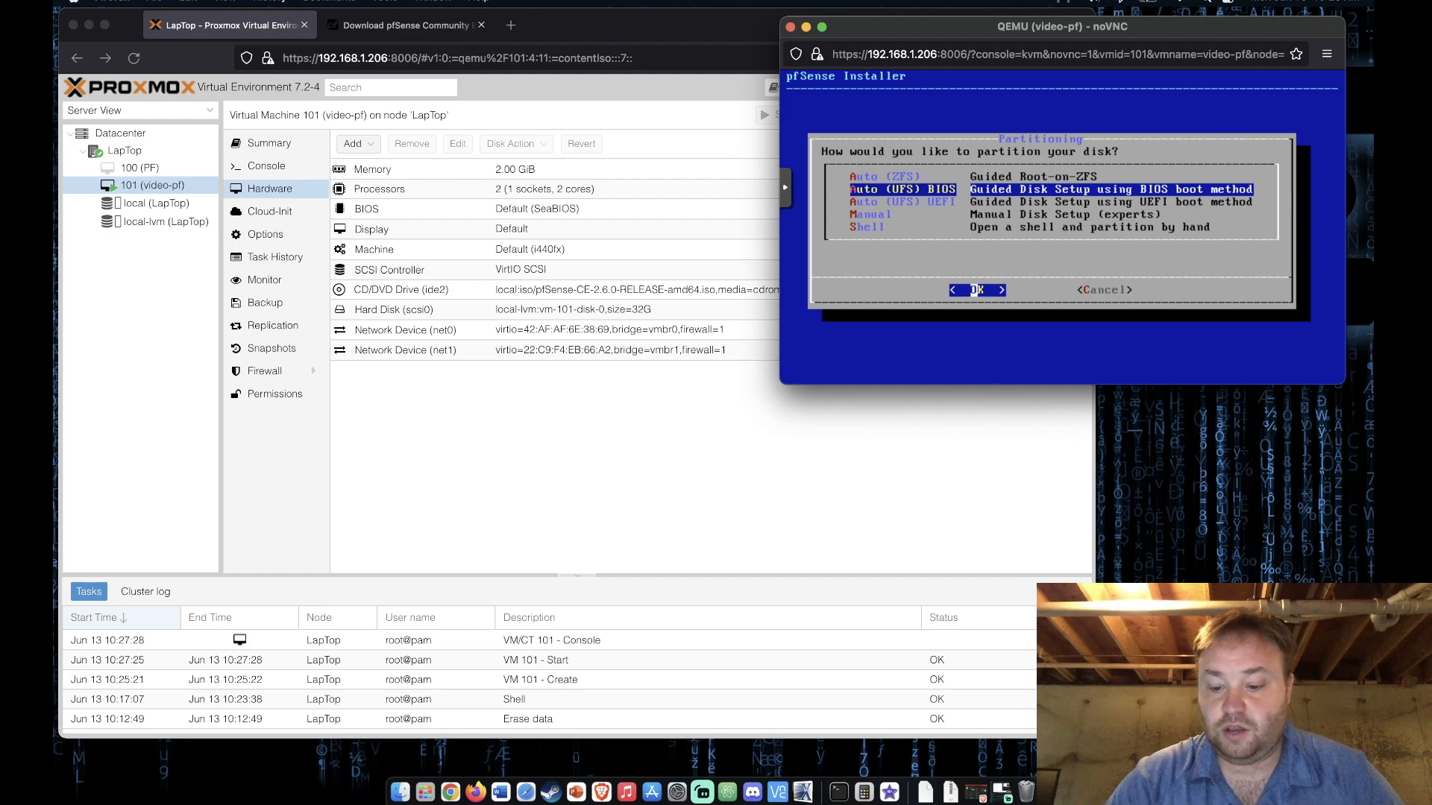
{"action": "left_click", "coordinate": [975, 289]}
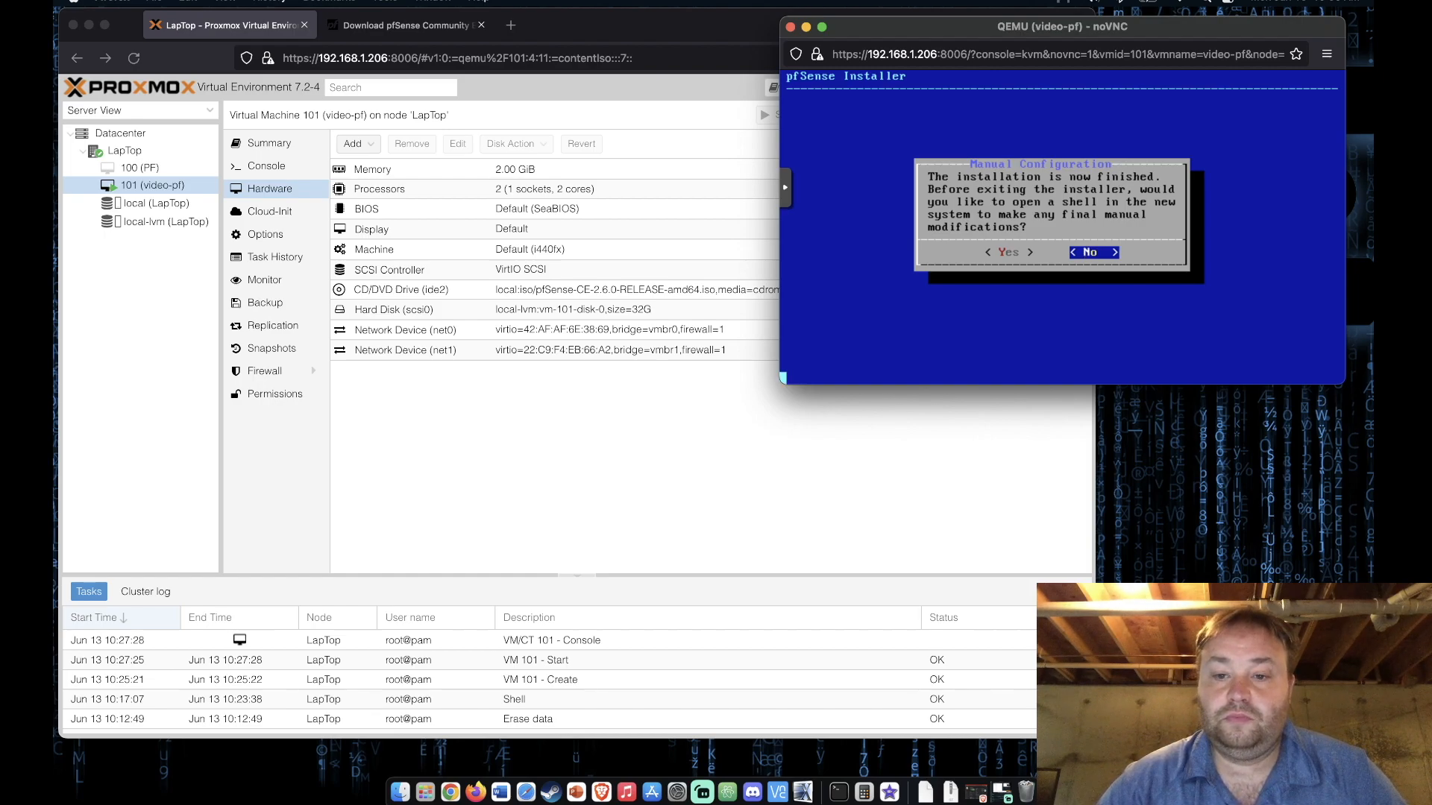
Decline opening a shell after installation so pfSense reboots into the installed system.
{"action": "left_click", "coordinate": [1090, 252]}
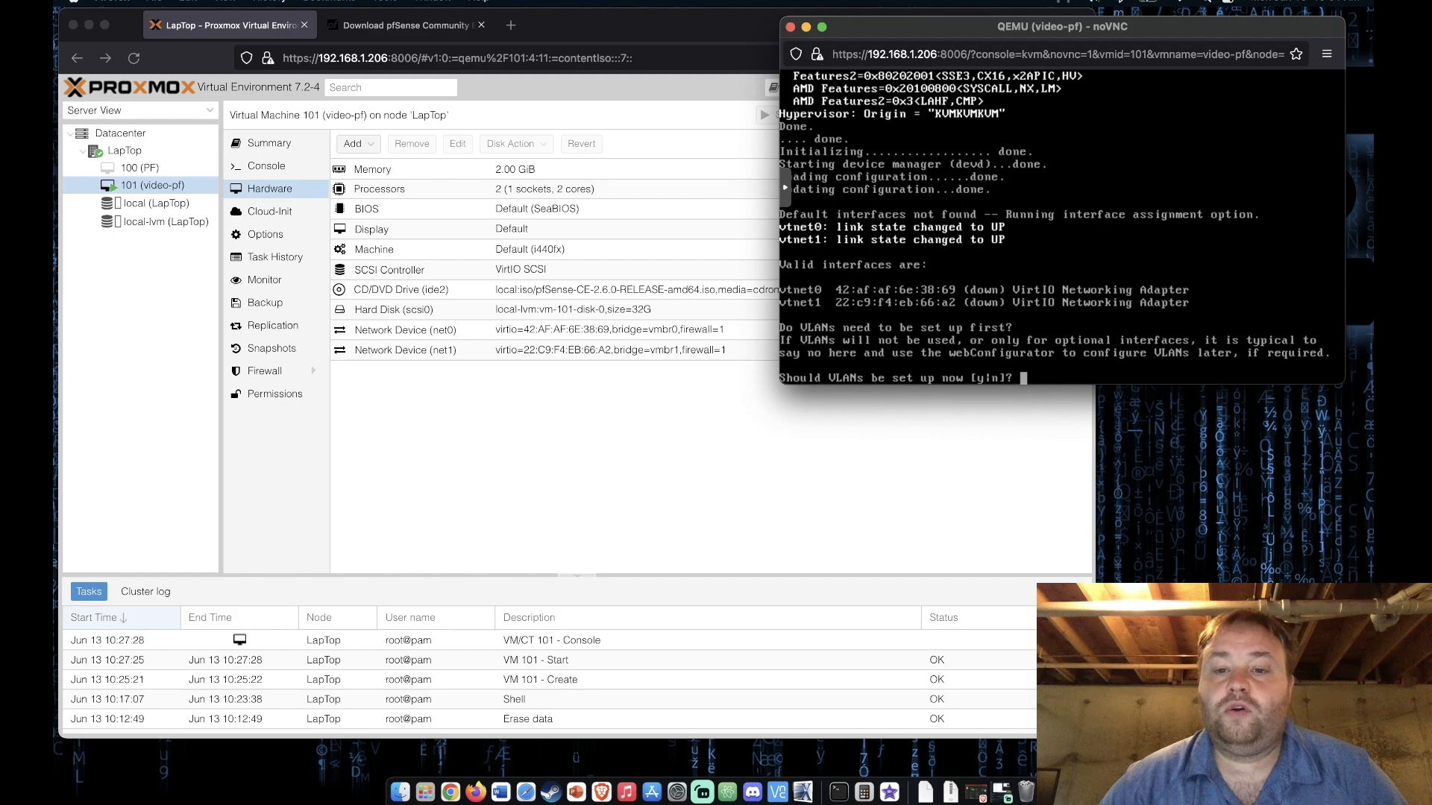
Answer n for VLANs, assign WAN to vtnet0 and LAN to vtnet1, and confirm with y.
{"action": "type", "text": "n"}
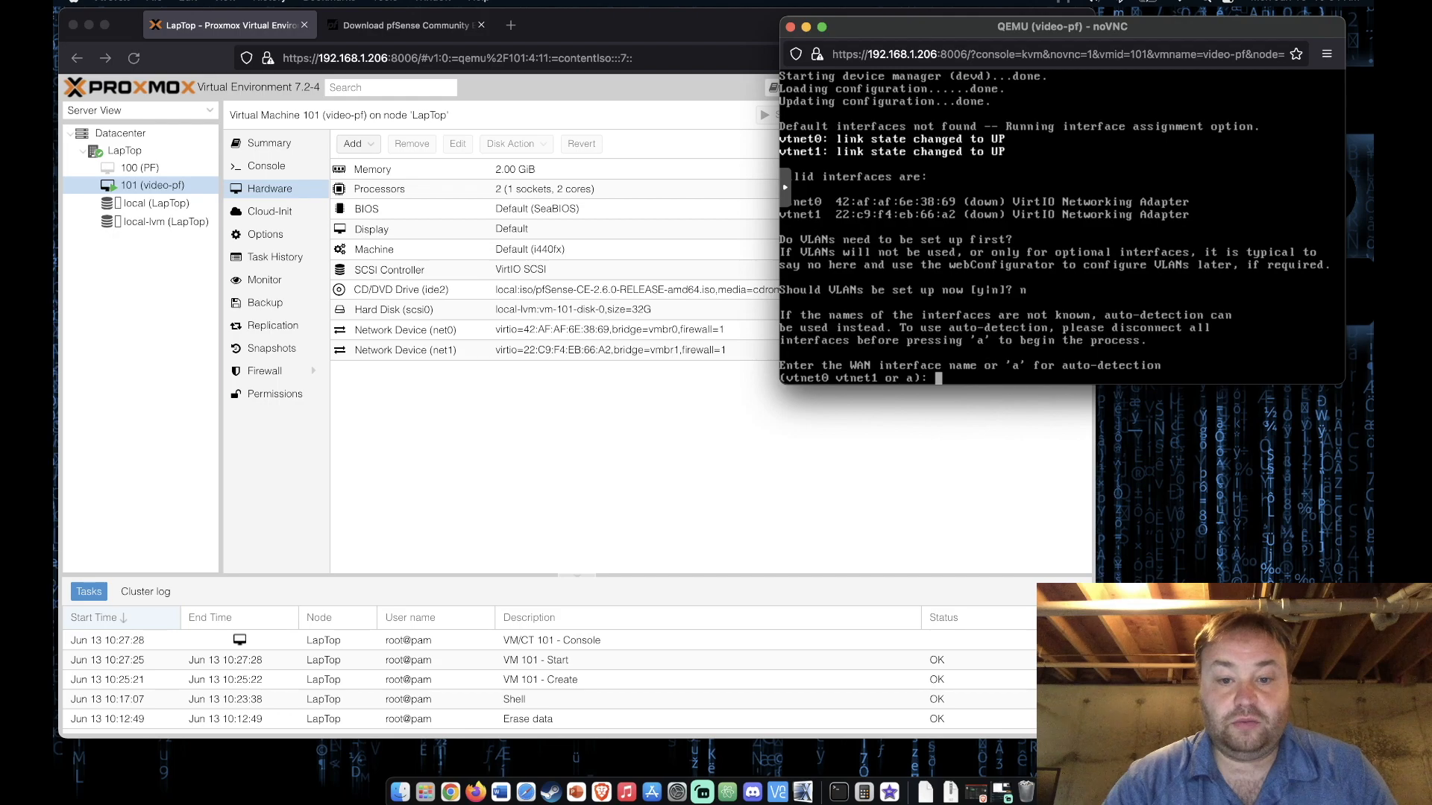
{"action": "type", "text": "vtnet"}
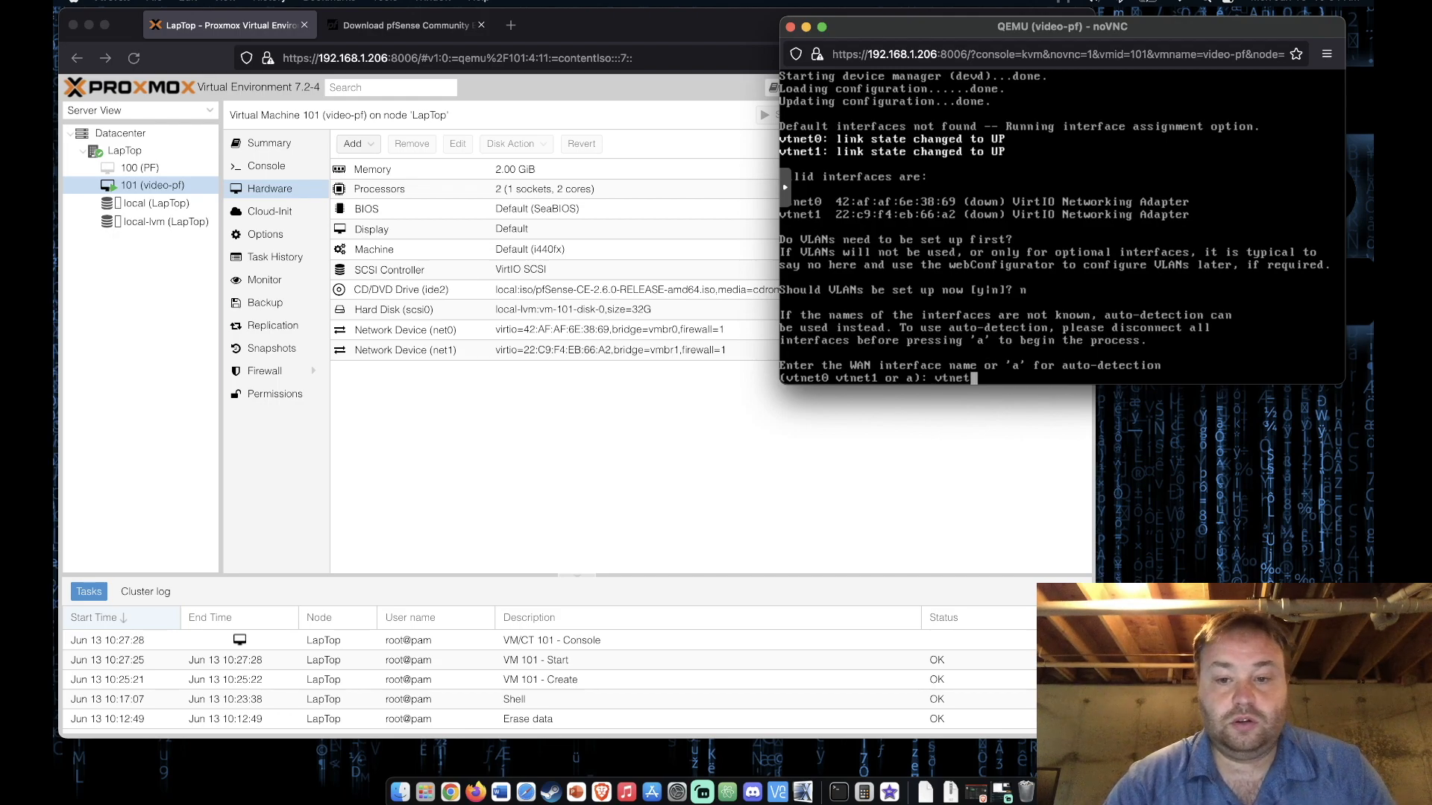
{"action": "type", "text": "0"}
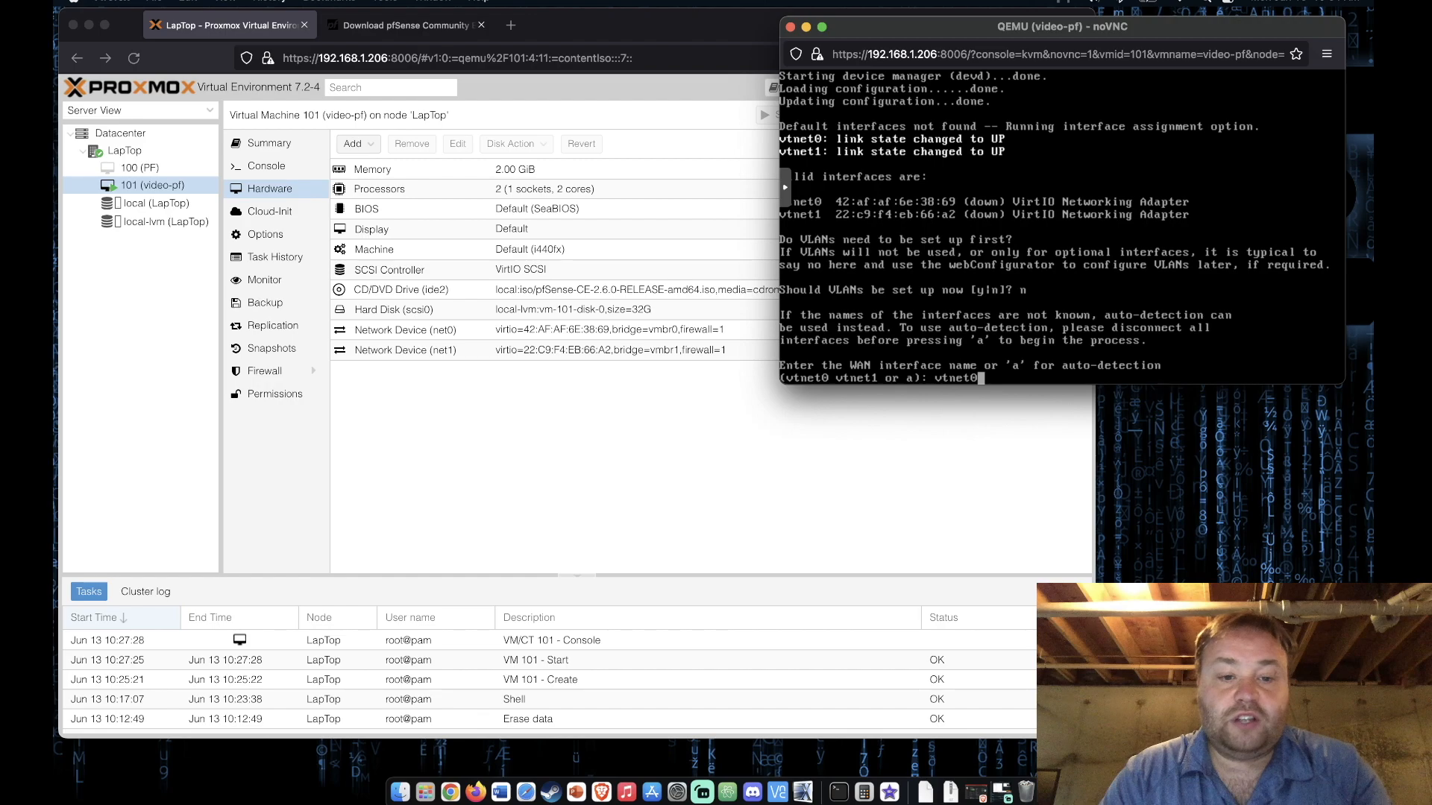
{"action": "mouse_move", "coordinate": [552, 226]}
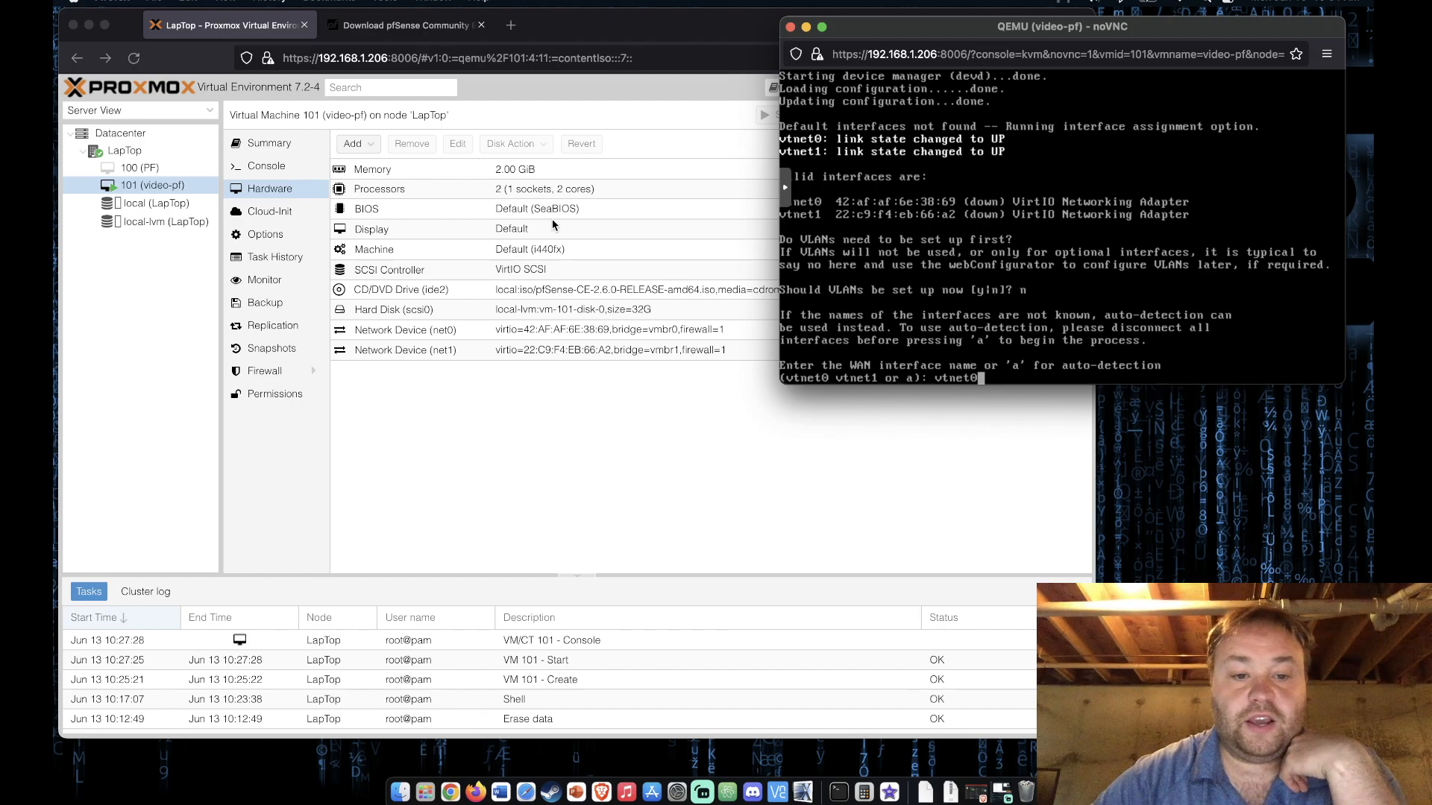
{"action": "mouse_move", "coordinate": [436, 340]}
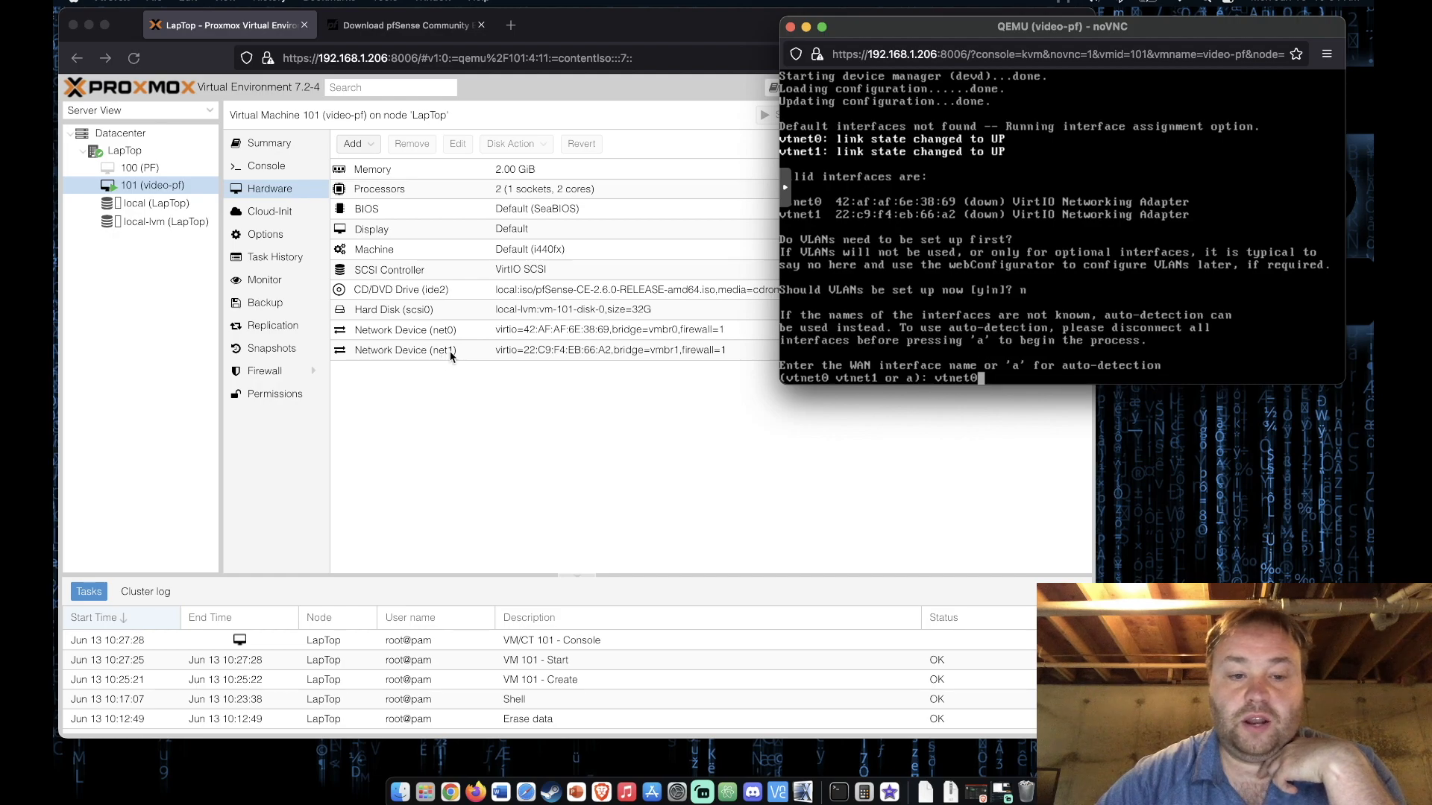
{"action": "mouse_move", "coordinate": [452, 356]}
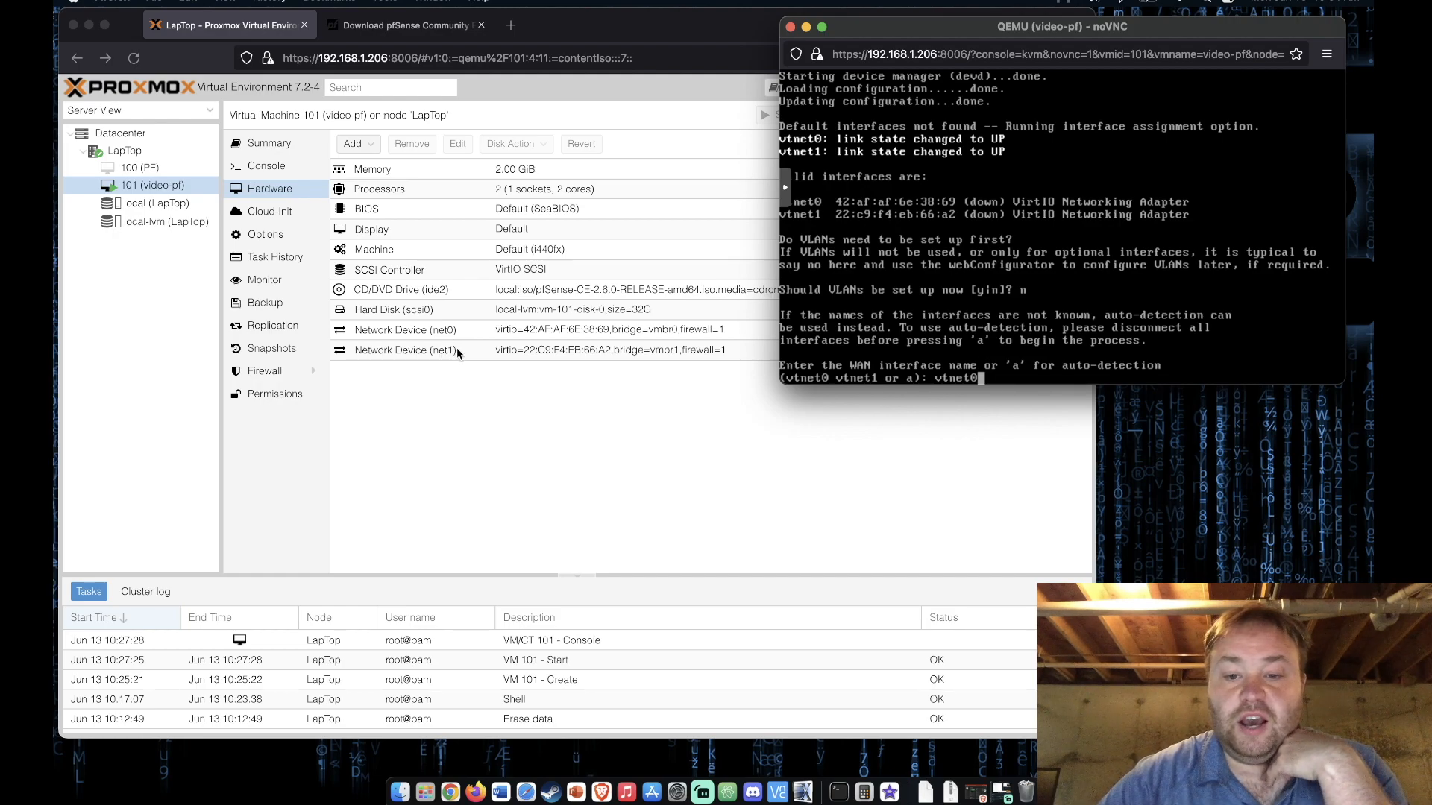
{"action": "mouse_move", "coordinate": [446, 340]}
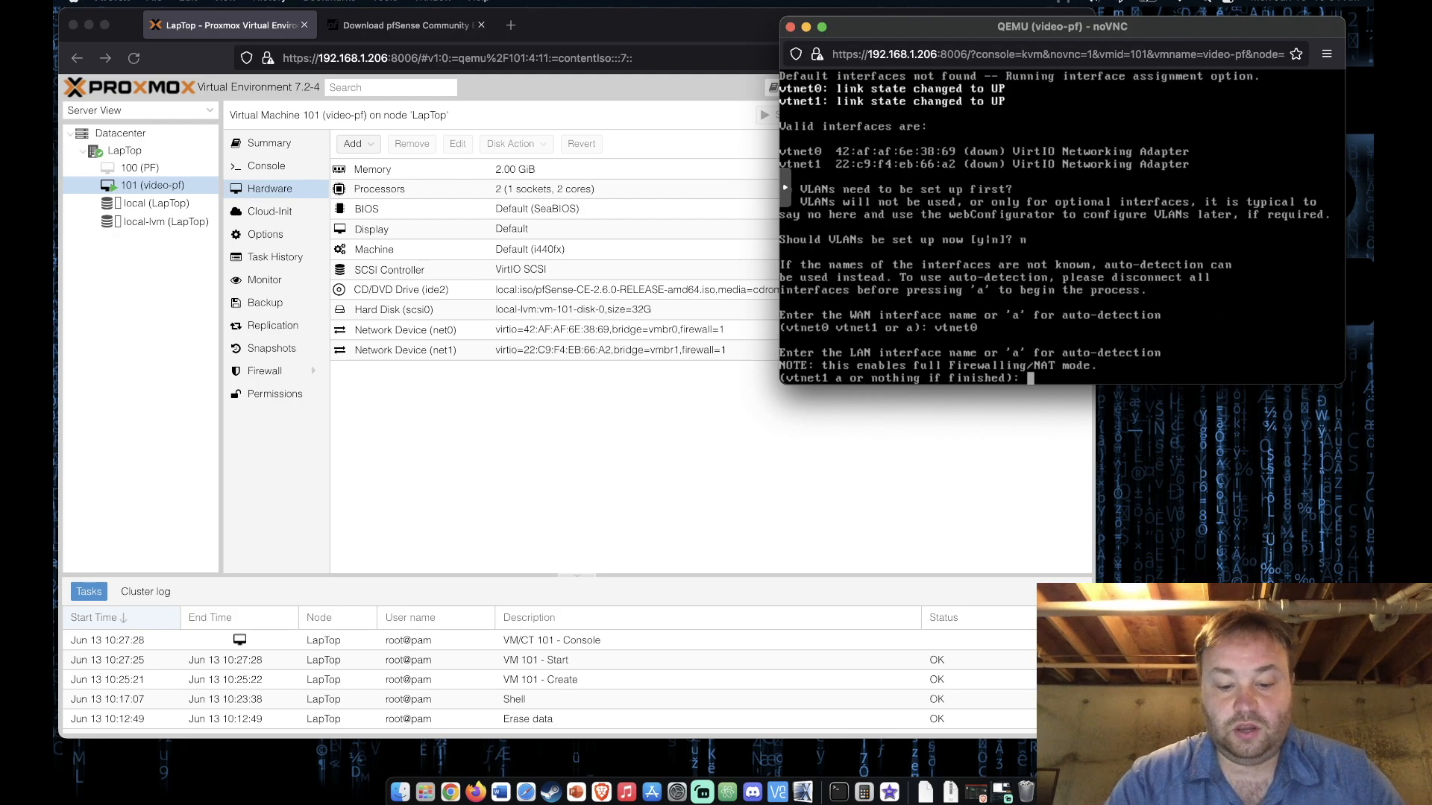
{"action": "type", "text": "vtnet1"}
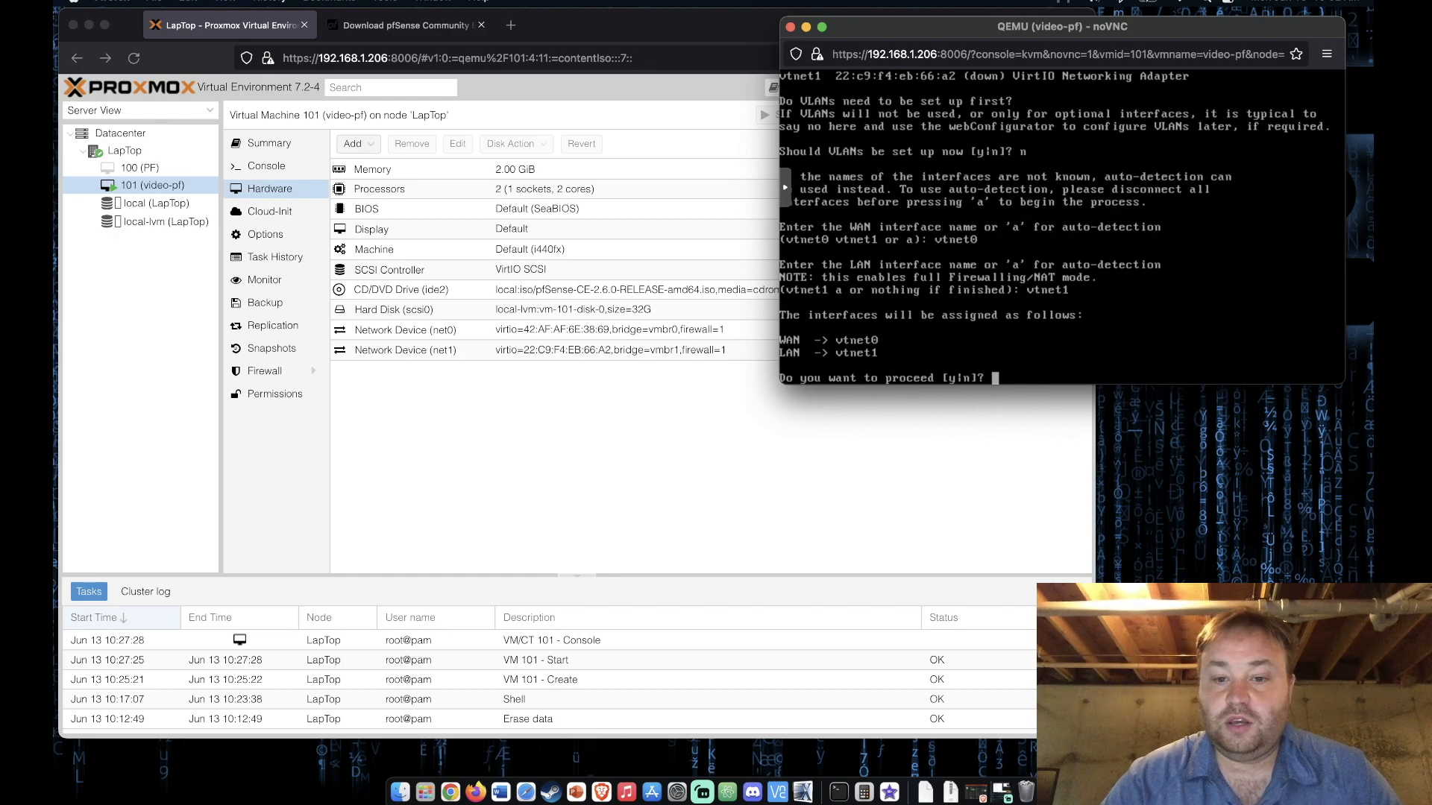
{"action": "type", "text": "y"}
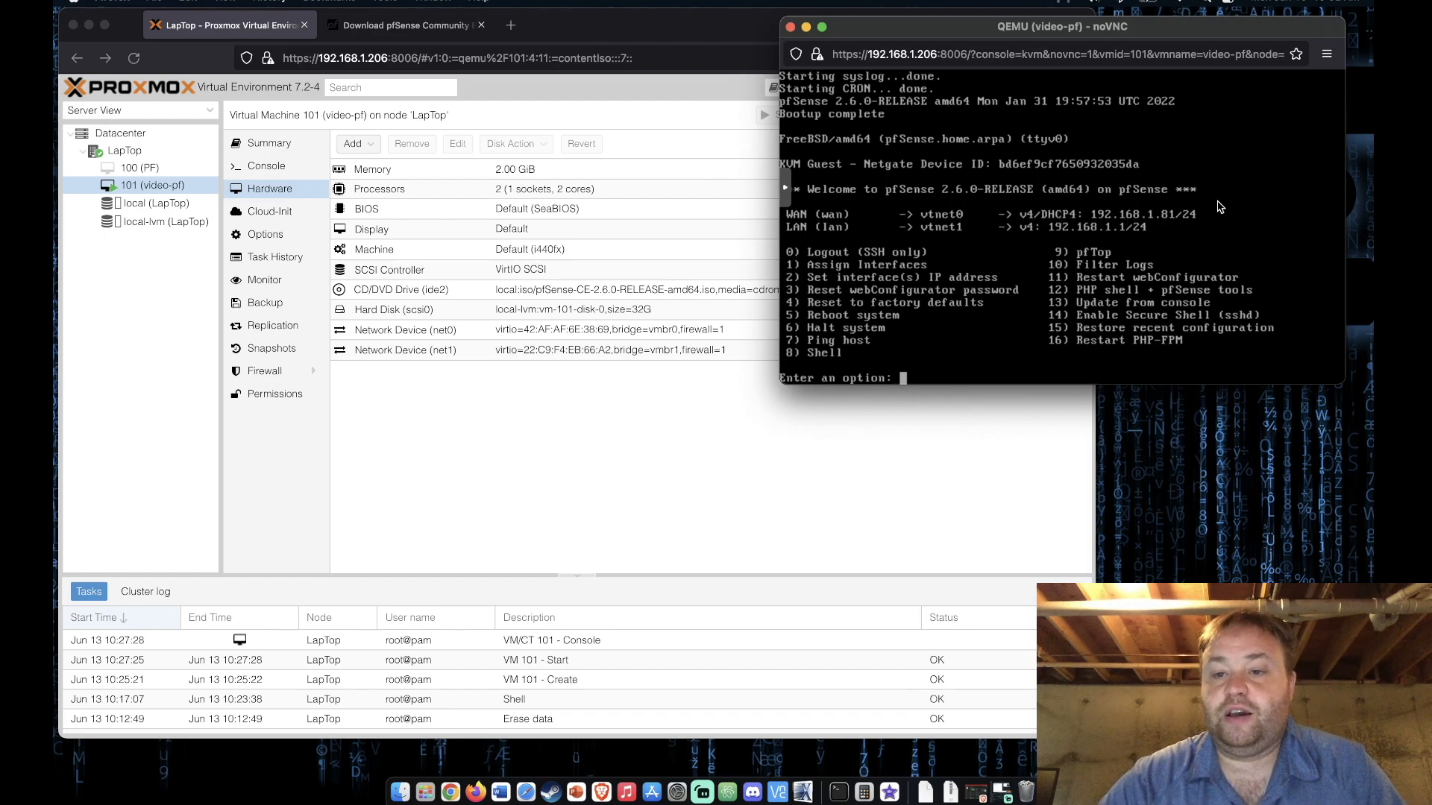
{"action": "mouse_move", "coordinate": [1171, 232]}
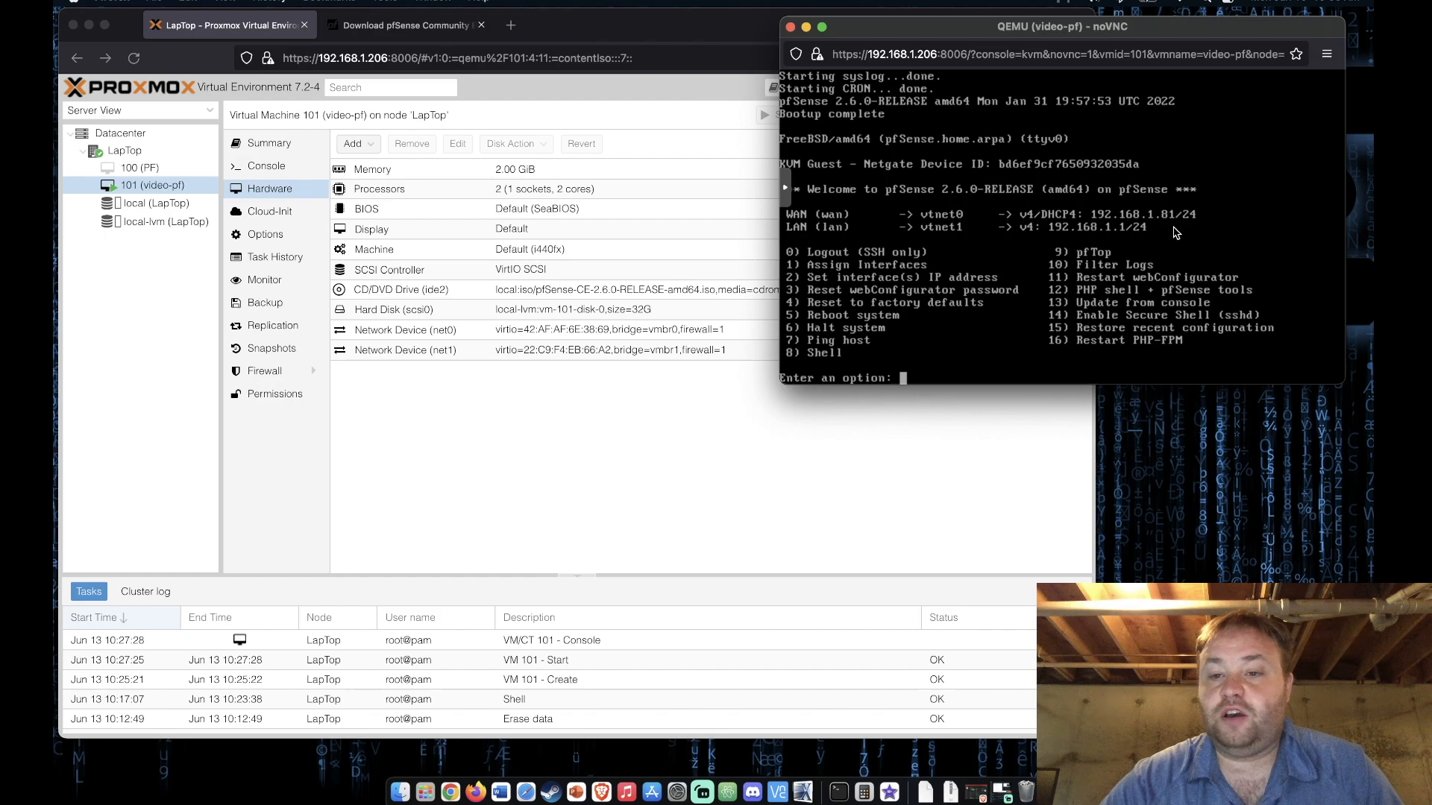
{"action": "mouse_move", "coordinate": [1091, 228]}
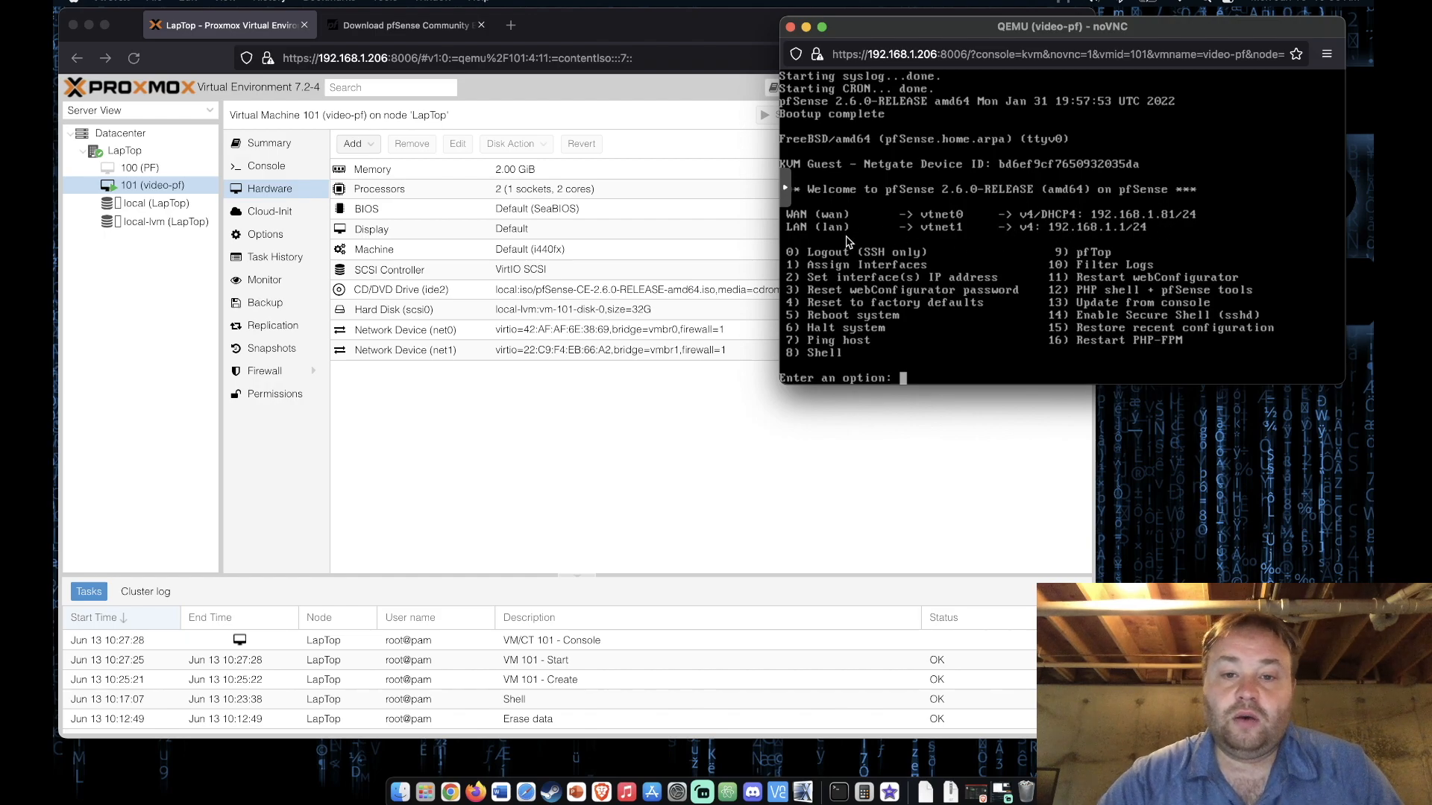
{"action": "mouse_move", "coordinate": [787, 236]}
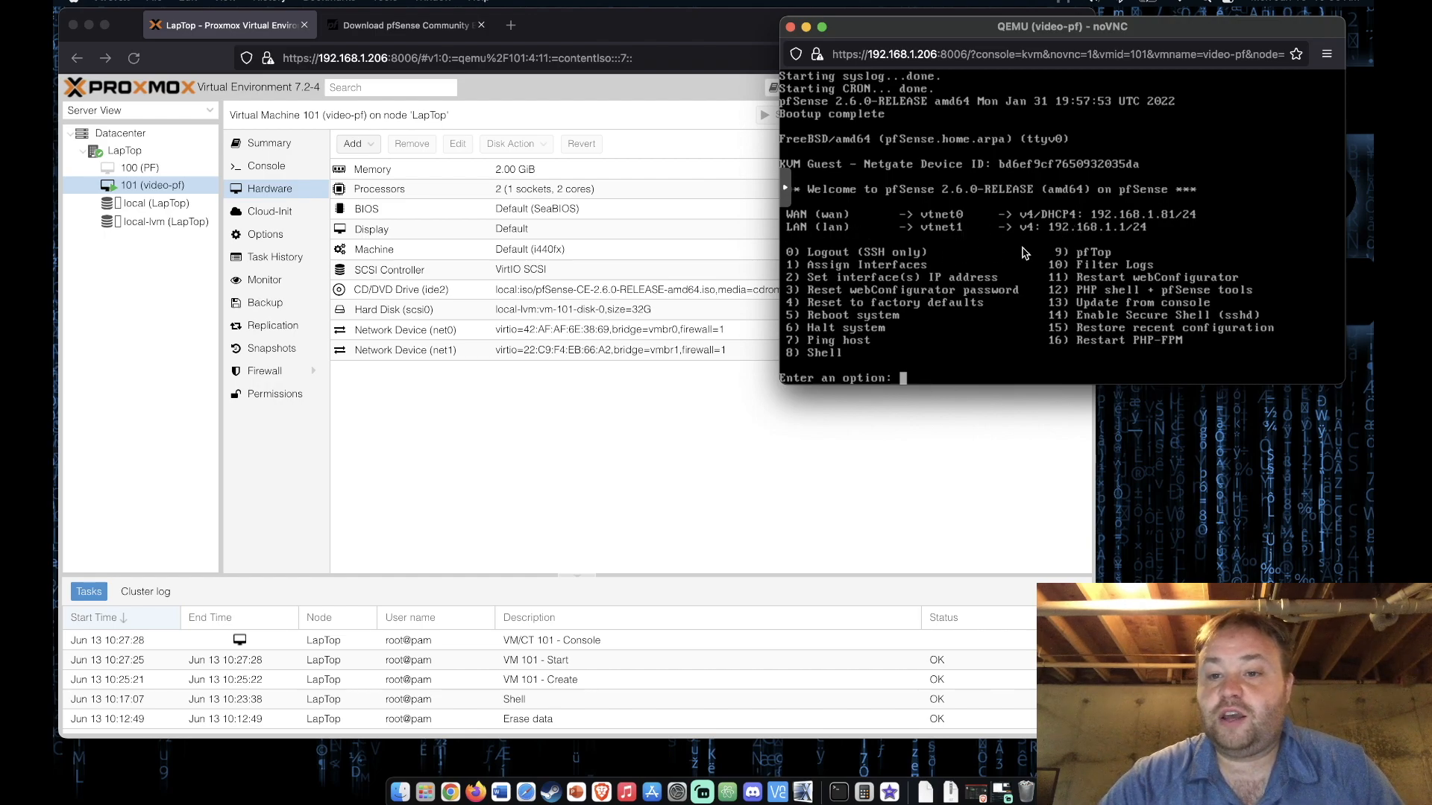
{"action": "mouse_move", "coordinate": [1144, 237]}
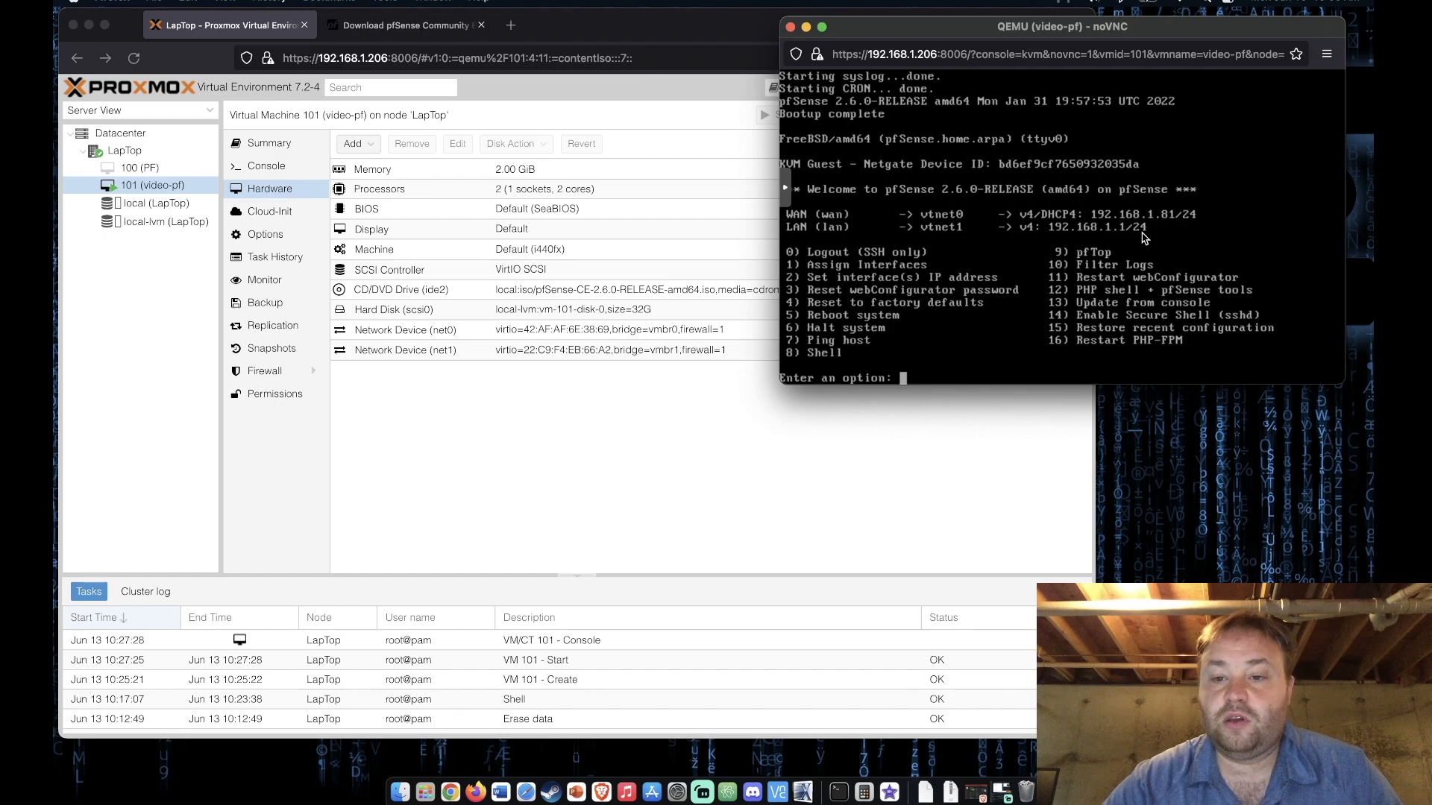
{"action": "mouse_move", "coordinate": [1040, 231]}
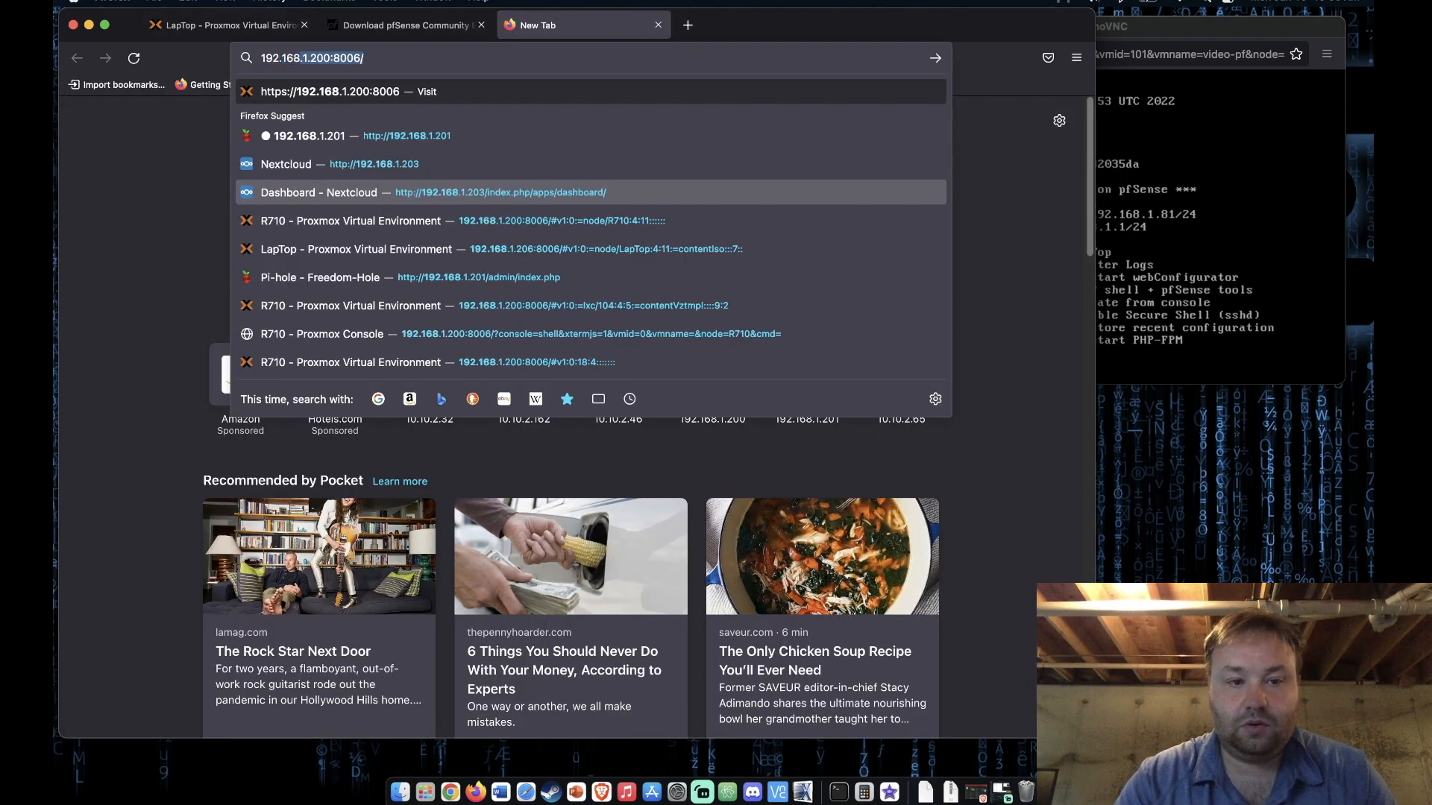
Browse to 192.168.1.1, accept the certificate risk, and sign in as admin to reach the setup wizard.
{"action": "type", "text": "192.168.1.1"}
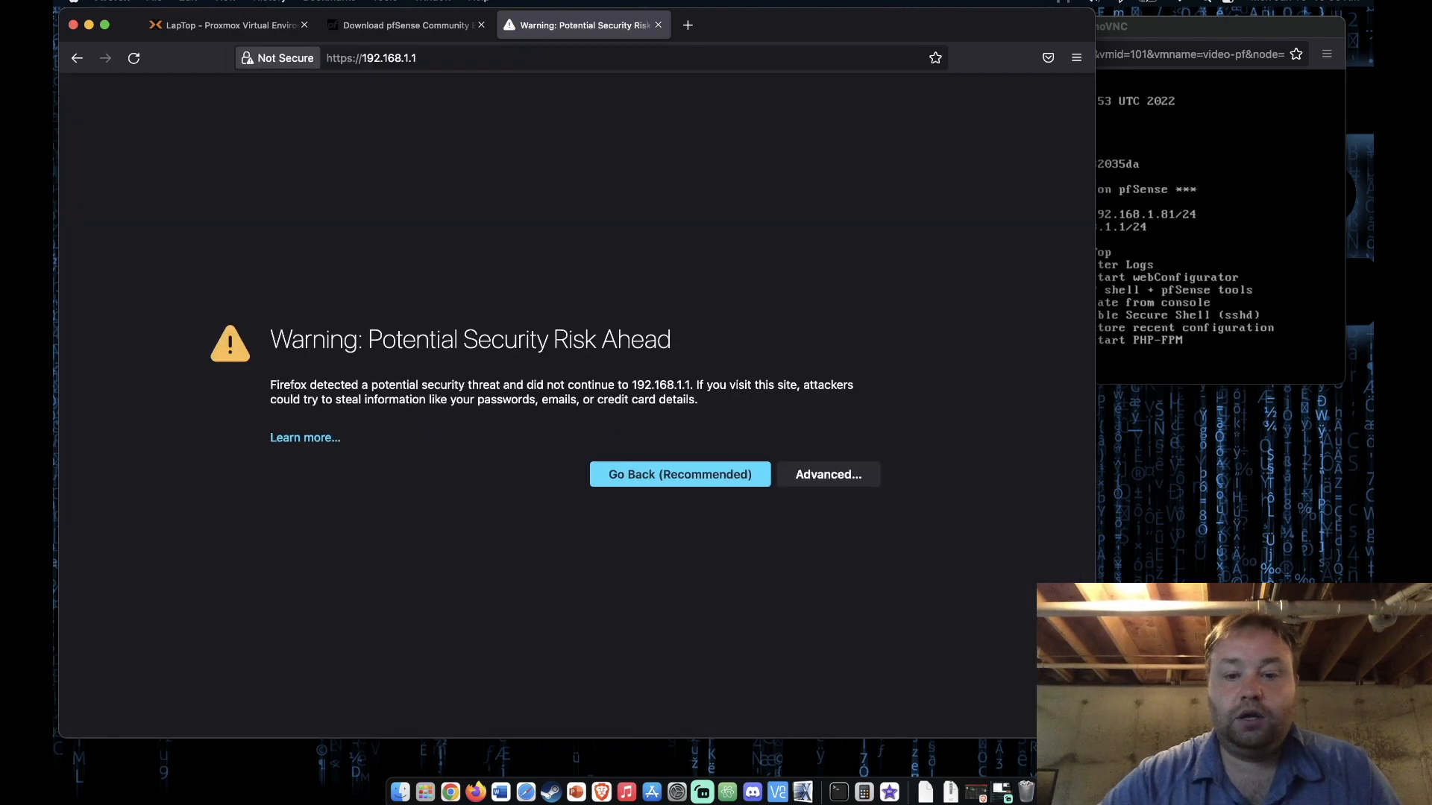
{"action": "left_click", "coordinate": [826, 474]}
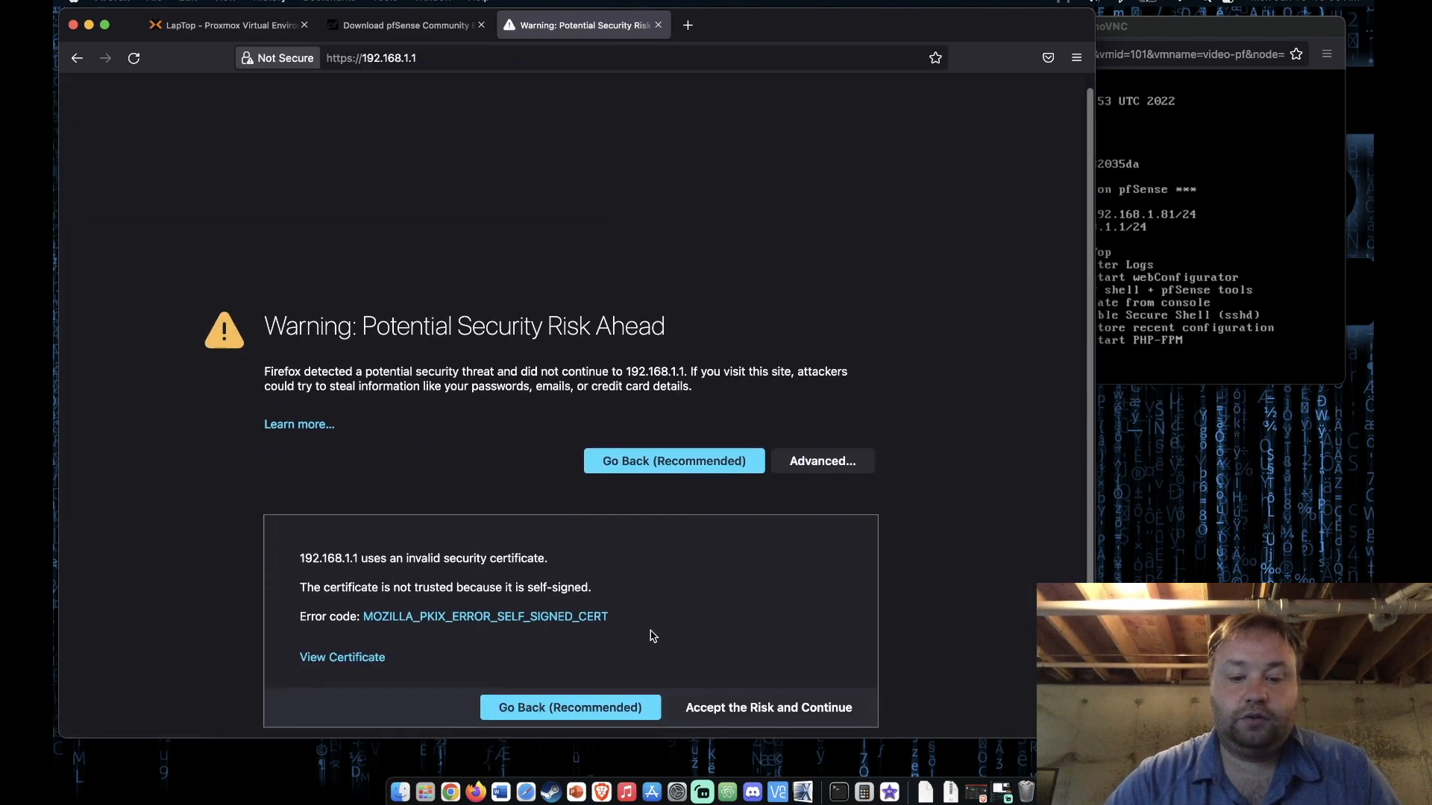
{"action": "left_click", "coordinate": [766, 707]}
{"action": "type", "text": "admin"}
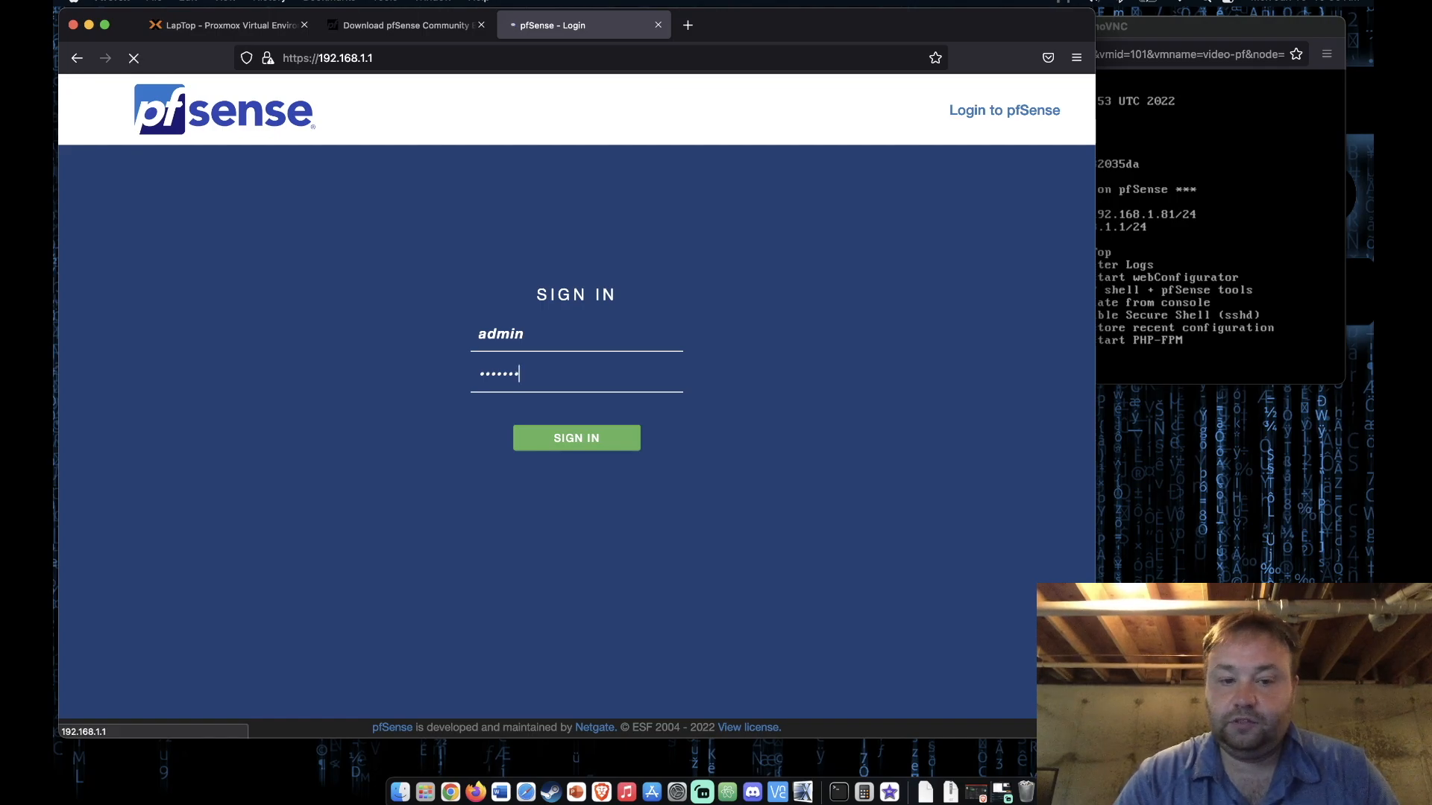
{"action": "left_click", "coordinate": [576, 436]}
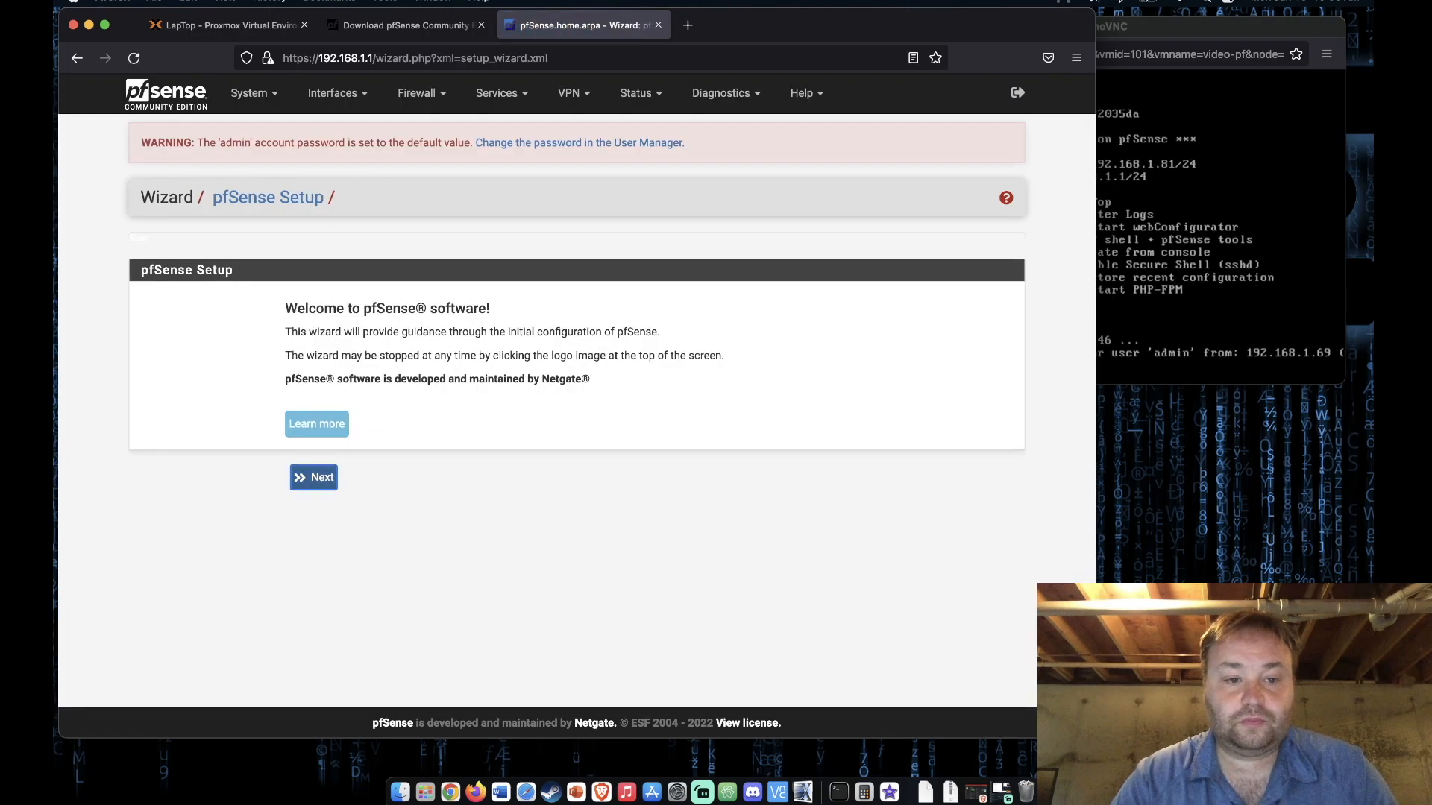